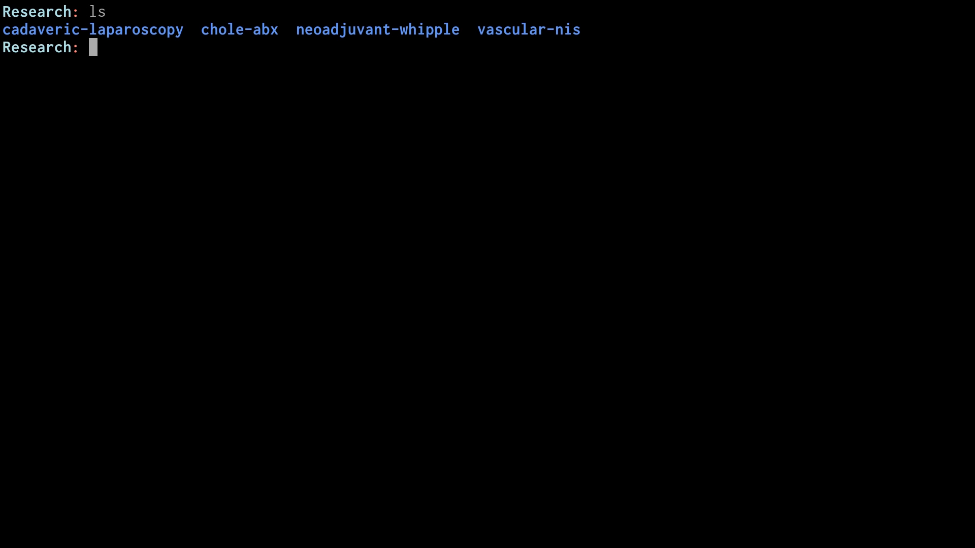
Enter neoadjuvant-whipple/, show its tree of articles, data and images, and head into articles.
text(cd neoadjuvant-whipple/)
text(ls)
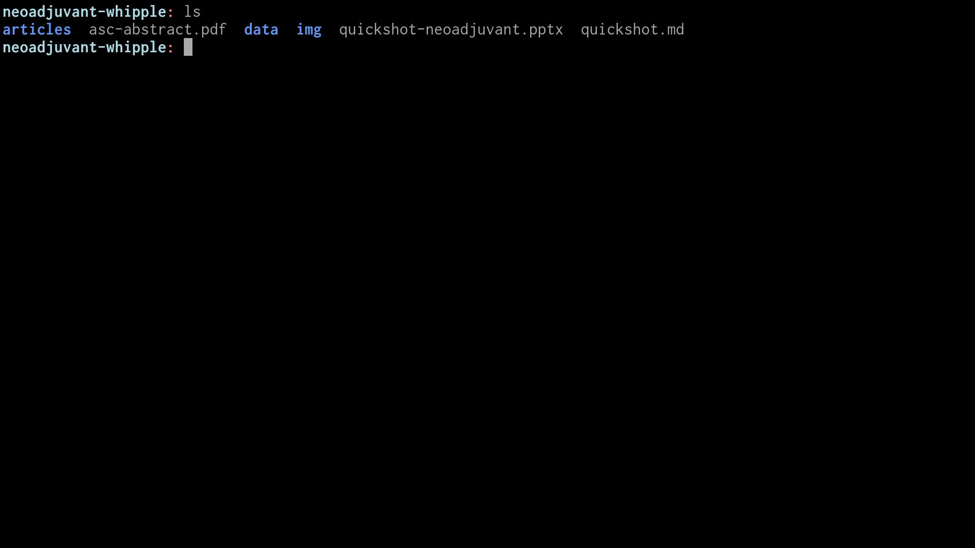
text(tree)
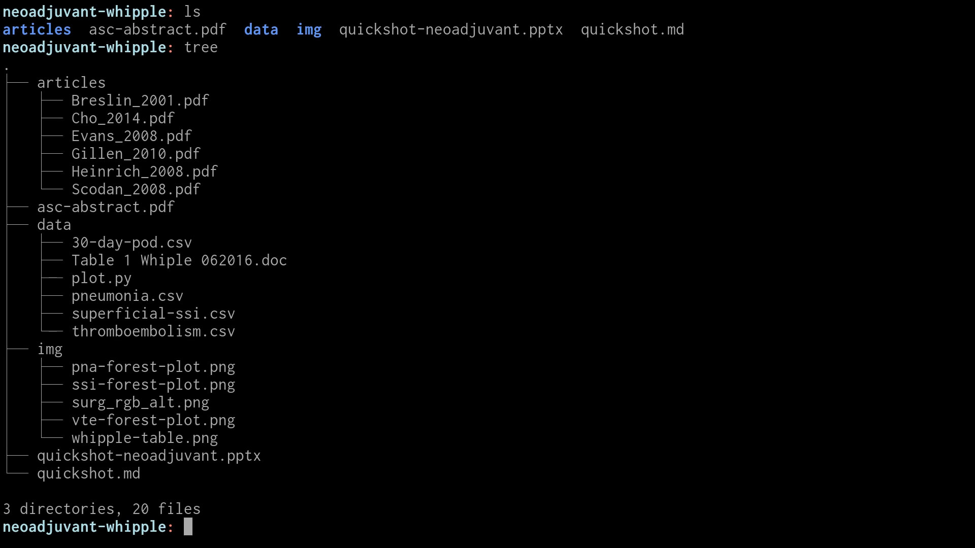
text(cd artic)
text(ls)
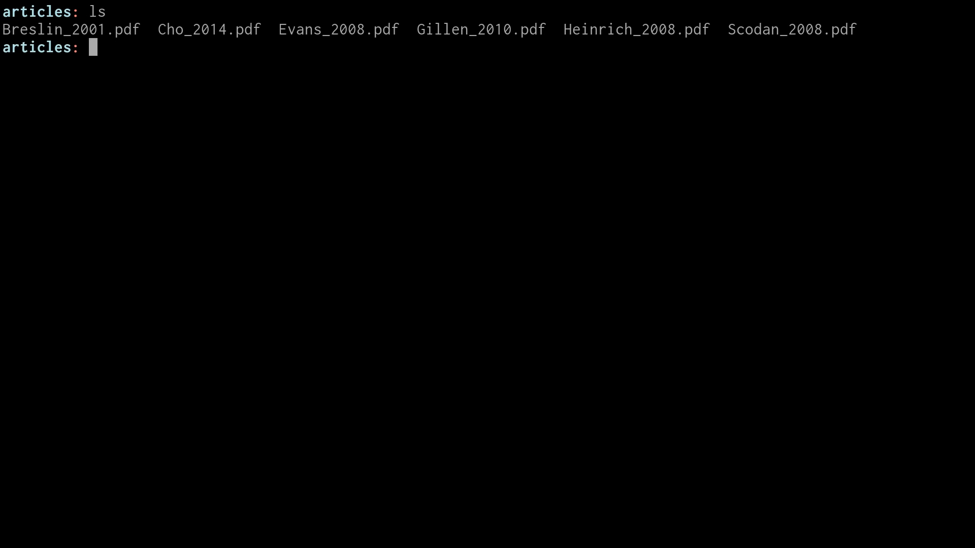
Show Cho_2014.pdf's metadata with pdfinfo and copy its DOI 10.1111/hpb.12141.
text(pdfinfo Cho_2014.pdf)
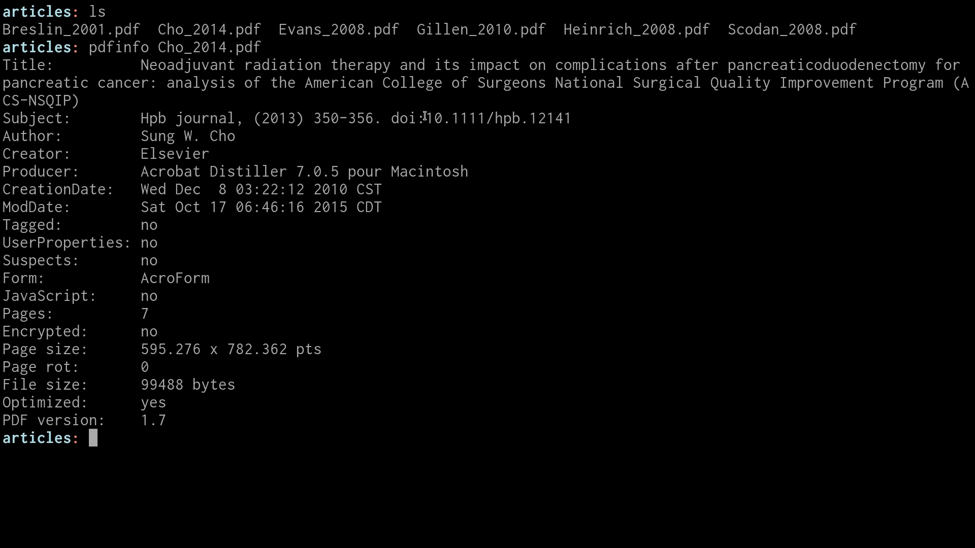
drag(426, 118, 575, 118)
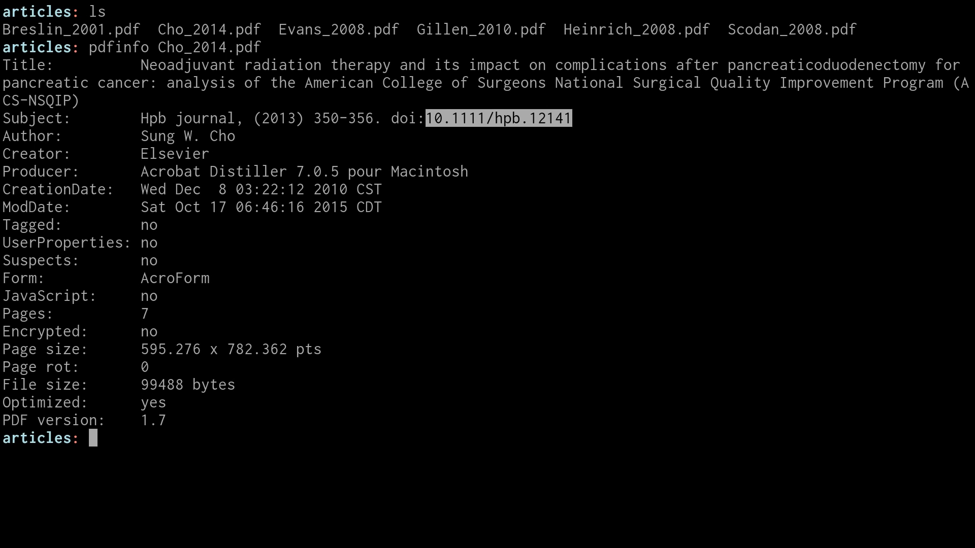
text(crossref.org)
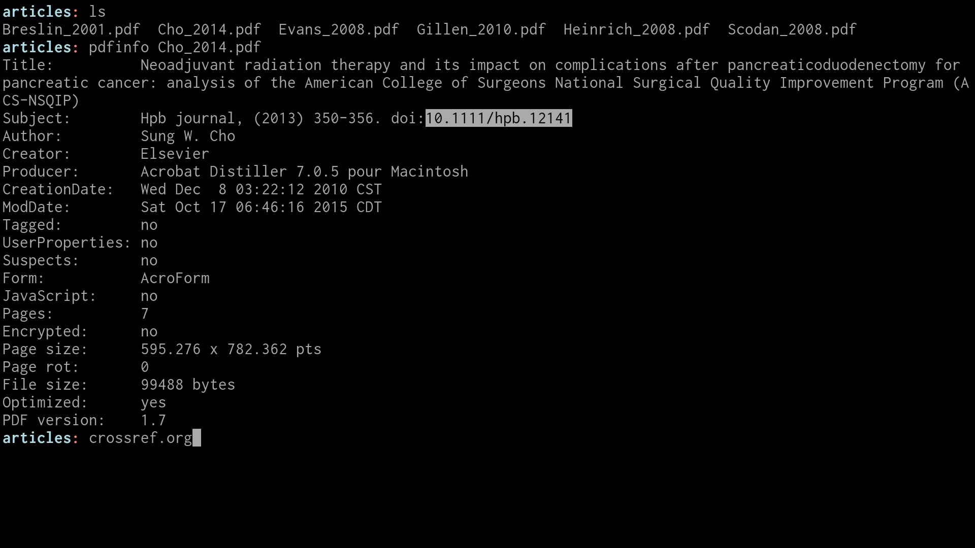
key(ctrl+u)
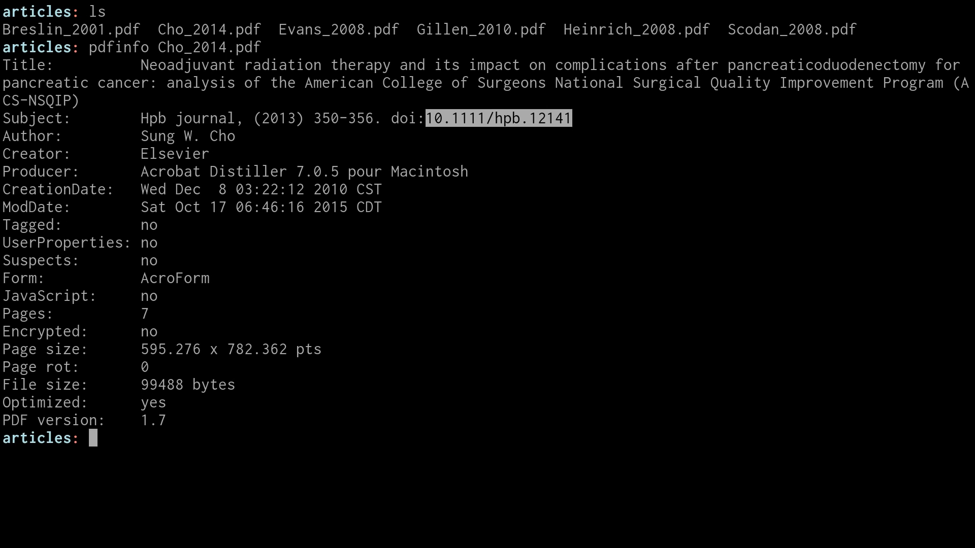
text(d)
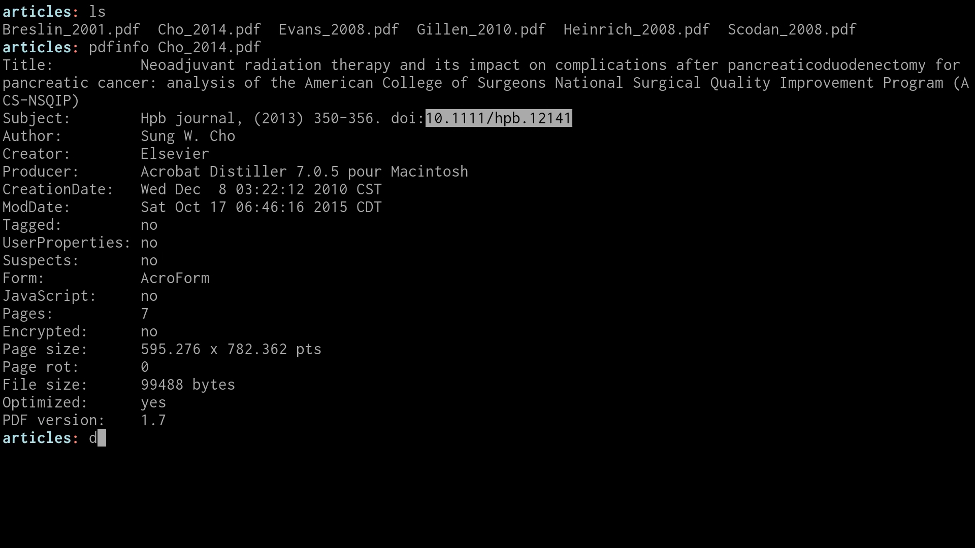
key(Backspace)
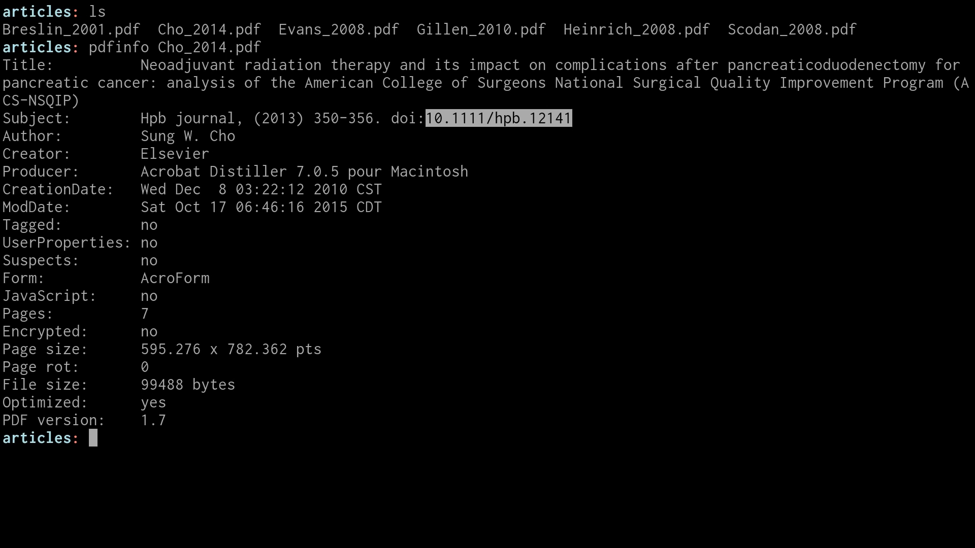
Print the doi2bib function definition and highlight bib.bib as the file it appends to.
text(declare -f doi2bib)
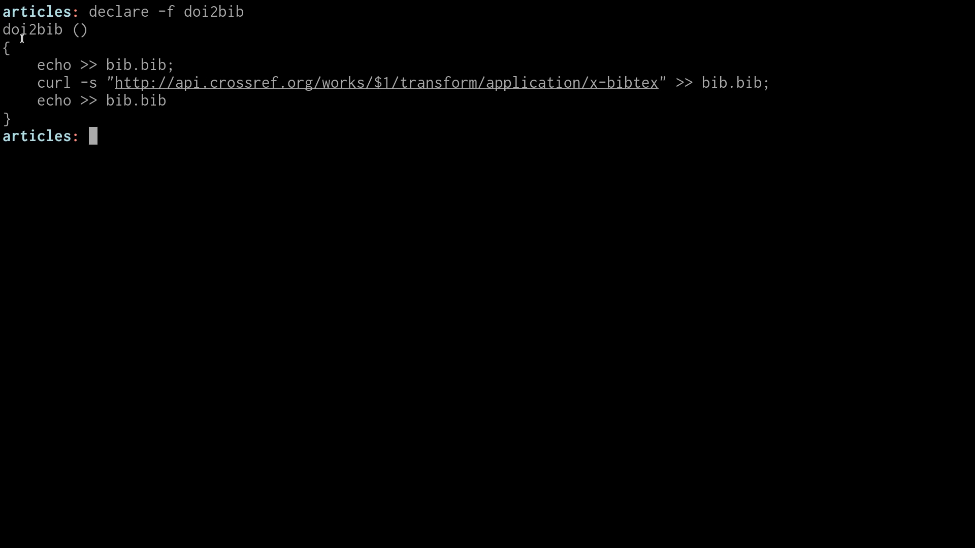
mouse_move(104, 66)
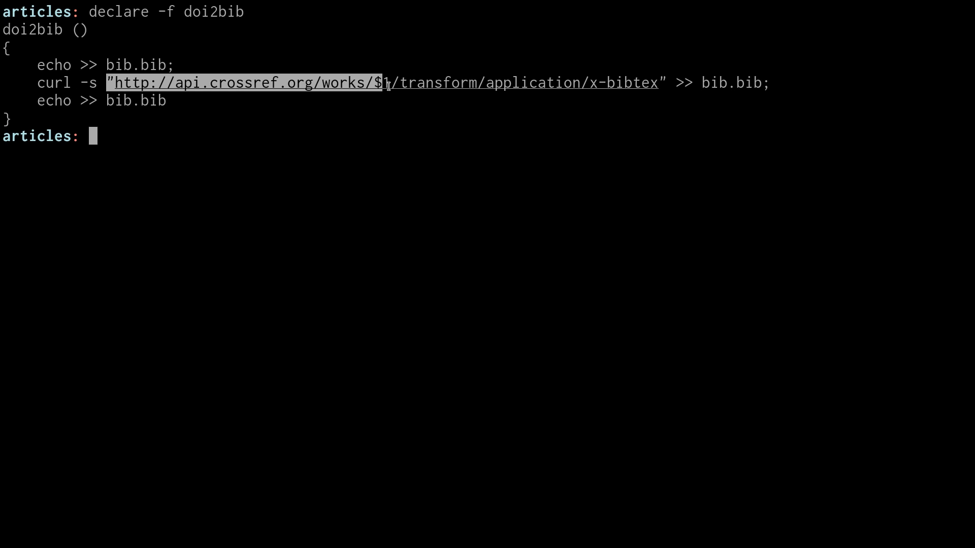
mouse_move(694, 83)
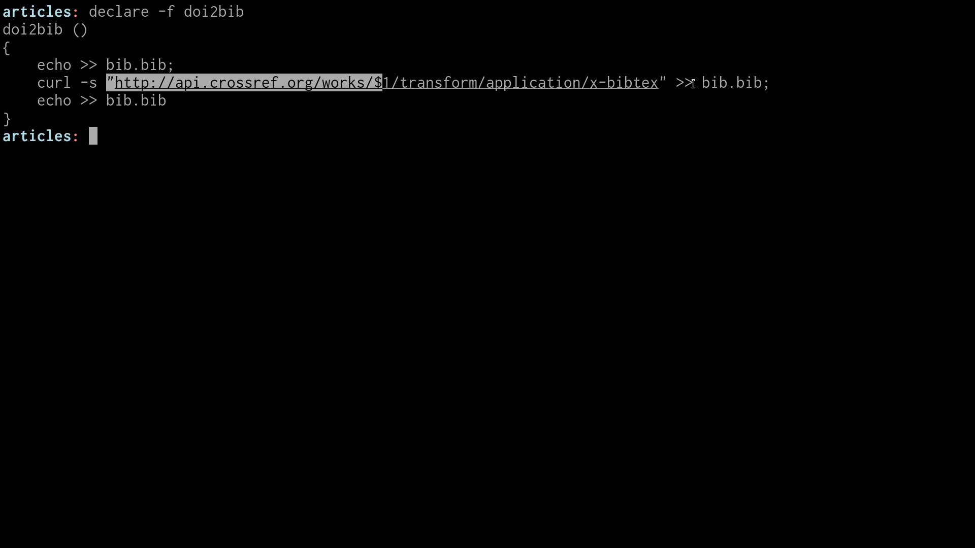
double_click(747, 82)
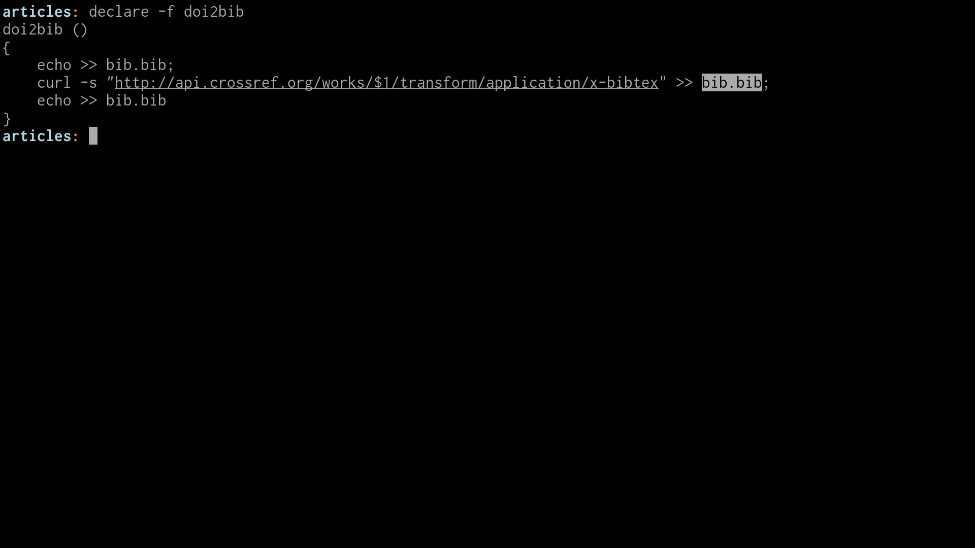
text(do)
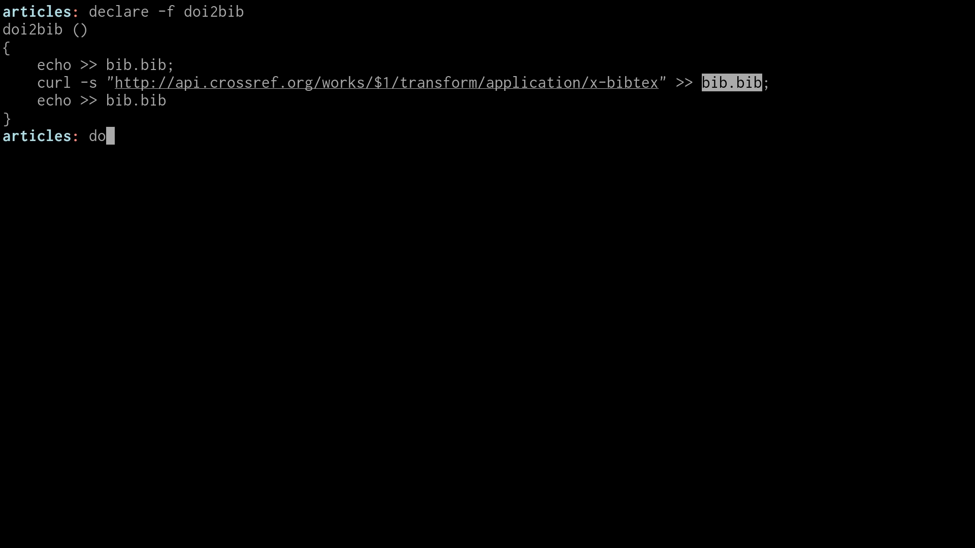
text(i2bib)
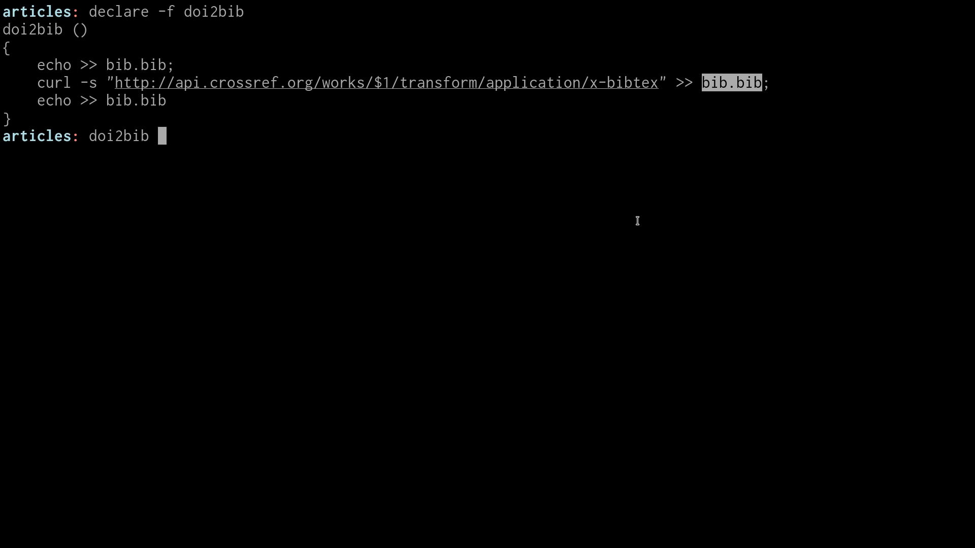
key(ctrl+u)
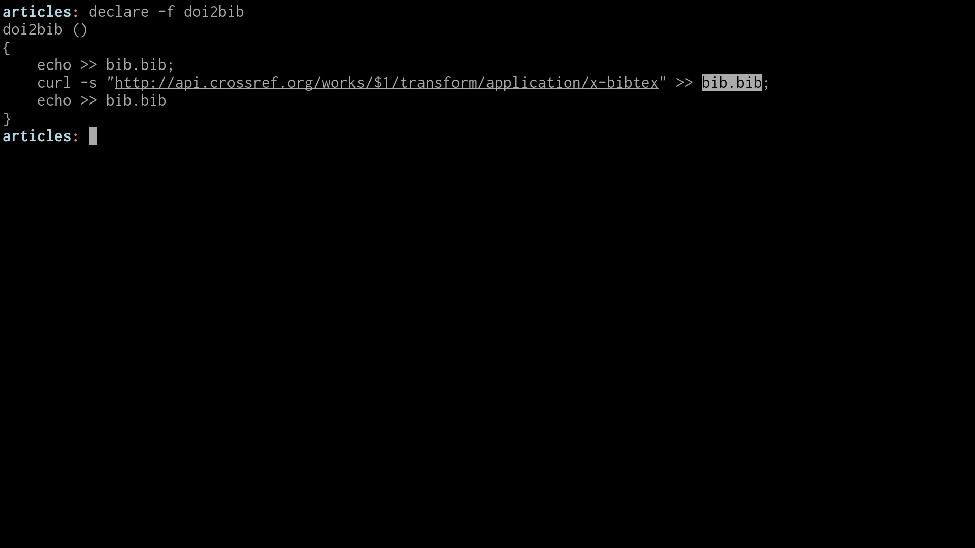
text(pdfinfo Cho_2014.pdf)
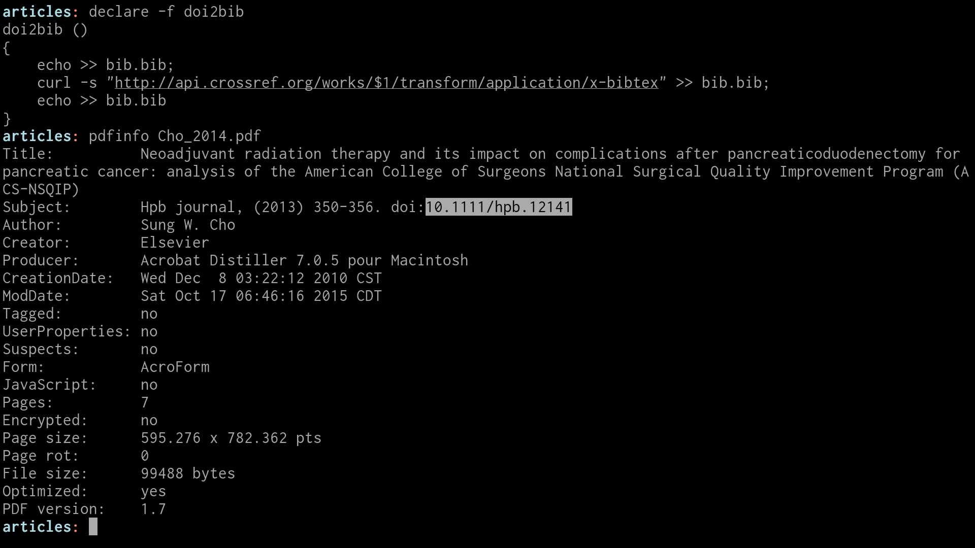
Fetch Cho_2014's BibTeX entry into bib.bib with doi2bib and review it in vim.
text(doi2b)
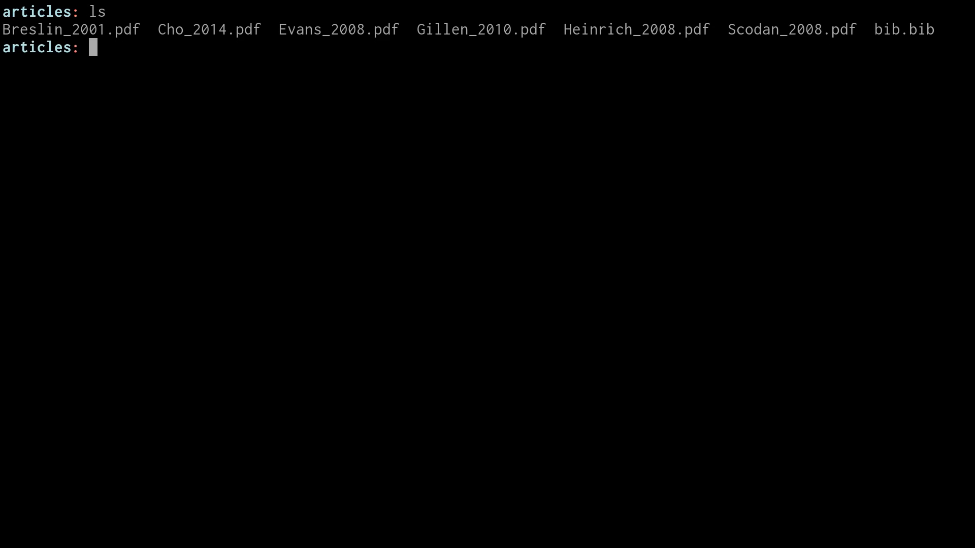
mouse_move(936, 28)
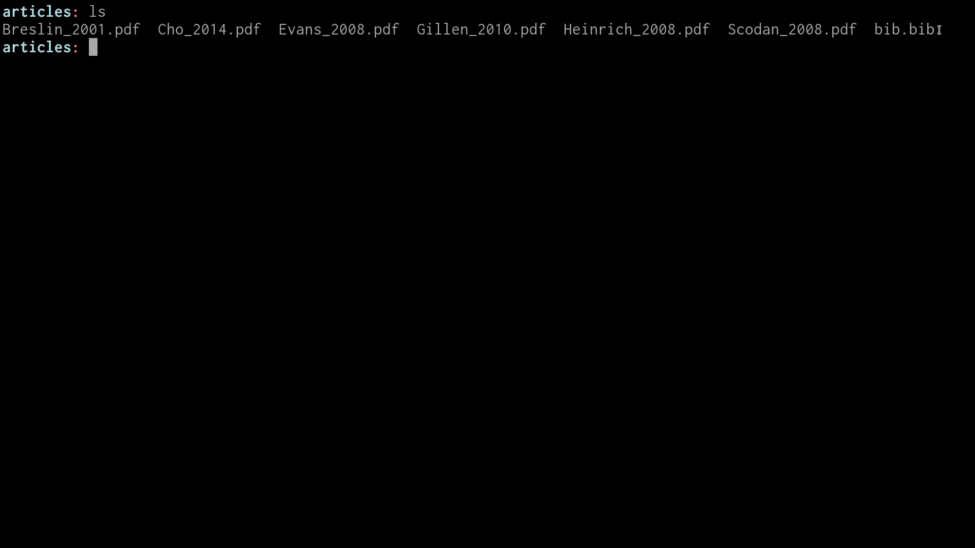
text(vim)
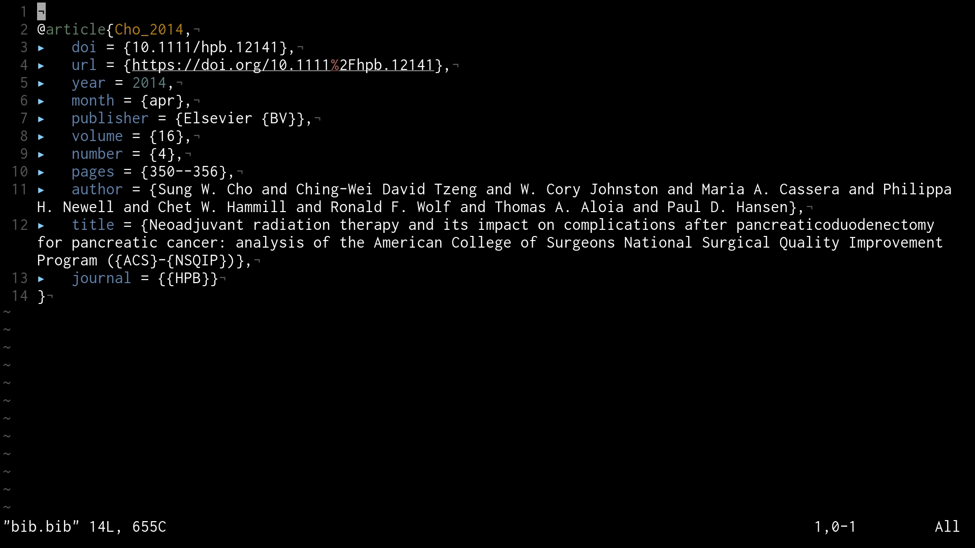
mouse_move(165, 189)
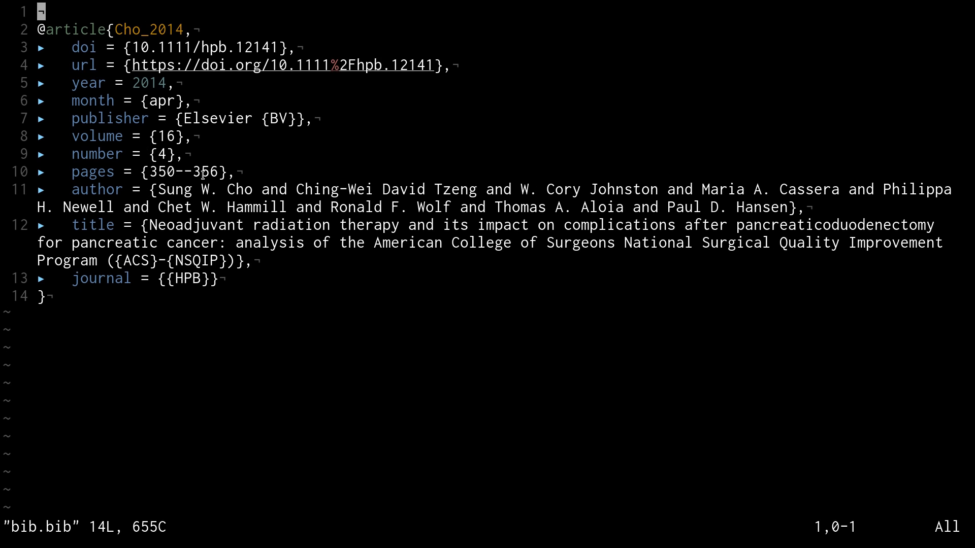
mouse_move(568, 341)
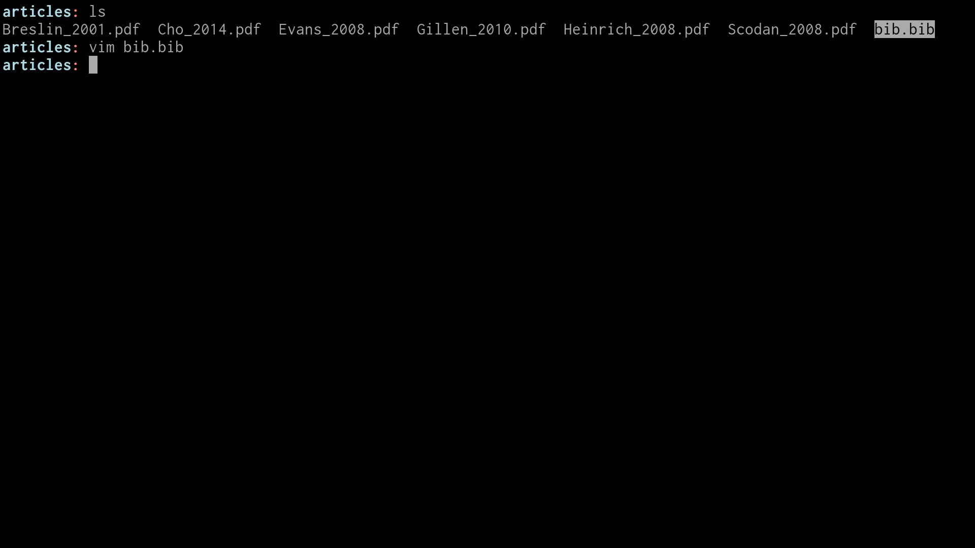
Check Evans_2008.pdf's metadata, which has no DOI, and open it in zathura.
text(pdfinfo Evans_2008.pdf)
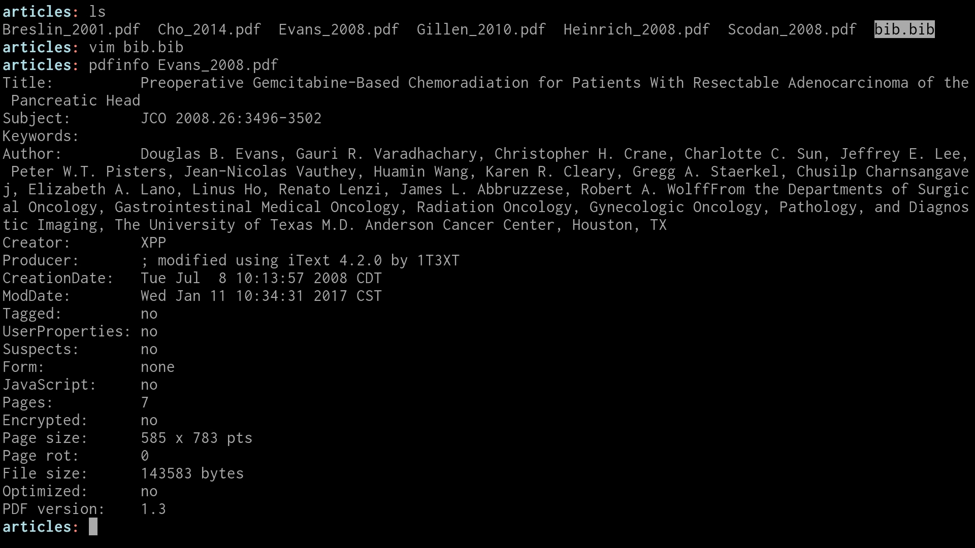
mouse_move(380, 239)
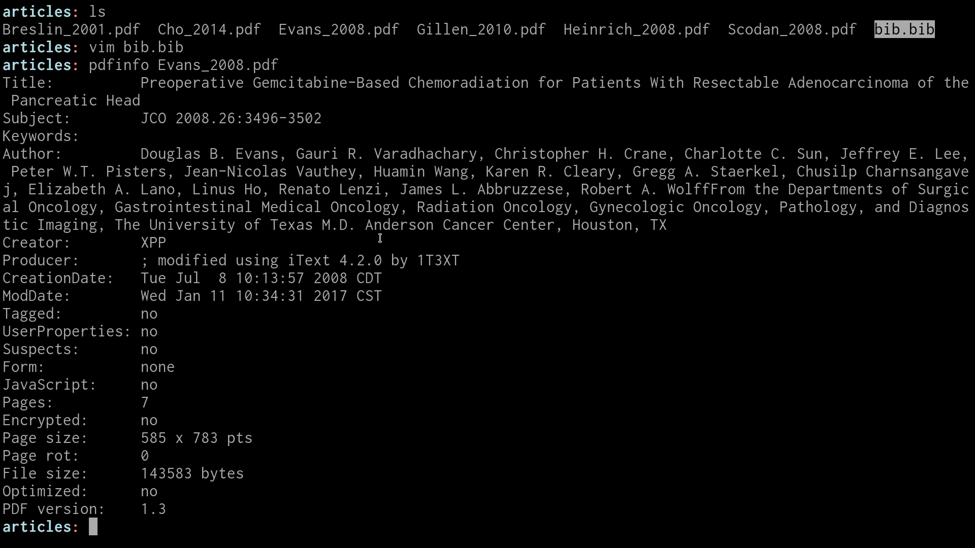
mouse_move(123, 427)
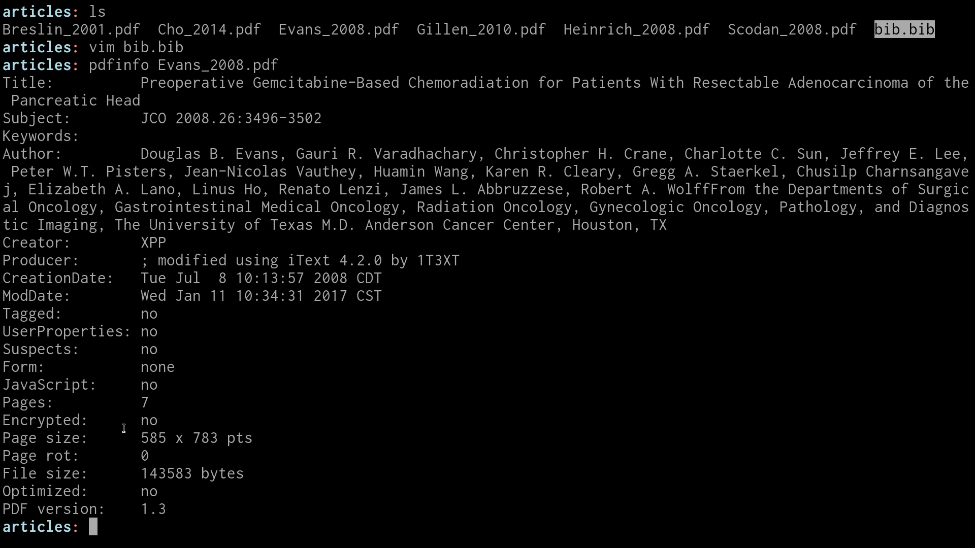
mouse_move(284, 495)
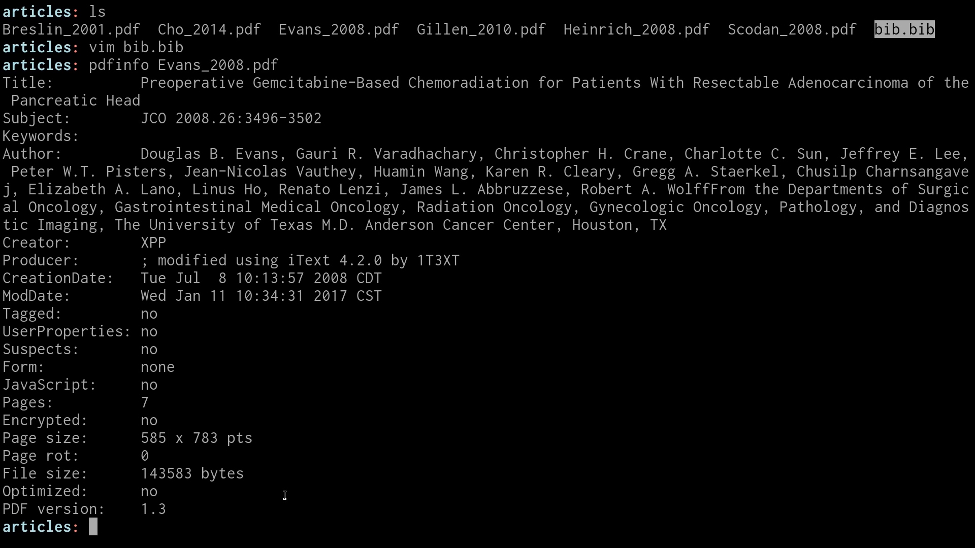
mouse_move(318, 20)
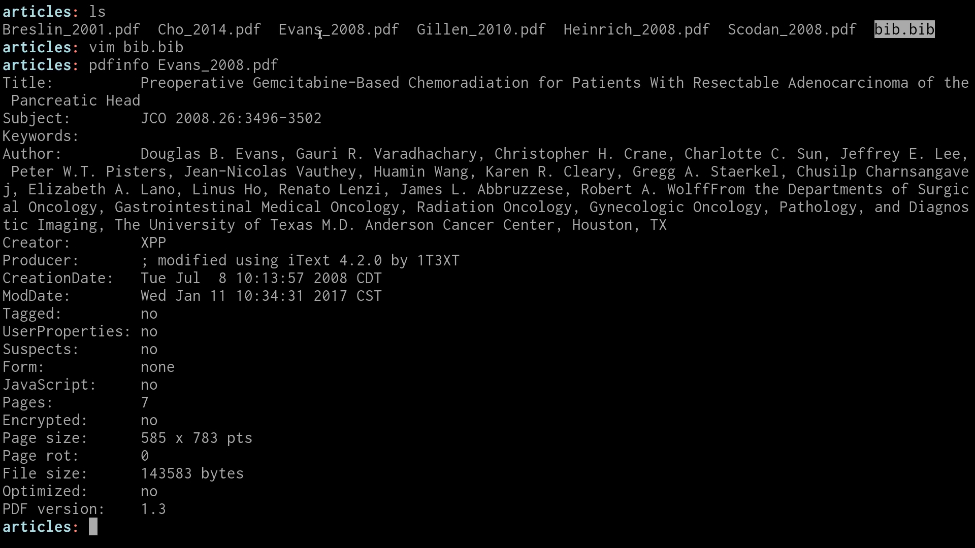
mouse_move(382, 203)
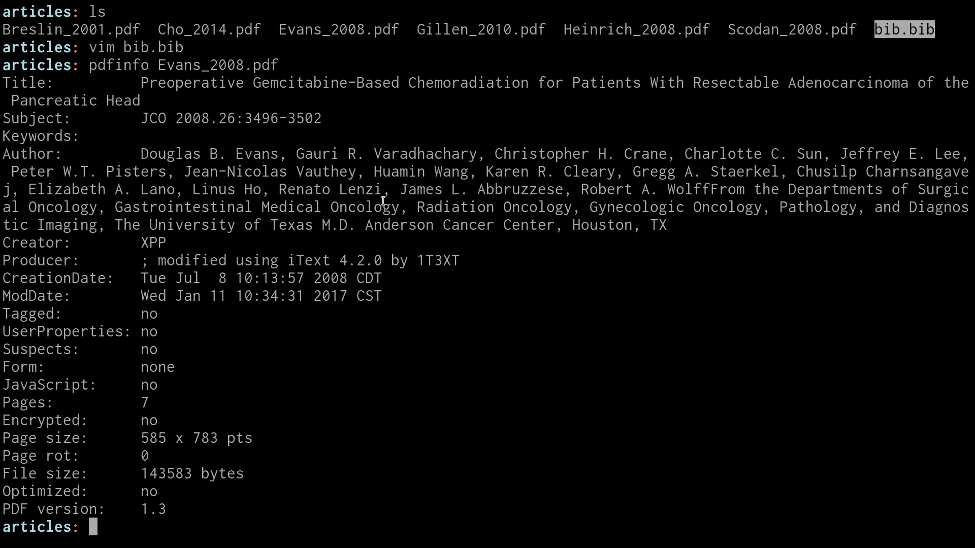
text(zathura Evans_2008.pdf)
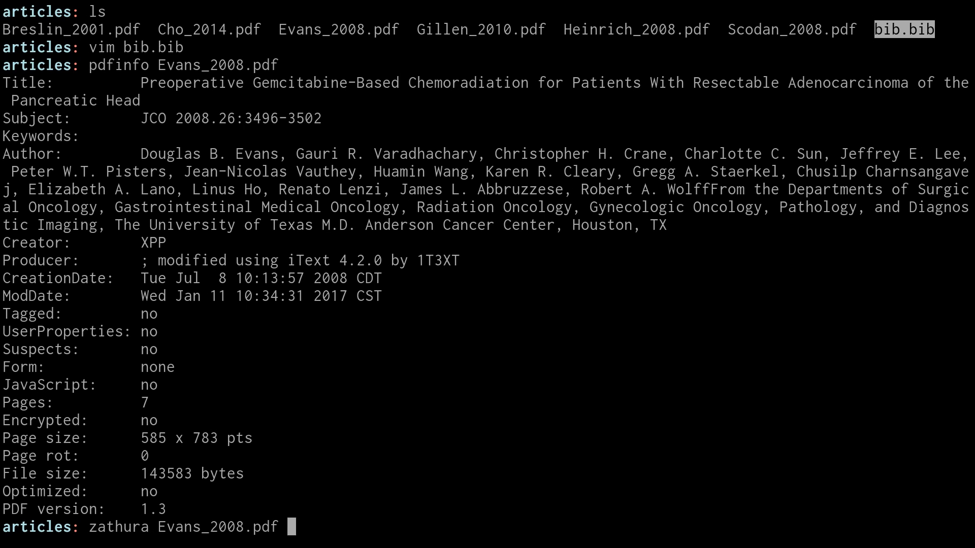
key(Return)
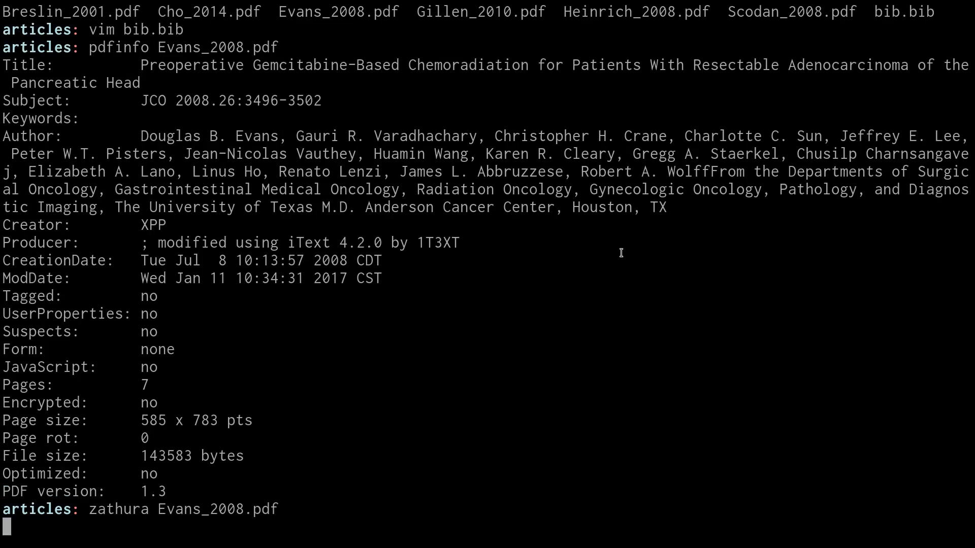
key(Return)
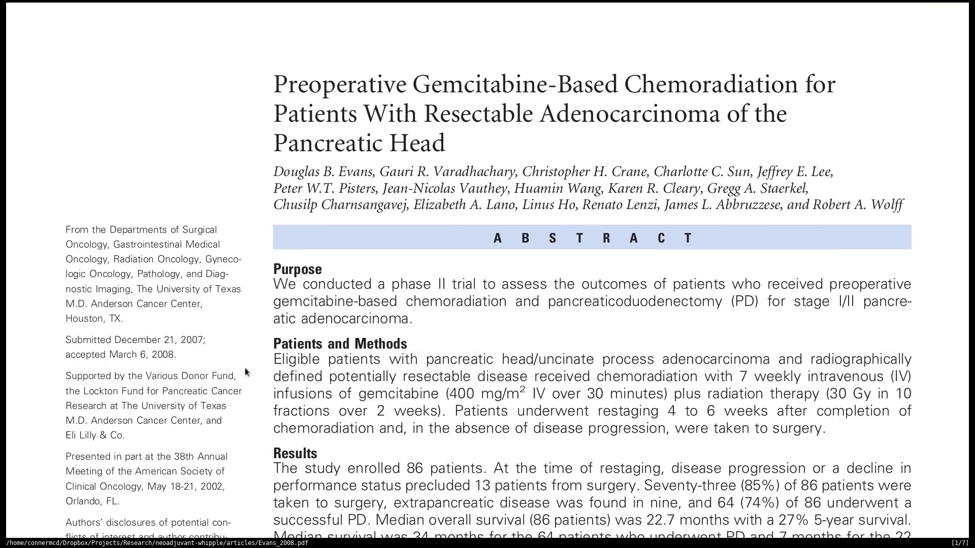
Scroll Evans_2008's first page down to its DOI, 10.1200/JCO.2007.15.8634.
scroll(down, 3)
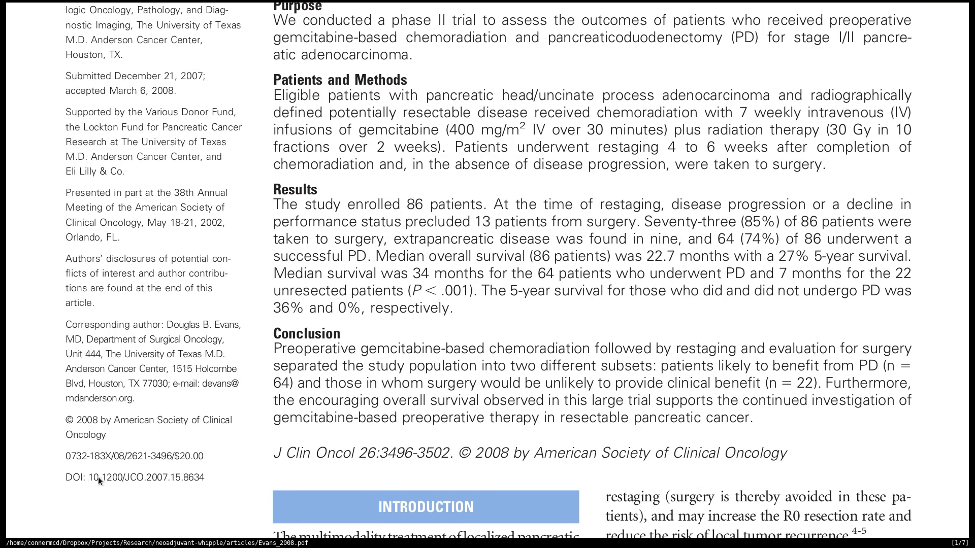
mouse_move(81, 486)
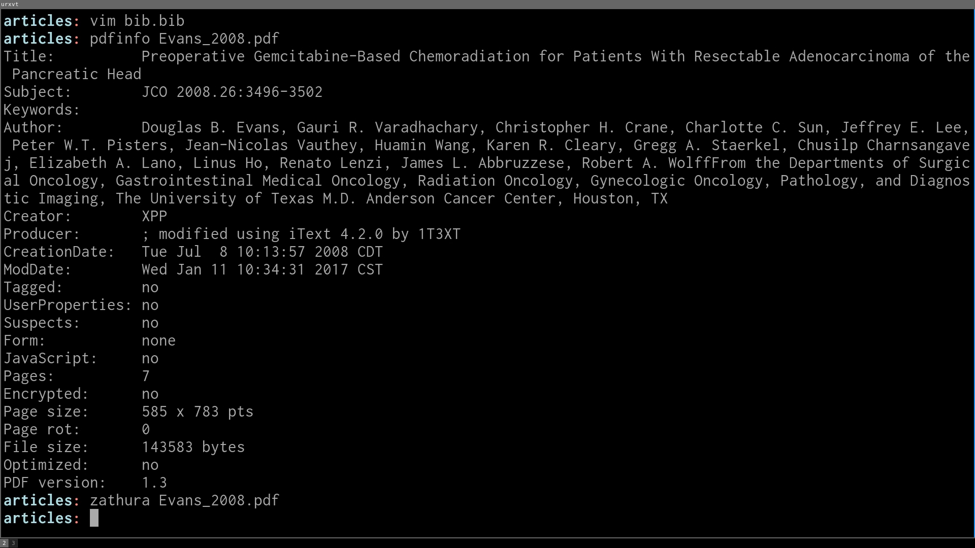
Print every DOI in the folder's PDFs using a pdftotext | grep -i "doi" loop, adding the missing do.
text(doi2bib fdc)
text(ls)
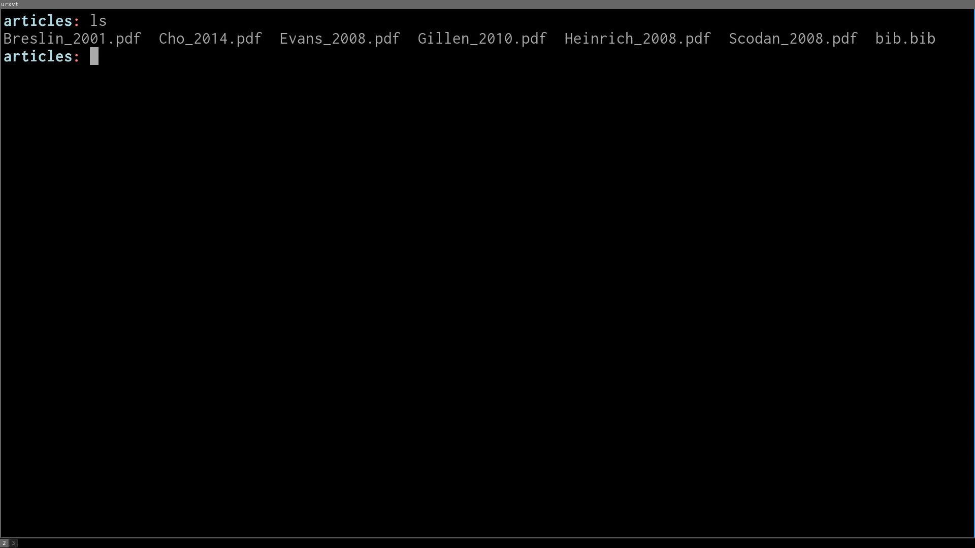
text(fo)
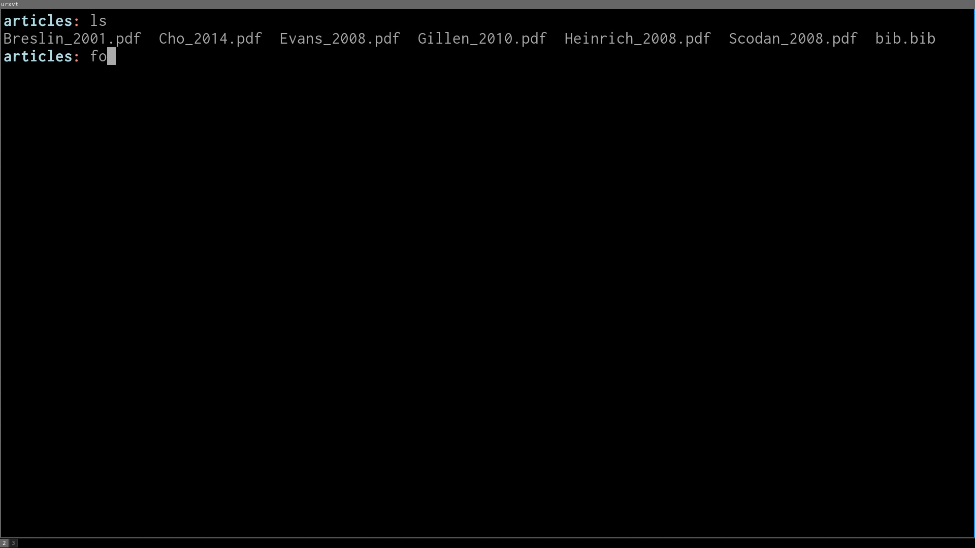
text(r)
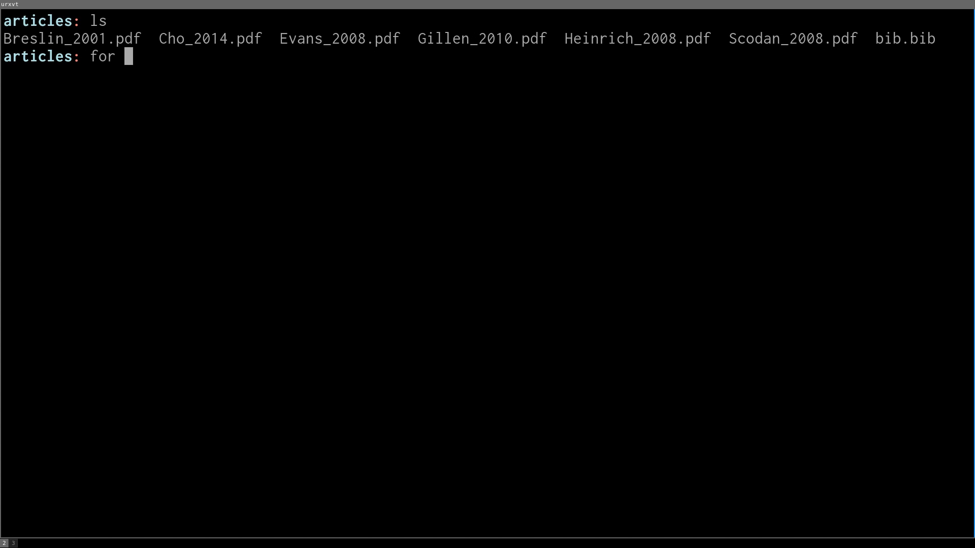
text(fil)
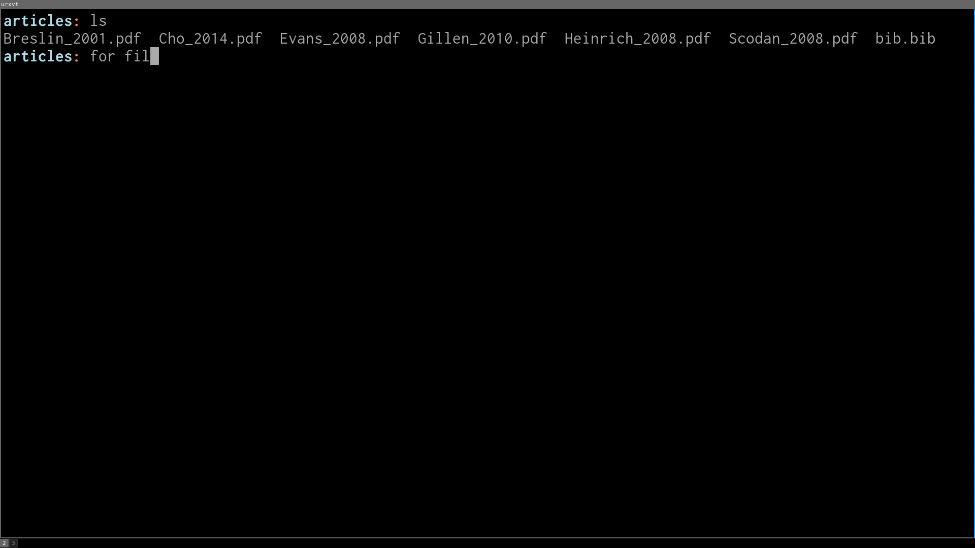
text(e in *.pdf)
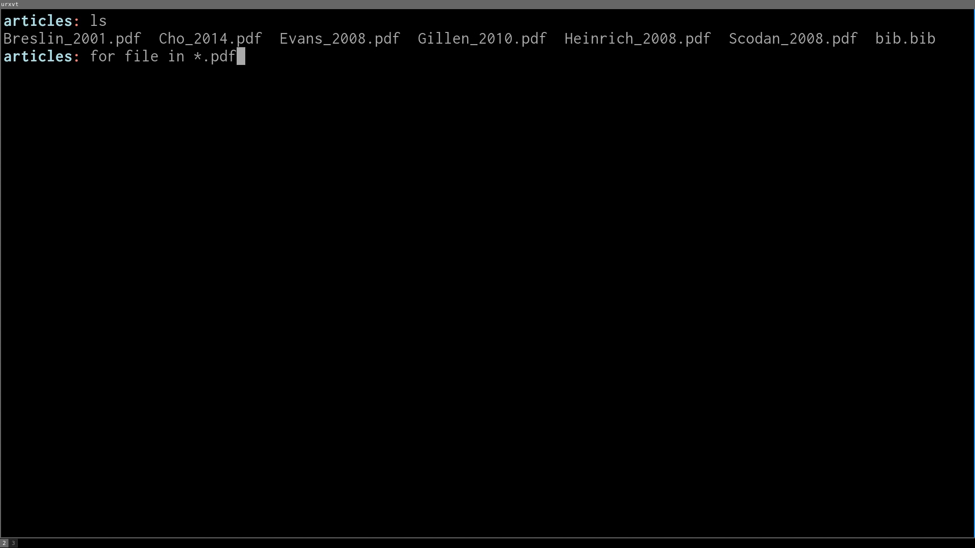
text(; p)
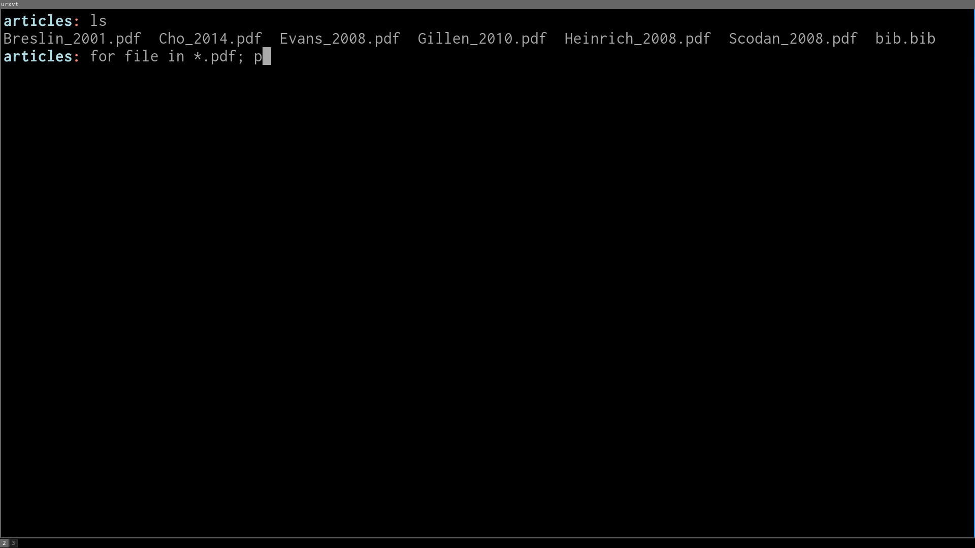
text(dftotext ")
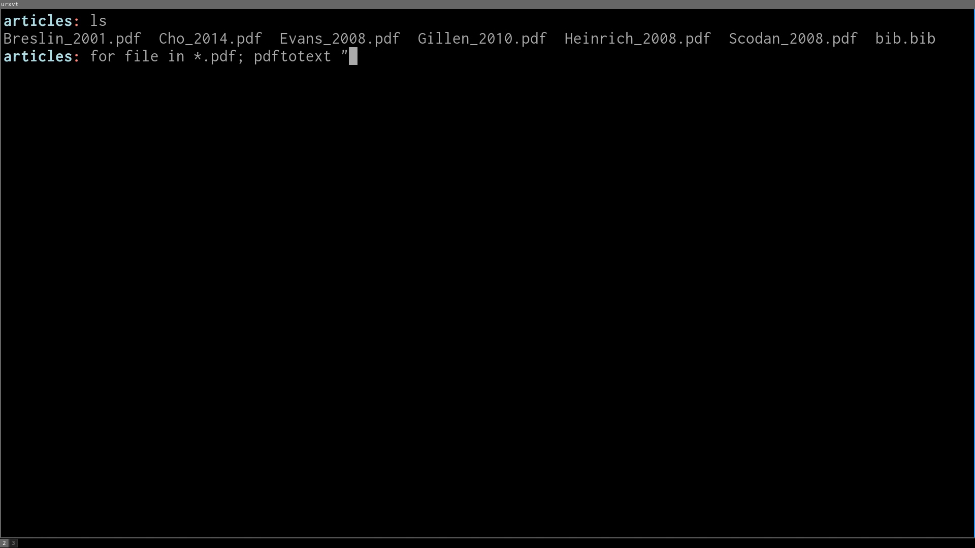
text($file" -)
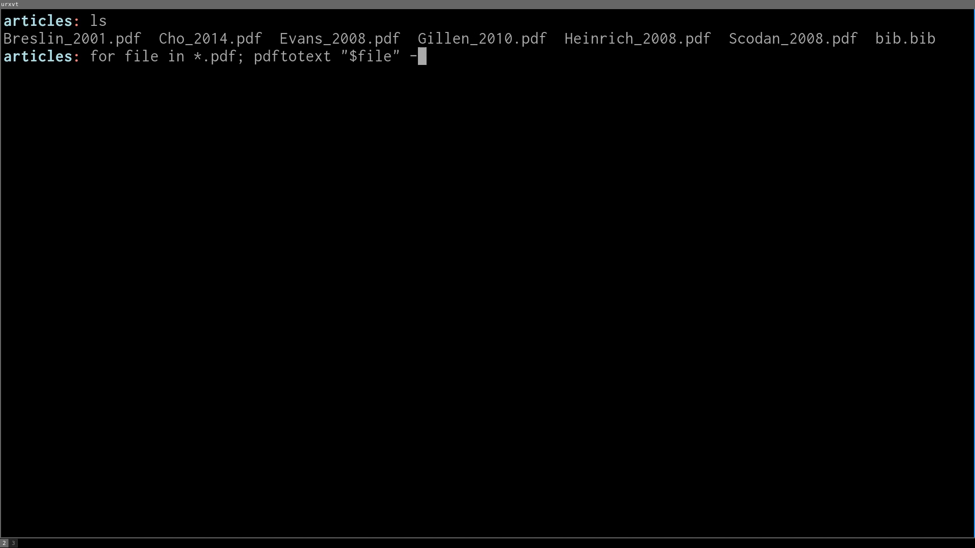
text(| gr)
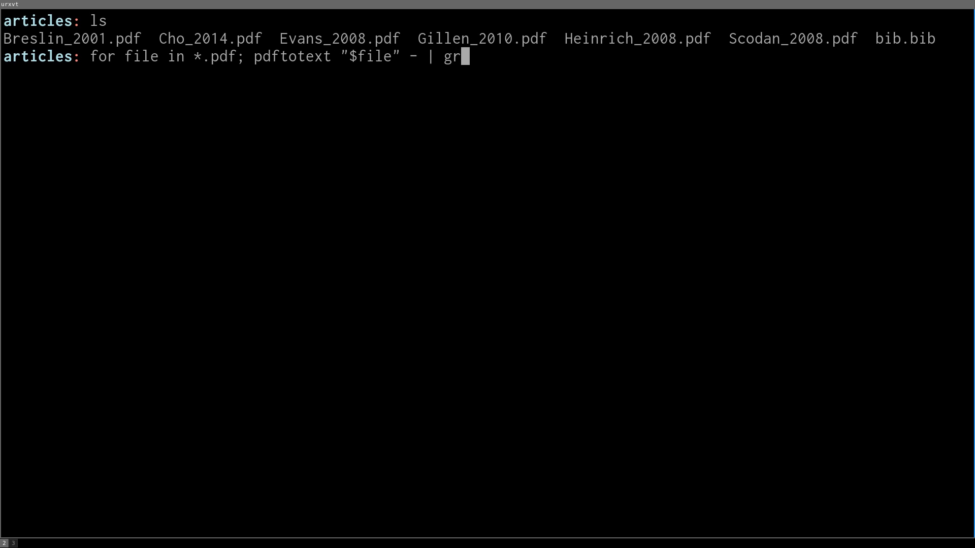
text(ep -i)
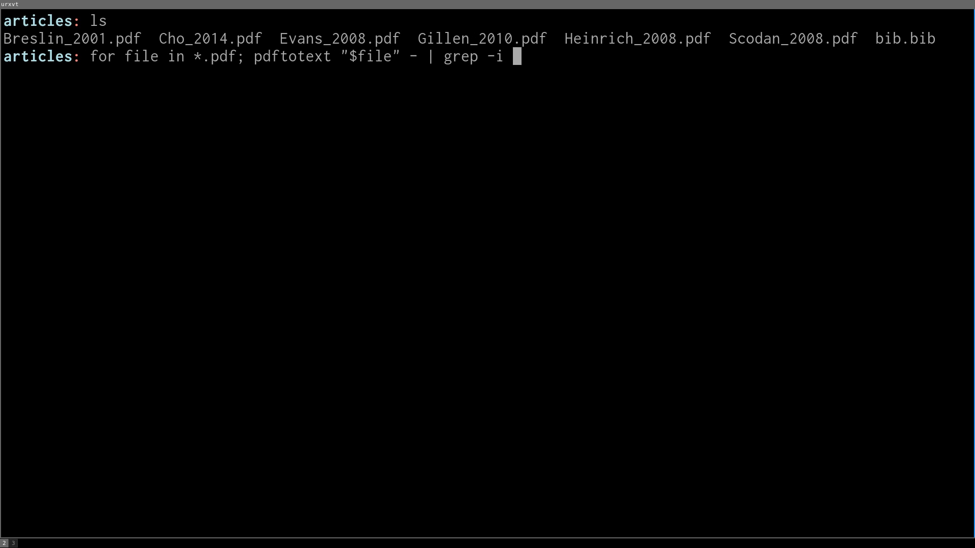
text("doi"; done)
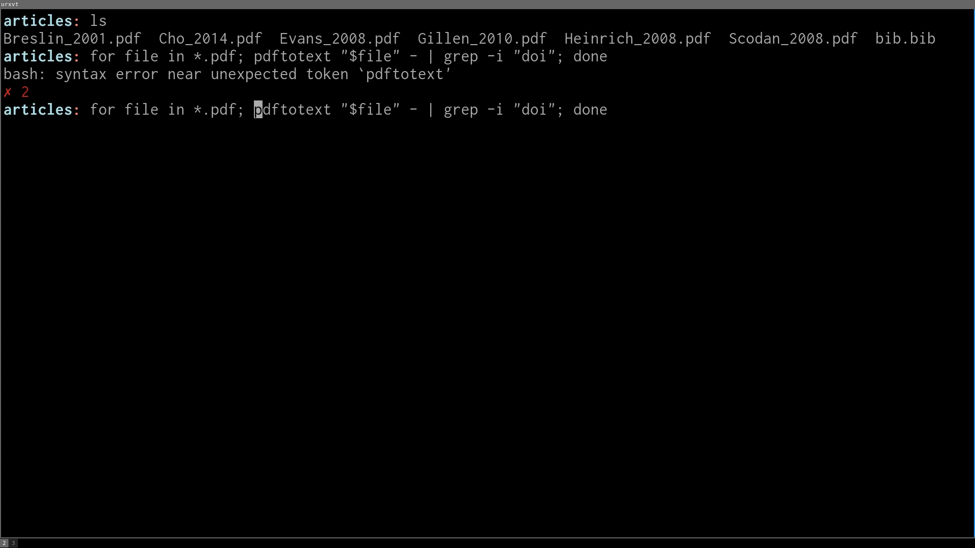
key(Left)
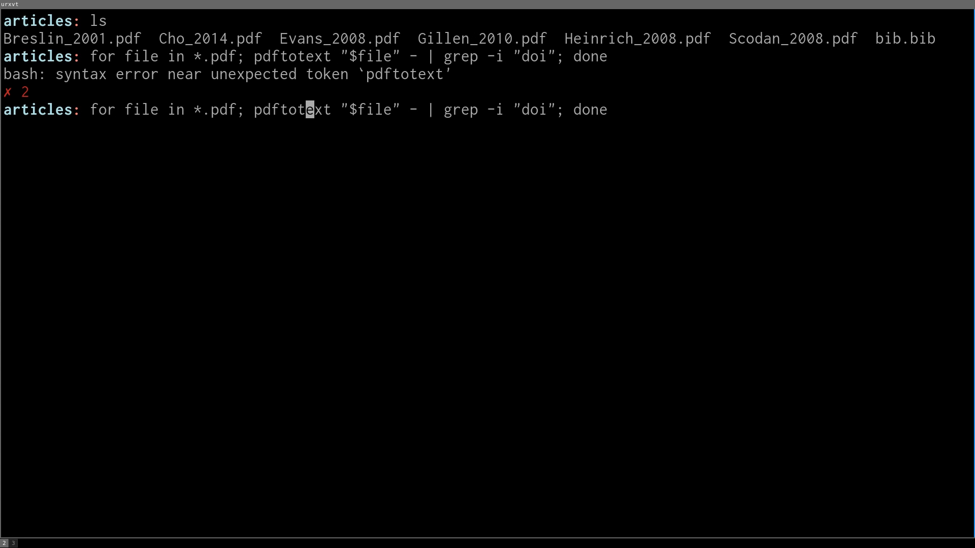
text(do)
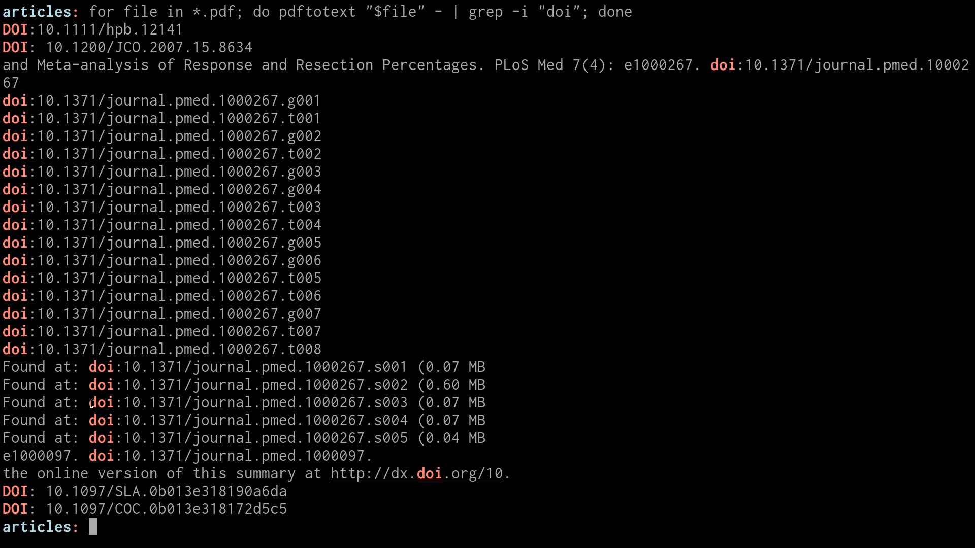
mouse_move(454, 153)
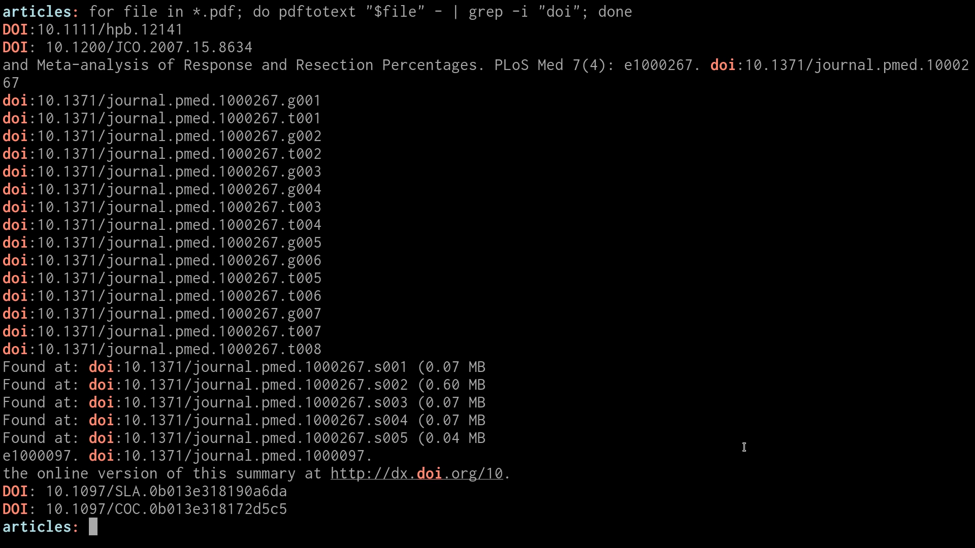
mouse_move(424, 236)
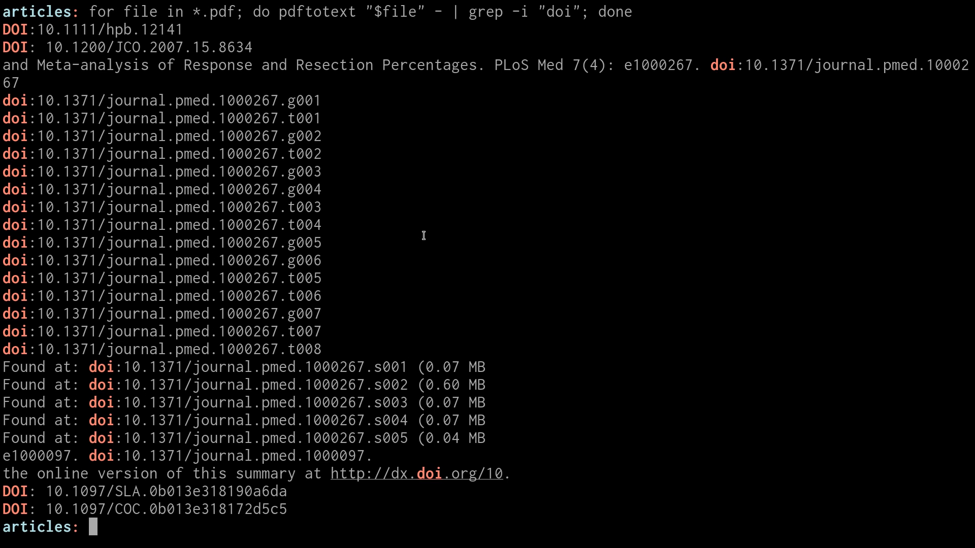
mouse_move(425, 251)
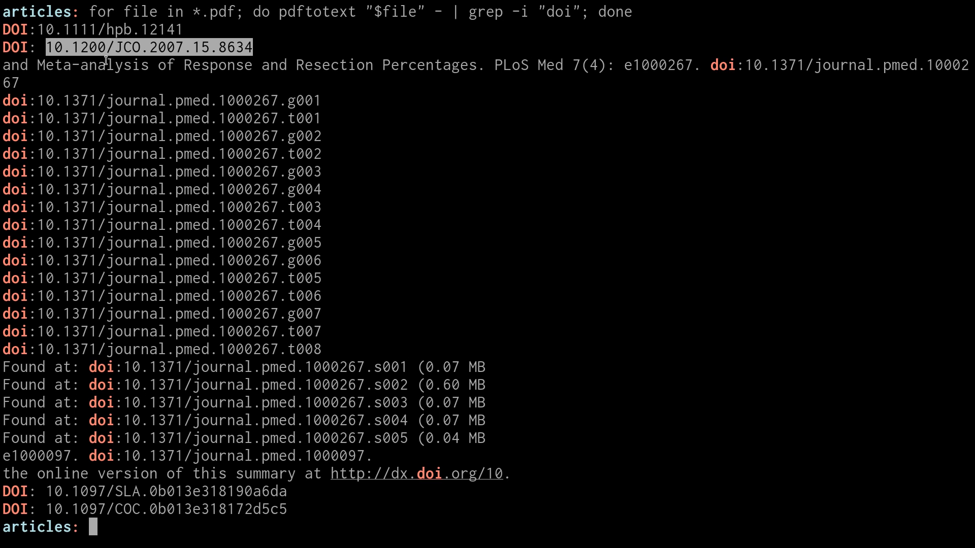
Run doi2bib on the JCO, two PLoS Medicine, SLA and COC article DOIs.
text(doi2bib 10.1200/JCO.2007.15.8634)
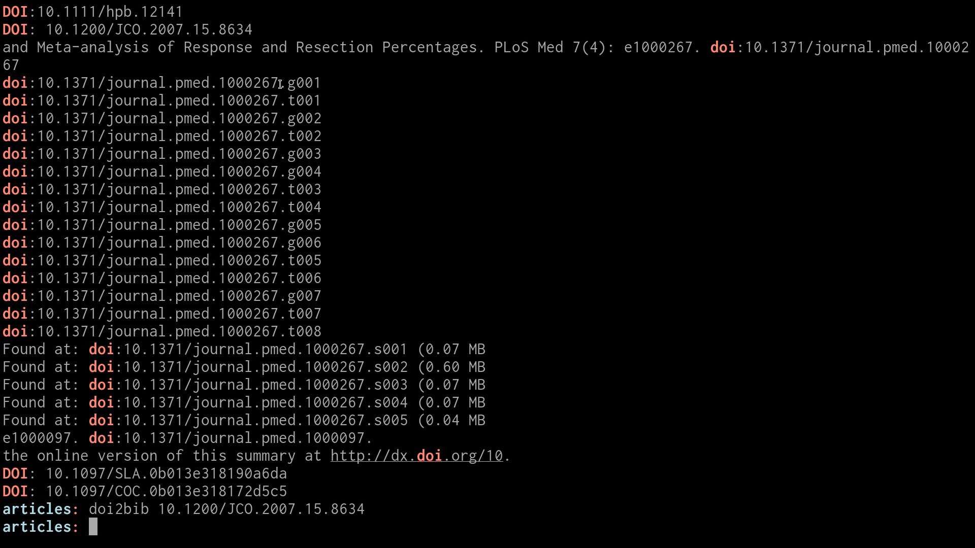
drag(37, 82, 286, 82)
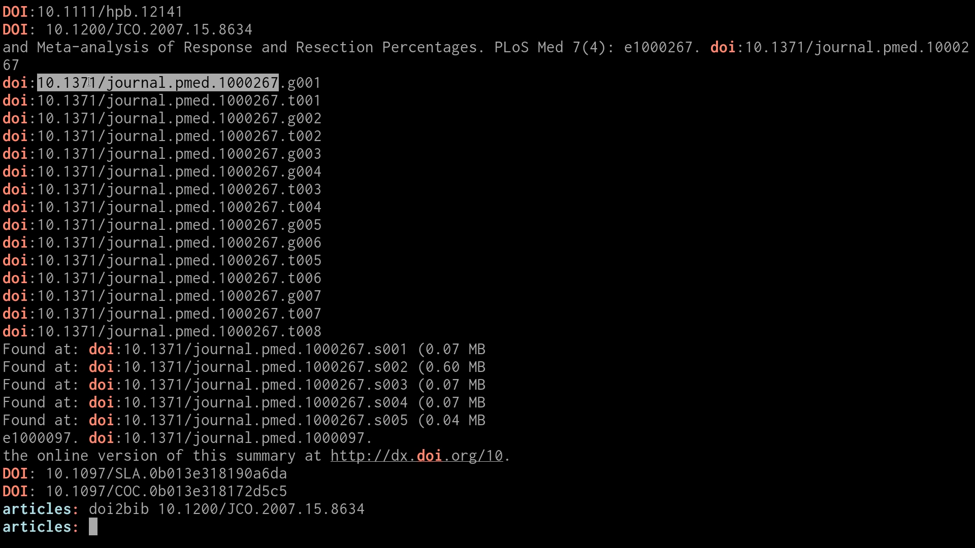
text(doi2bib 10.1097/SLA.0b013e318190a6da)
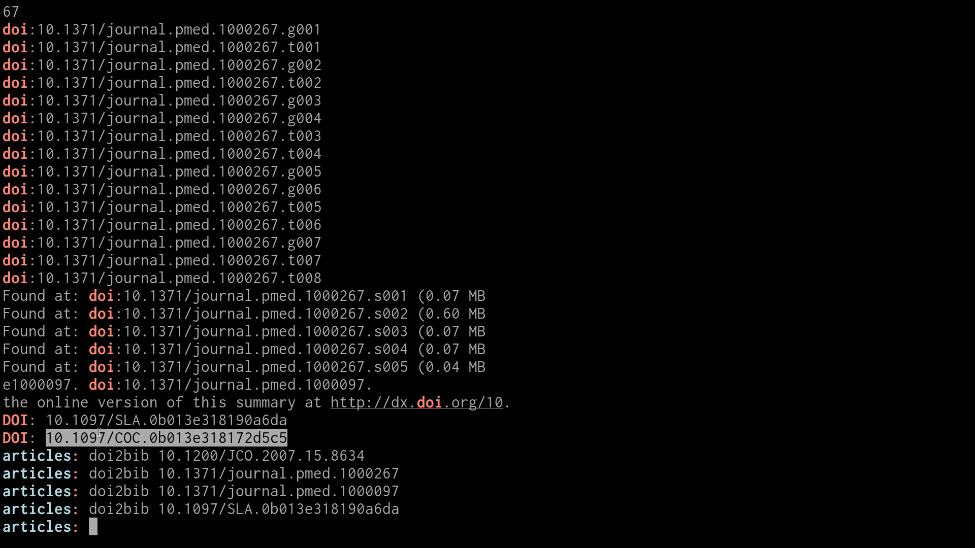
text(doi2bib 10.1097/COC.0b013e318172d5c5)
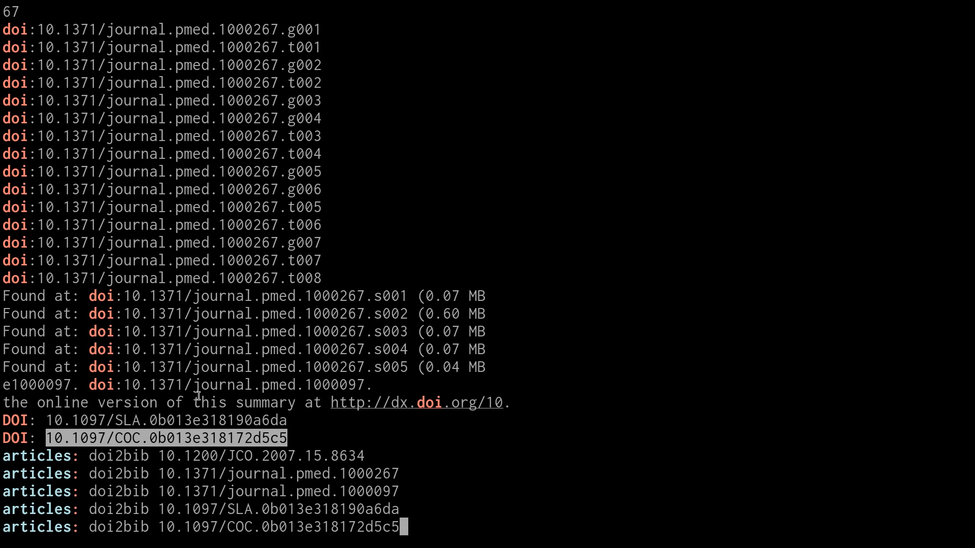
text(vim bib)
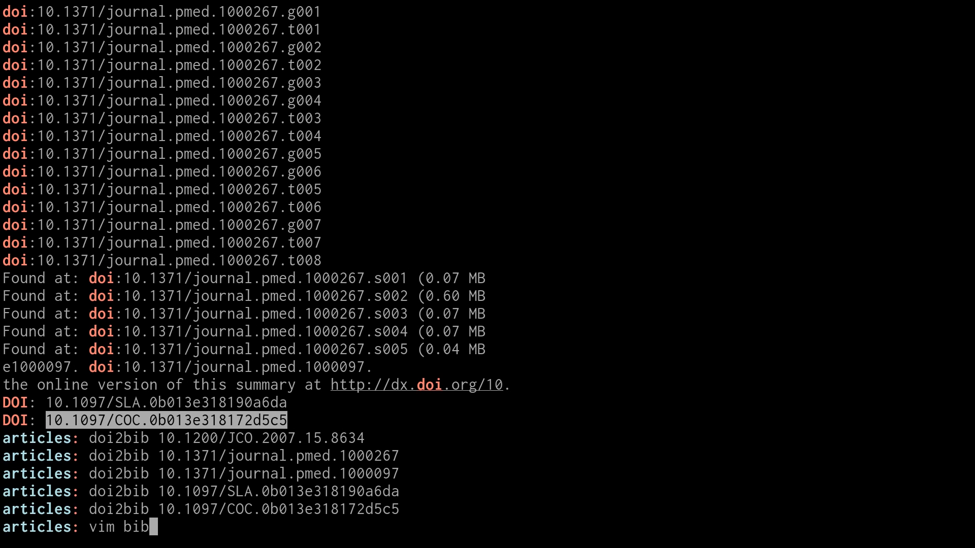
Browse bib.bib in vim, run :!ls, and delete and save away the Moher_2009 entry.
key(Enter)
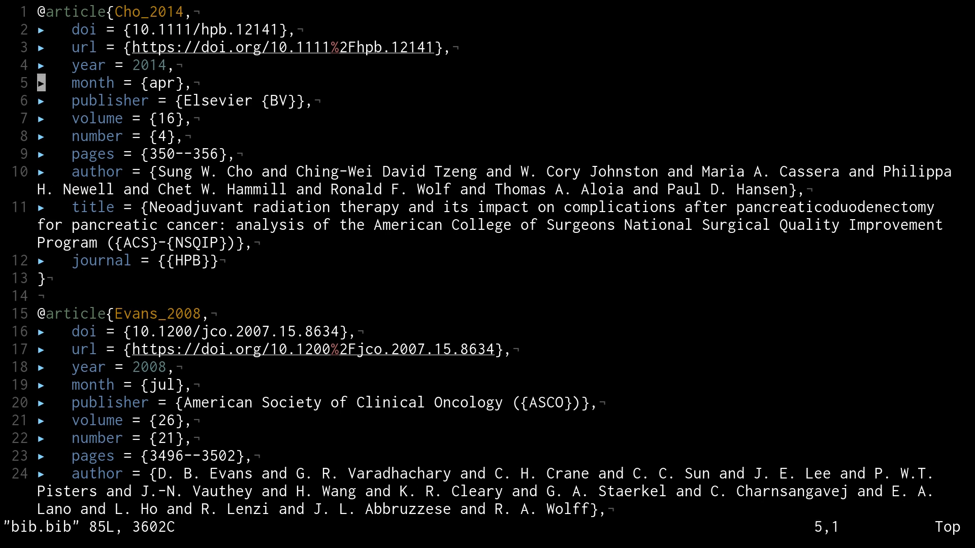
scroll(down, 3)
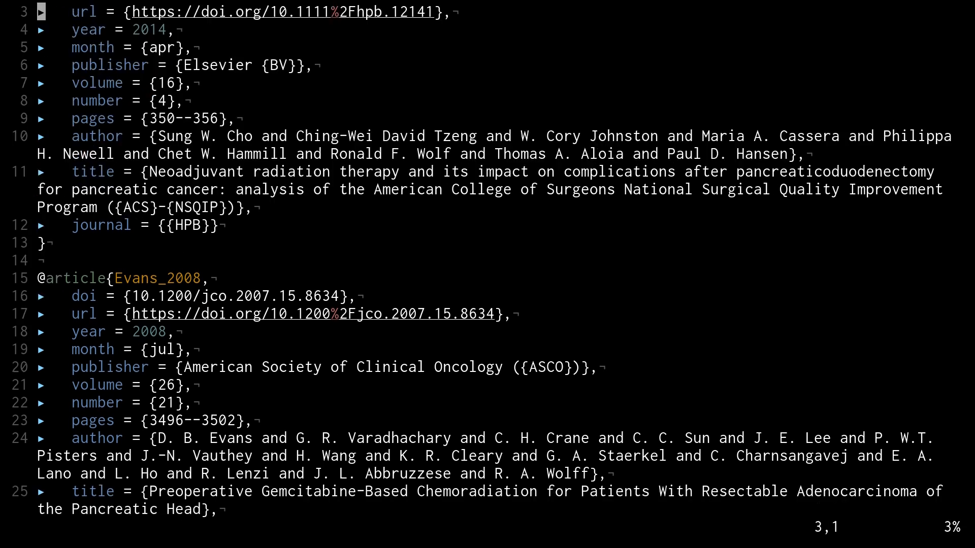
scroll(down, 3)
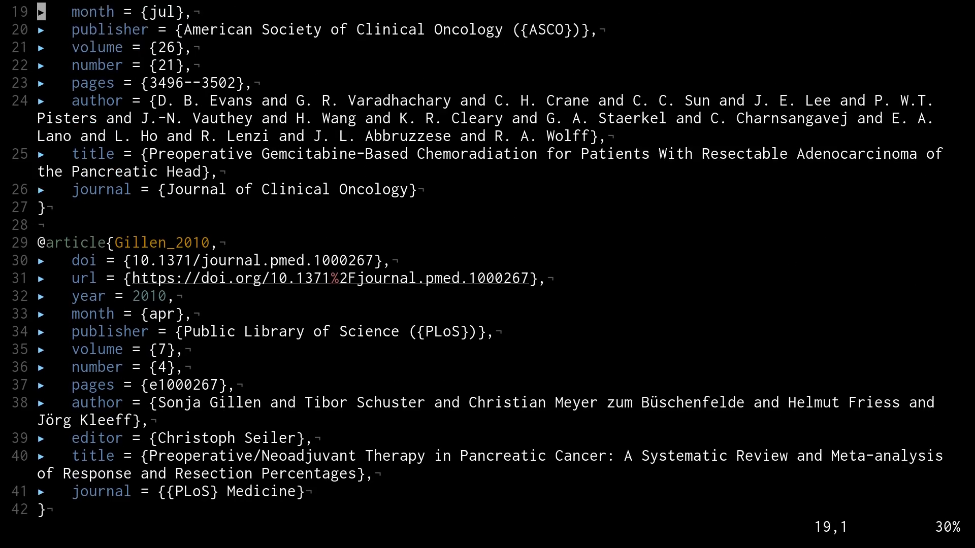
scroll(down, 3)
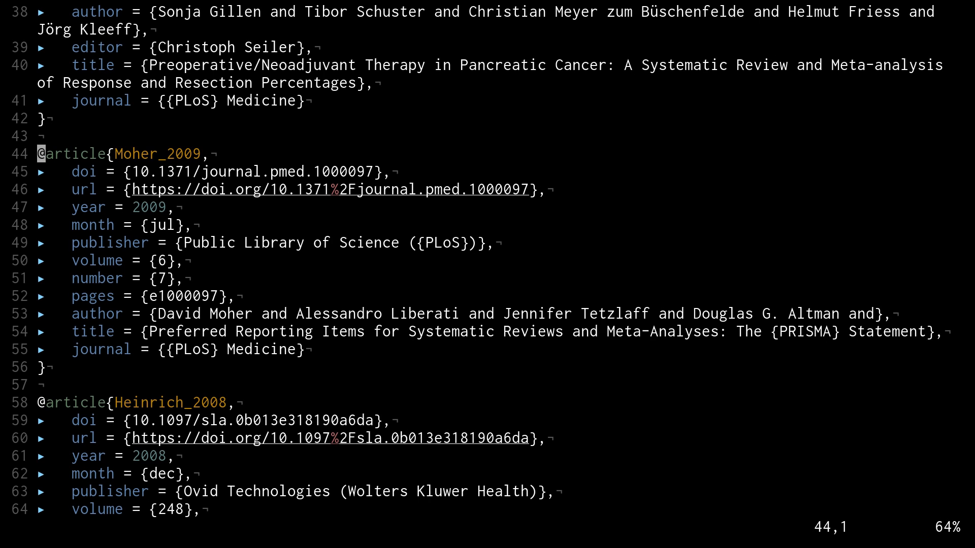
key(:)
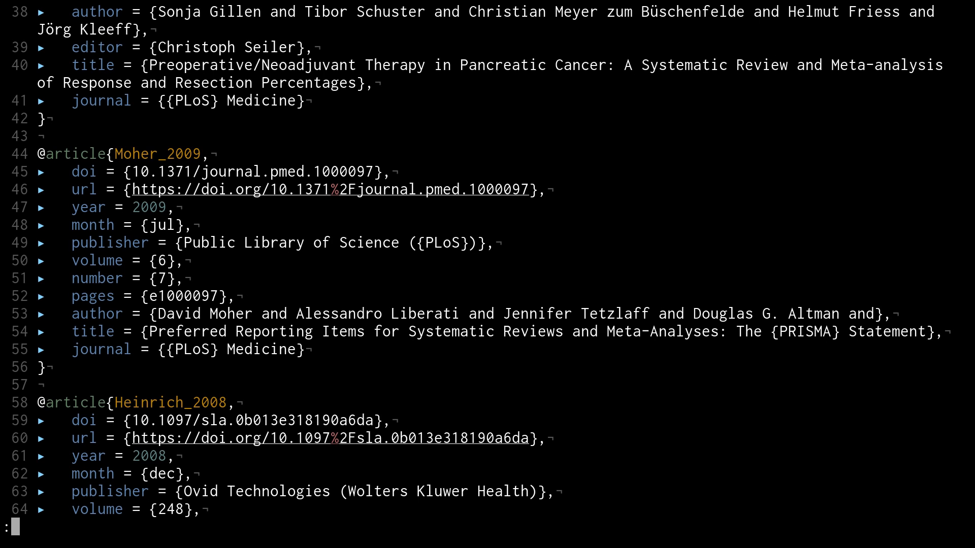
text(ls)
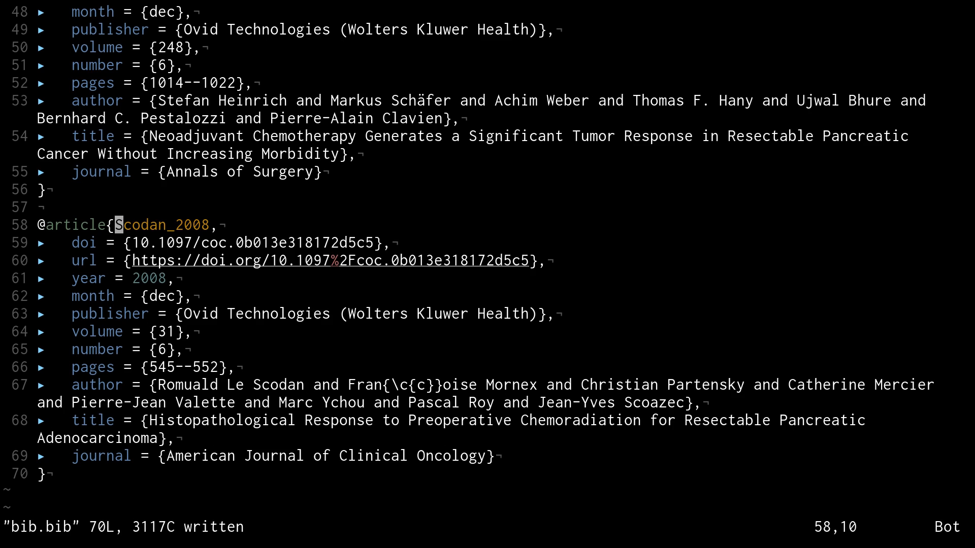
key(gg)
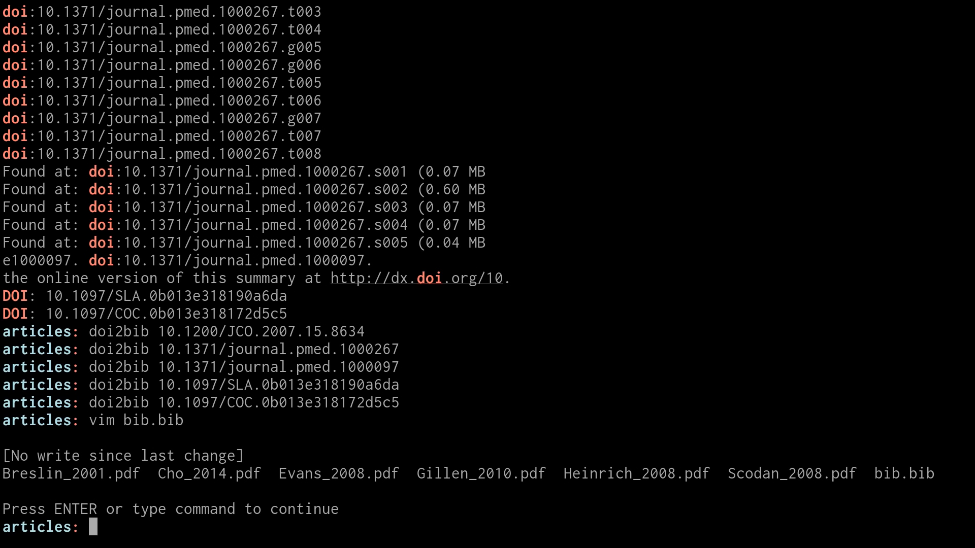
text(sed -n ')
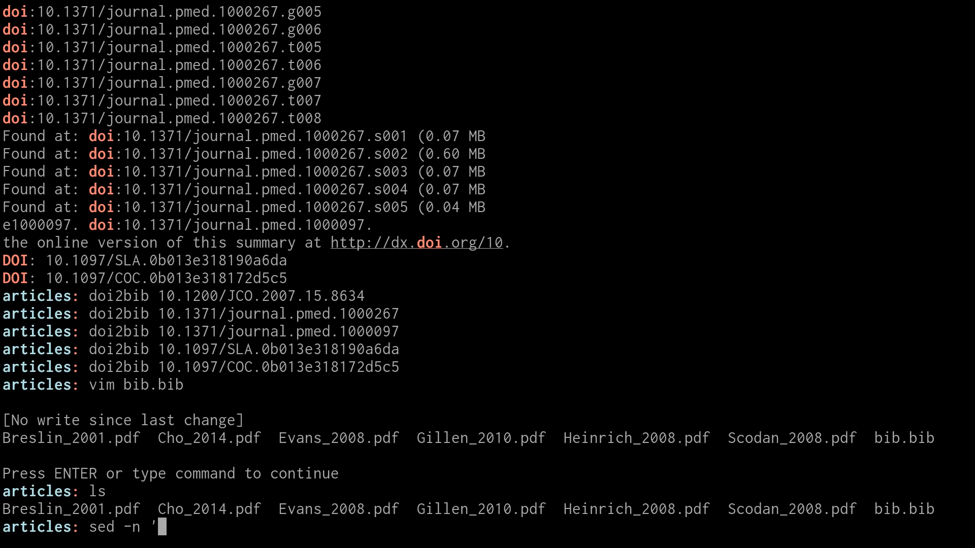
text(/art)
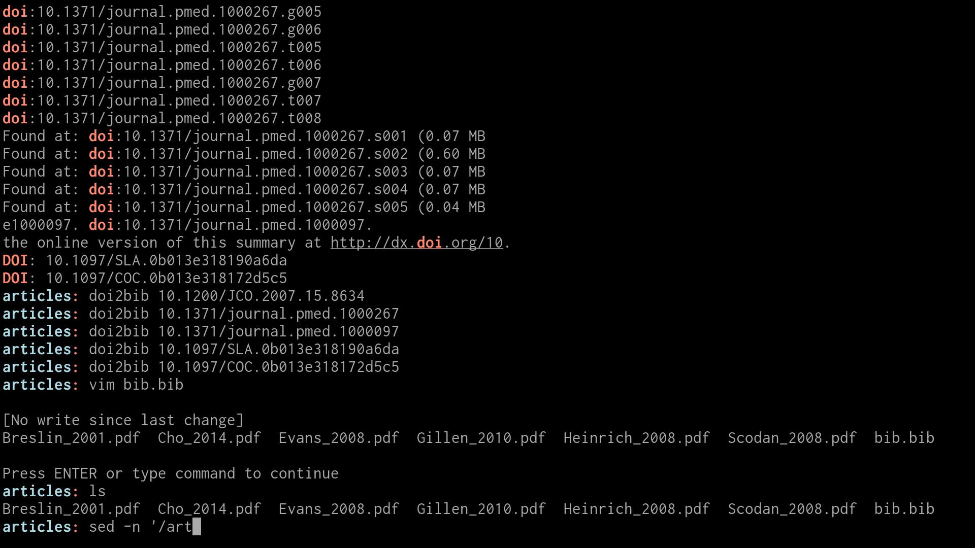
text(icle/ p')
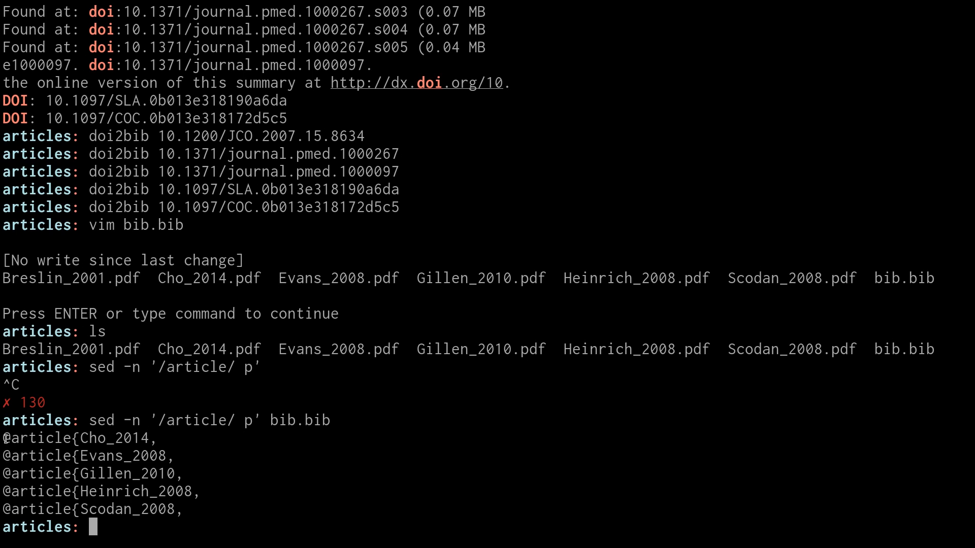
drag(6, 437, 199, 510)
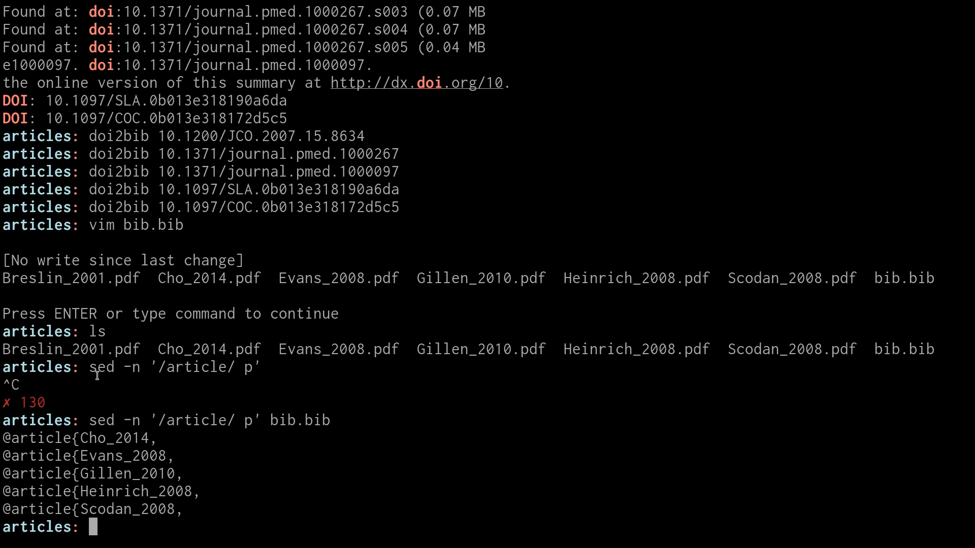
double_click(71, 349)
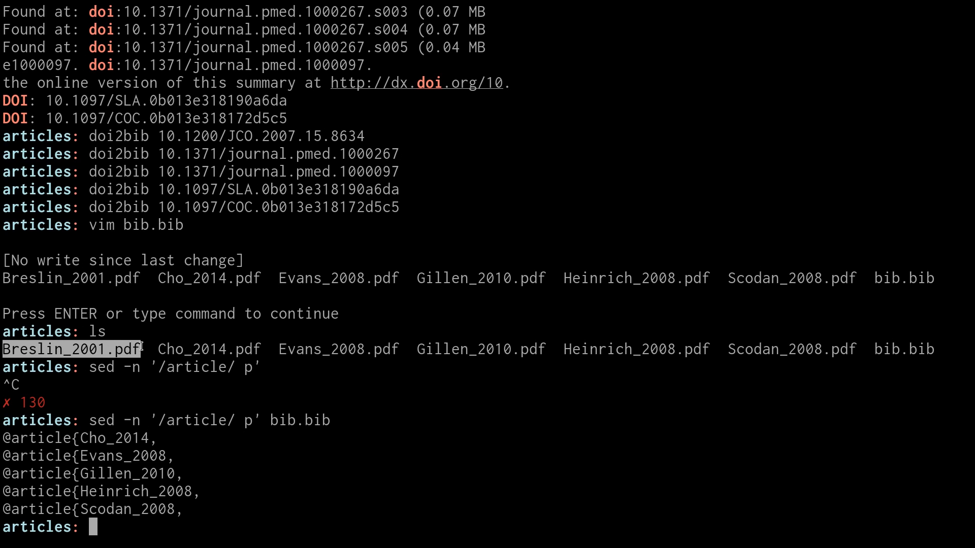
drag(158, 348, 839, 349)
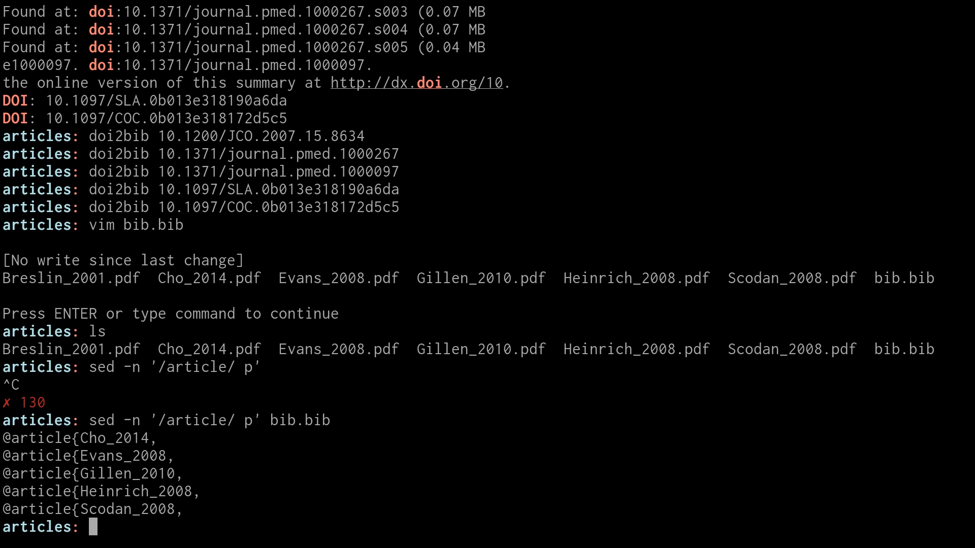
text(pdfinfo)
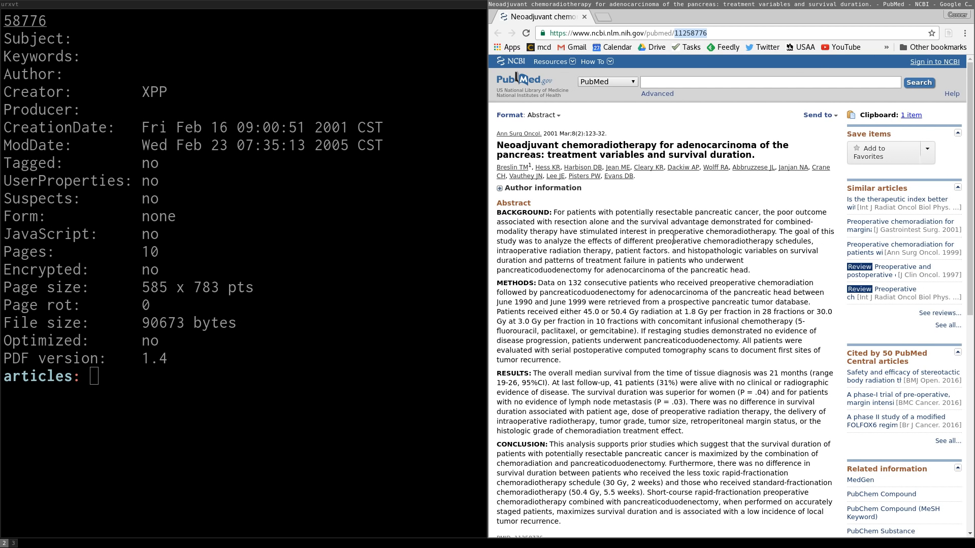
Scroll the Breslin abstract, select PMID 11258776 and copy the PubMed article URL.
scroll(down, 3)
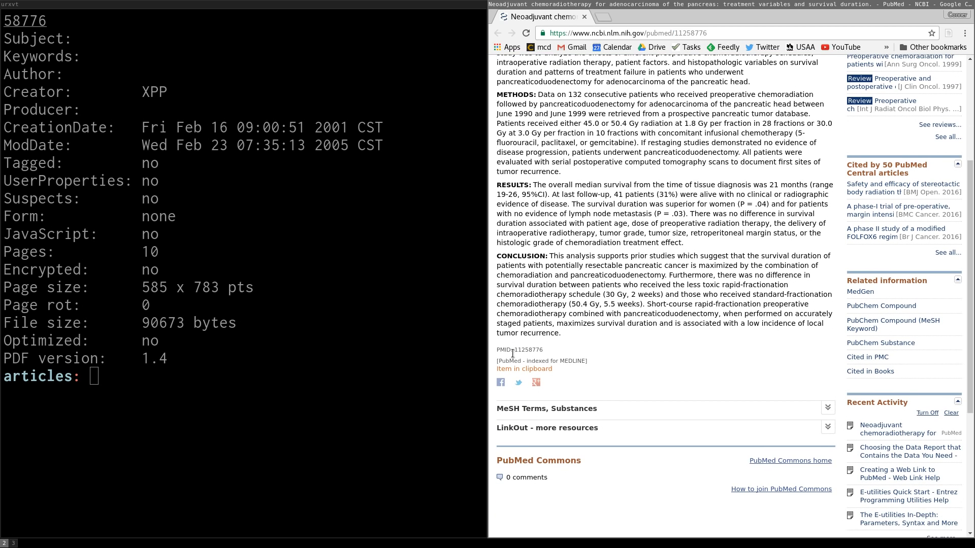
double_click(528, 350)
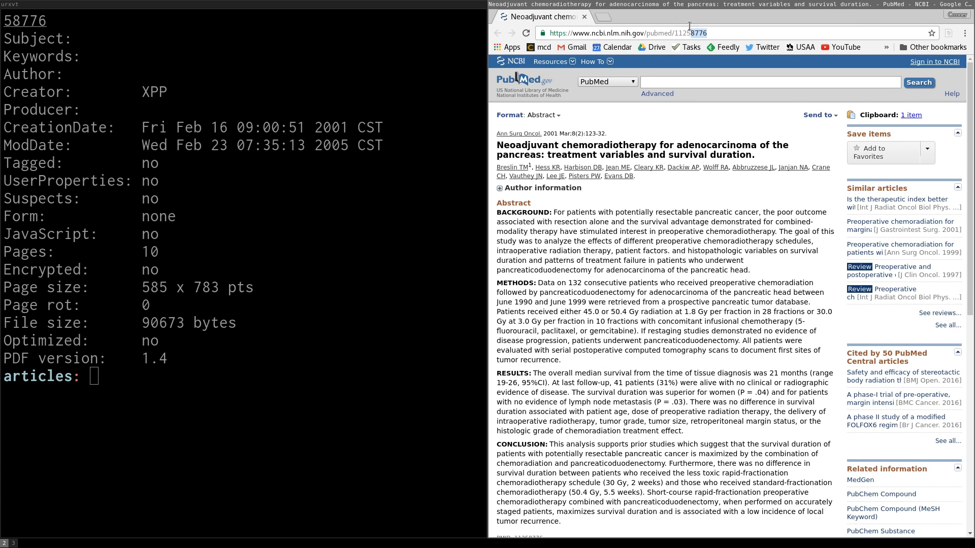
right_click(688, 33)
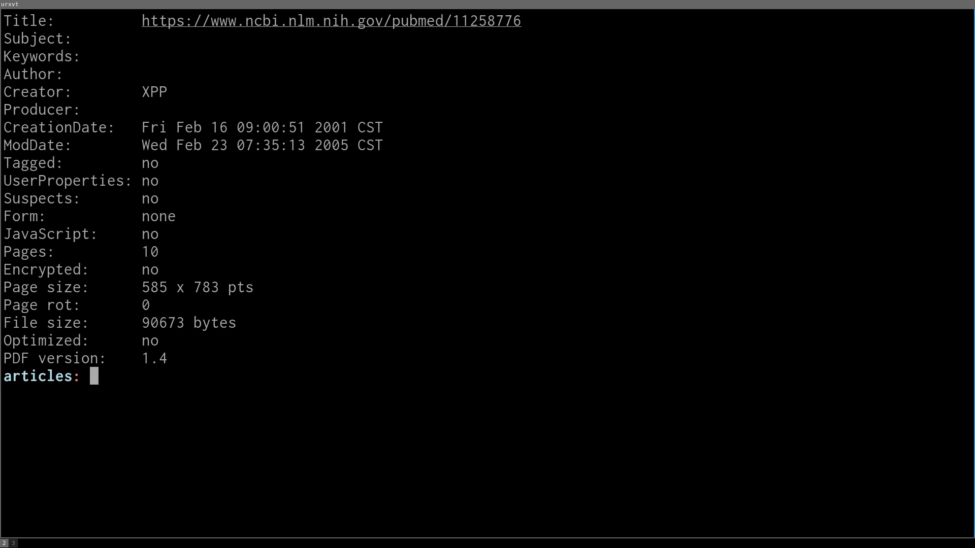
mouse_move(417, 288)
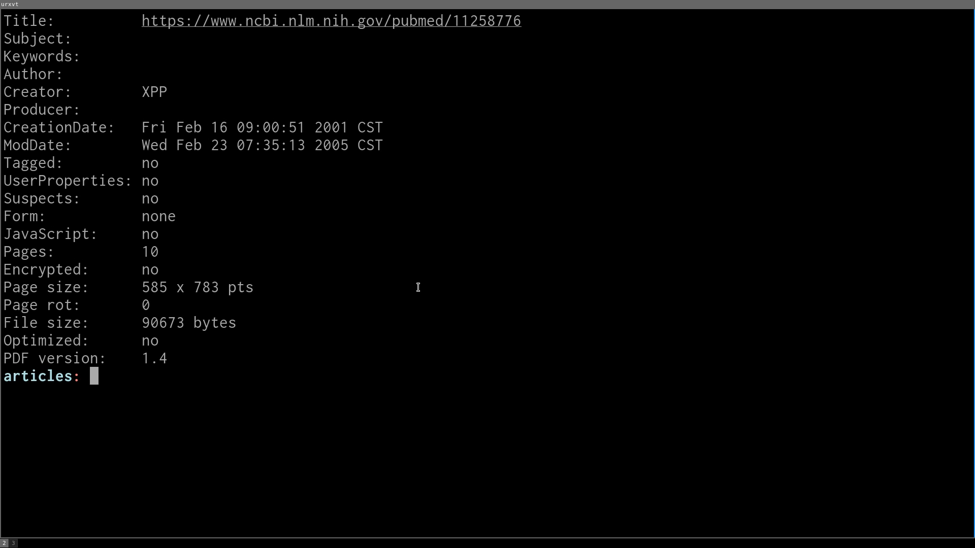
mouse_move(430, 20)
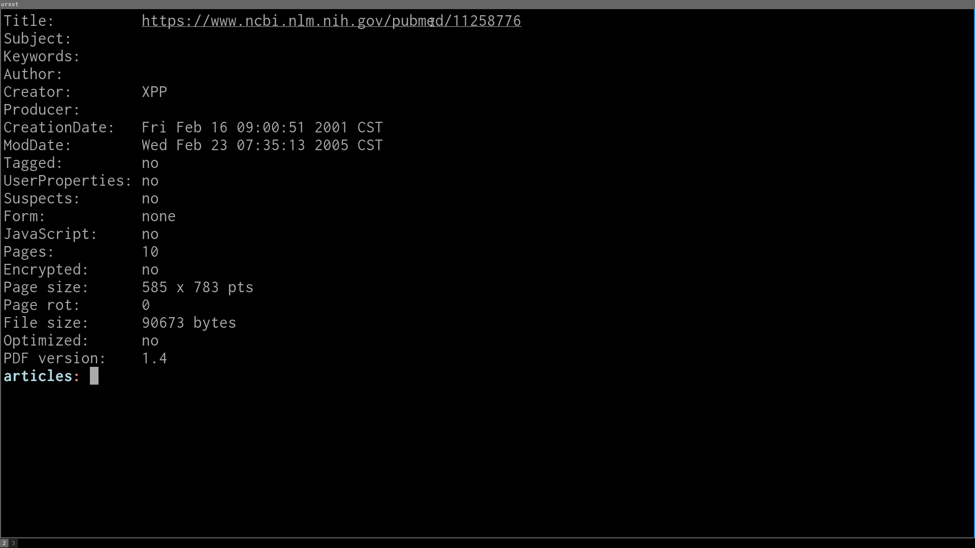
mouse_move(469, 212)
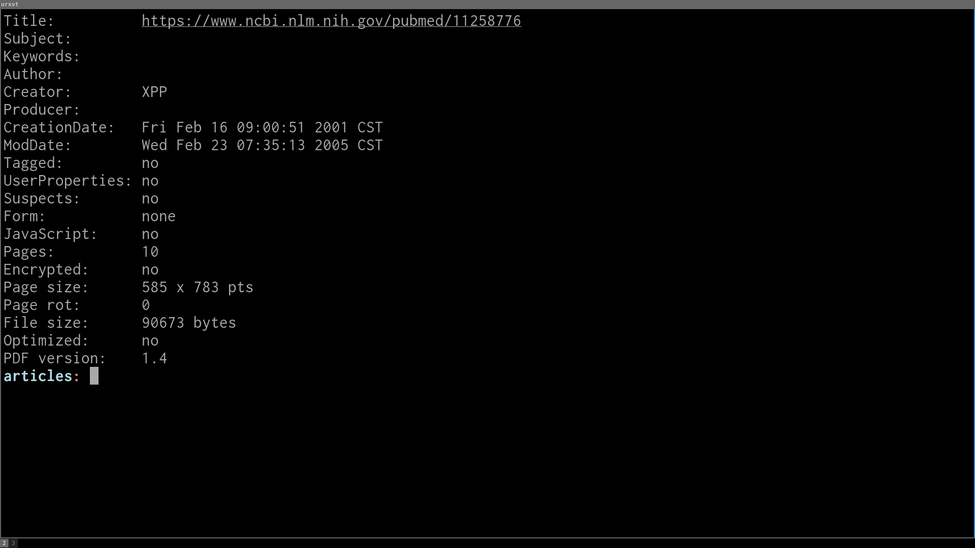
Search pacman and cower for bibutils, confirming AUR bibutils 5.6-1 is installed.
text(sudo pacman -)
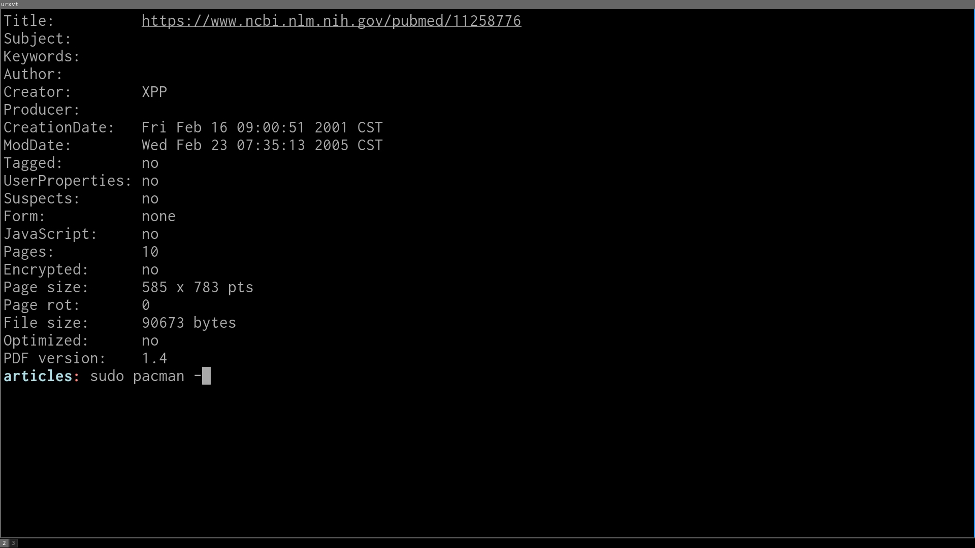
text(Ss bibutils)
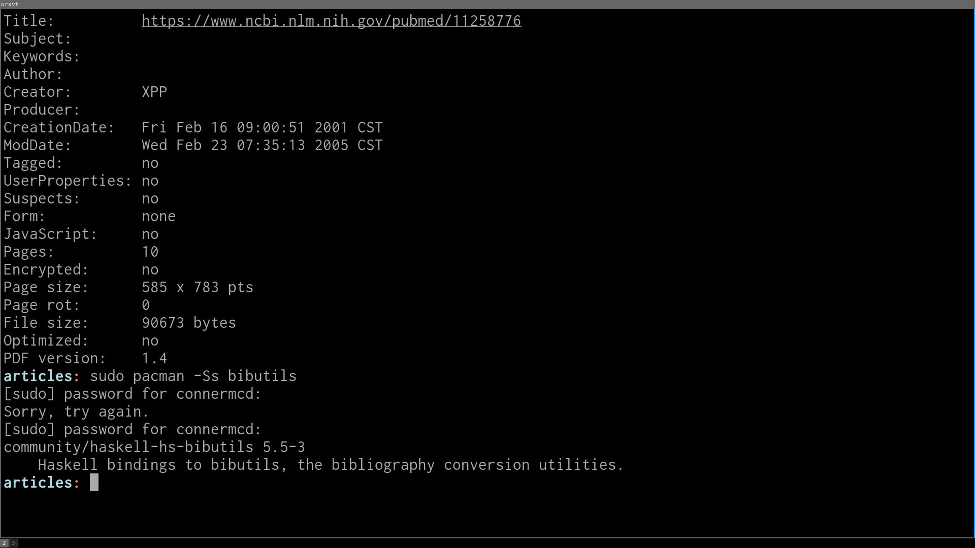
text(cower -s bibutil)
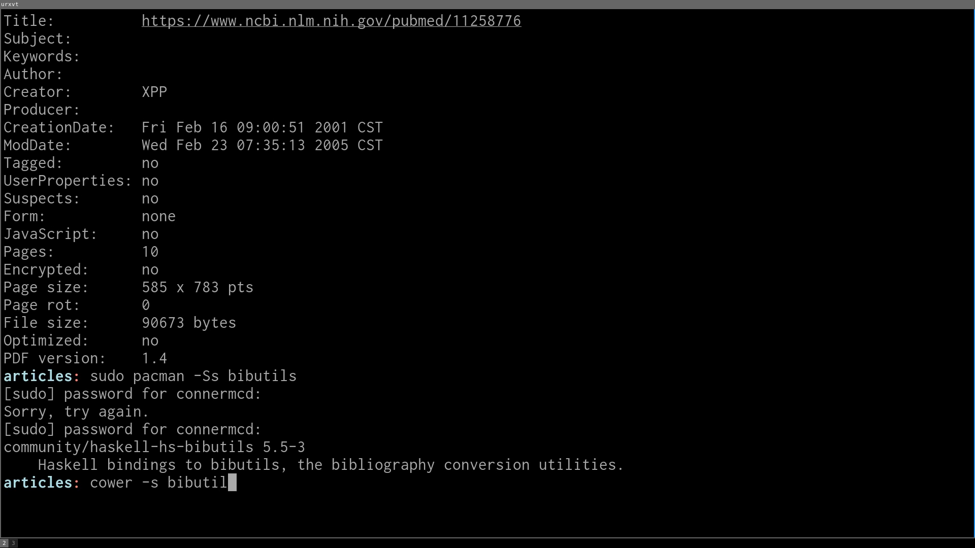
key(Return)
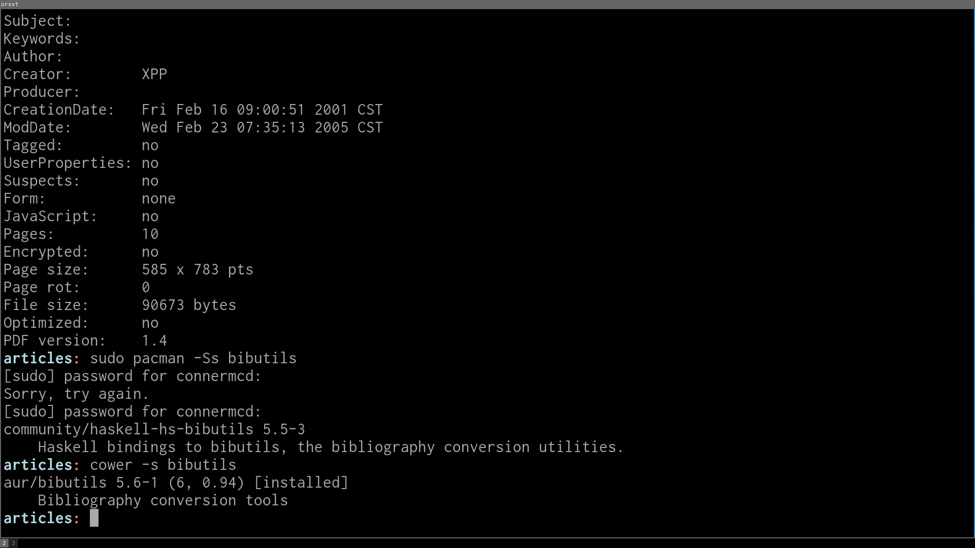
mouse_move(43, 486)
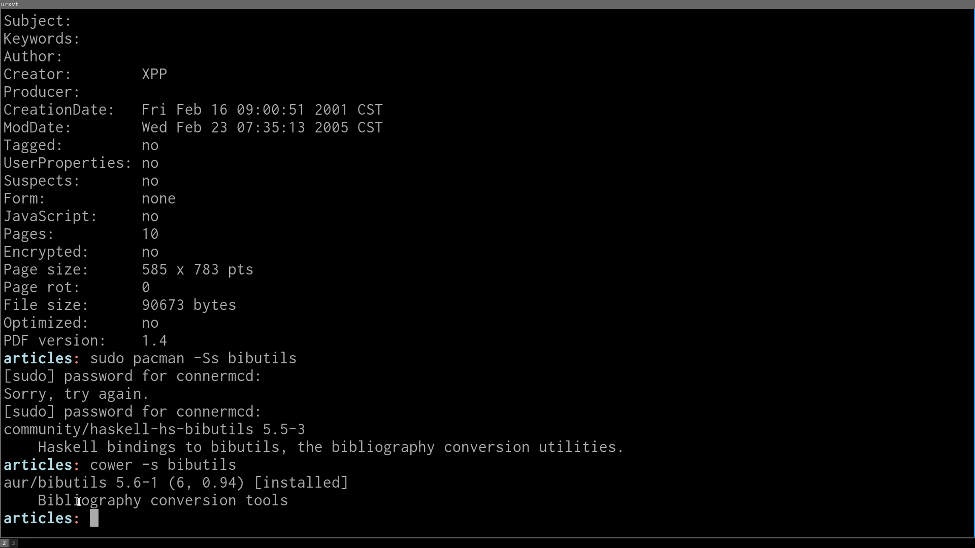
mouse_move(290, 503)
text(declare -f)
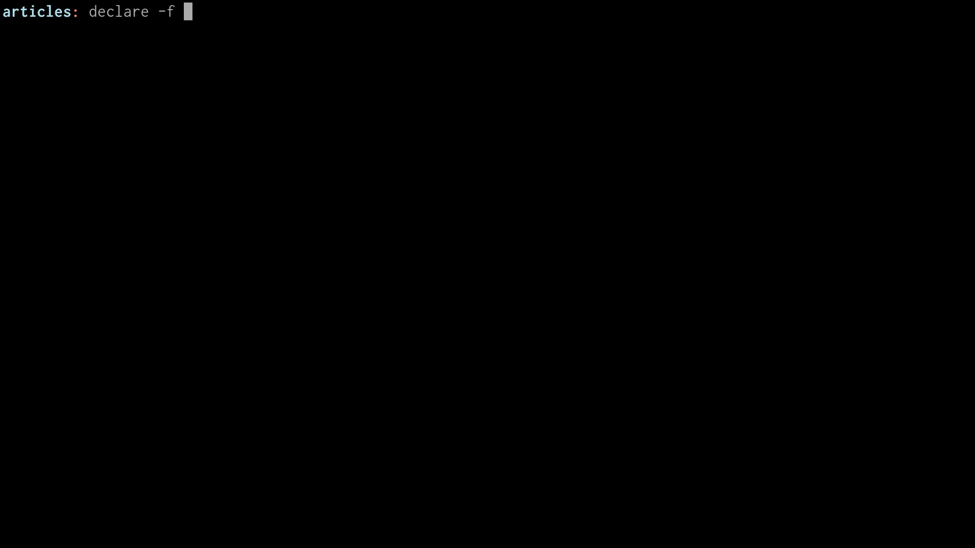
Print pmid2bib's definition and highlight its sed, med2xml and xml2bib pipeline stages.
text(pmid2)
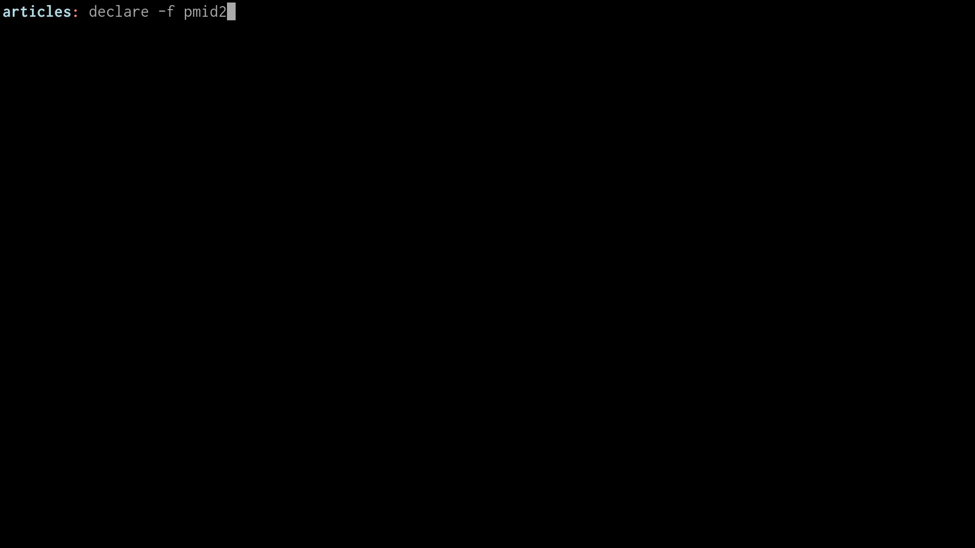
text(bib)
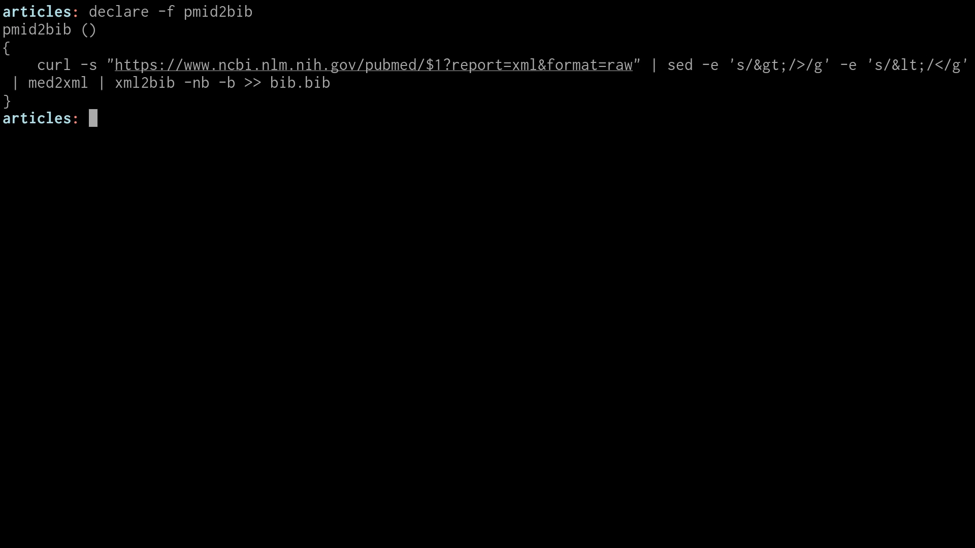
mouse_move(113, 471)
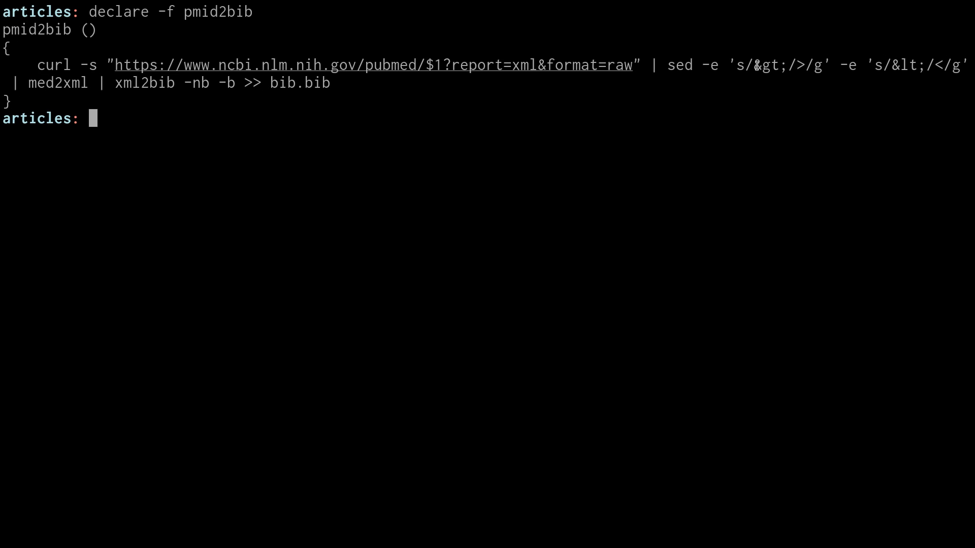
double_click(770, 65)
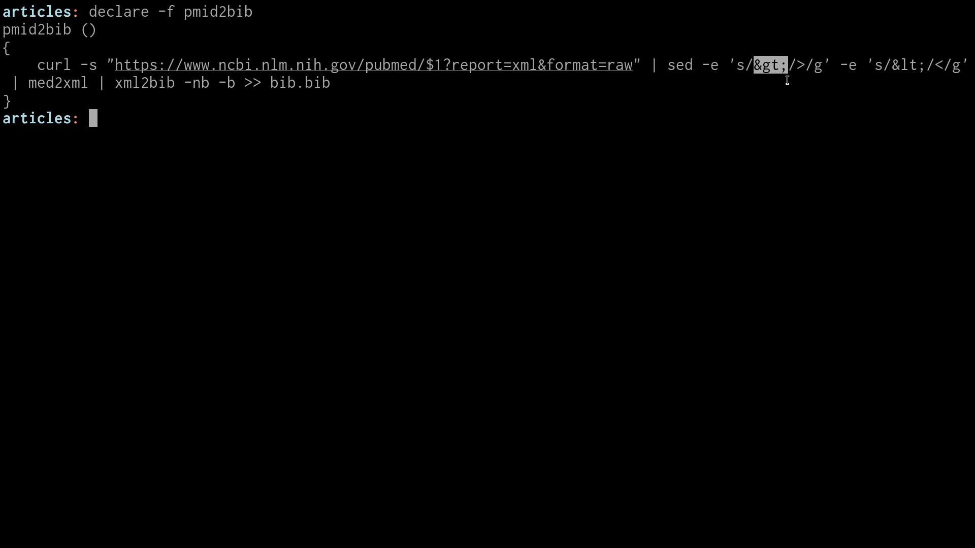
mouse_move(774, 76)
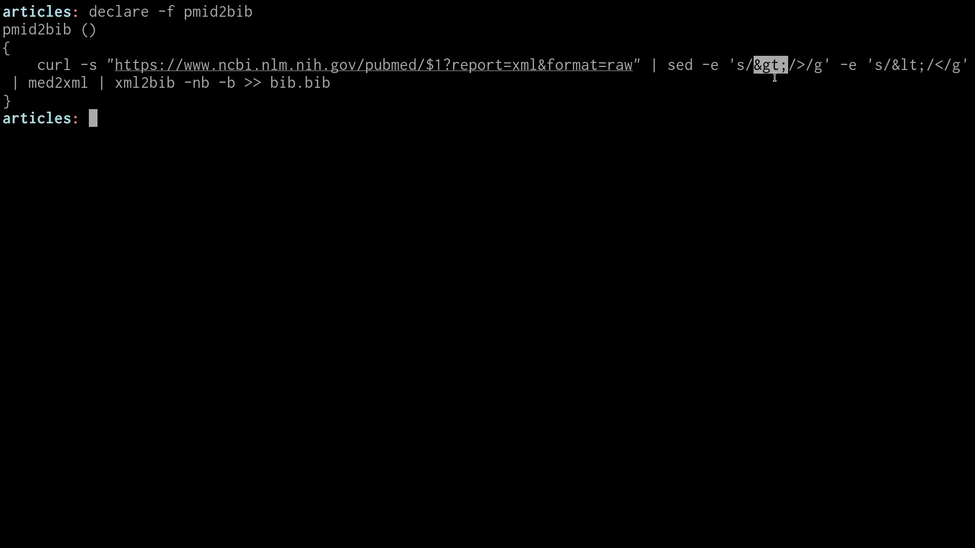
mouse_move(771, 75)
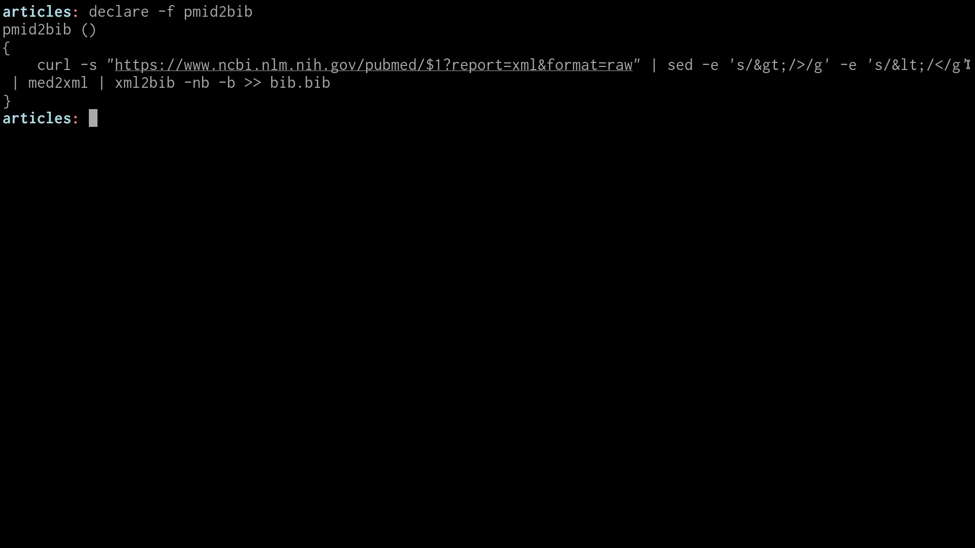
mouse_move(678, 66)
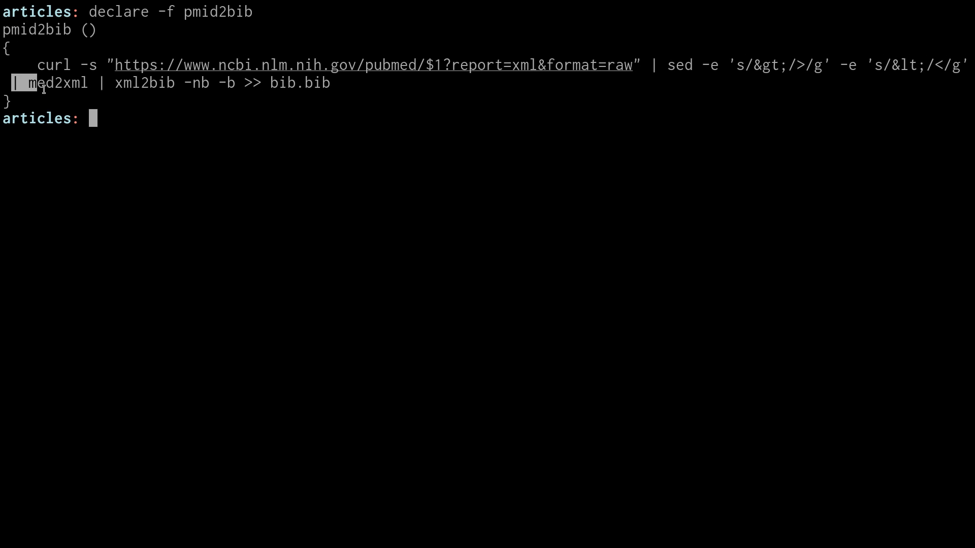
double_click(57, 82)
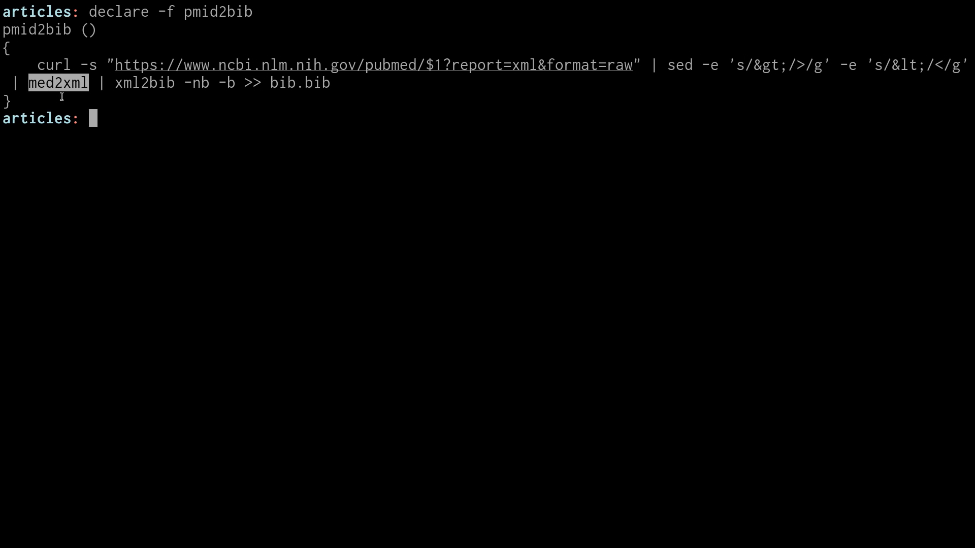
mouse_move(84, 82)
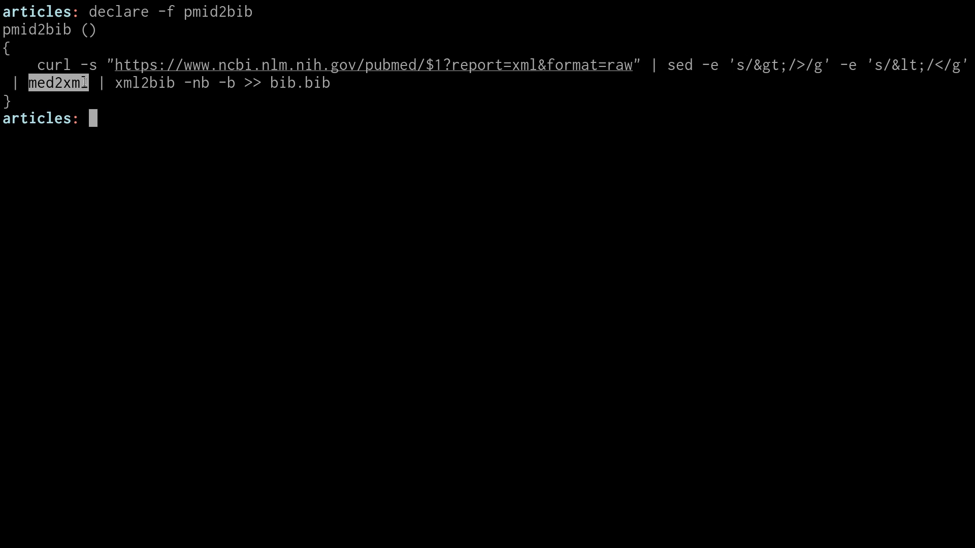
mouse_move(118, 83)
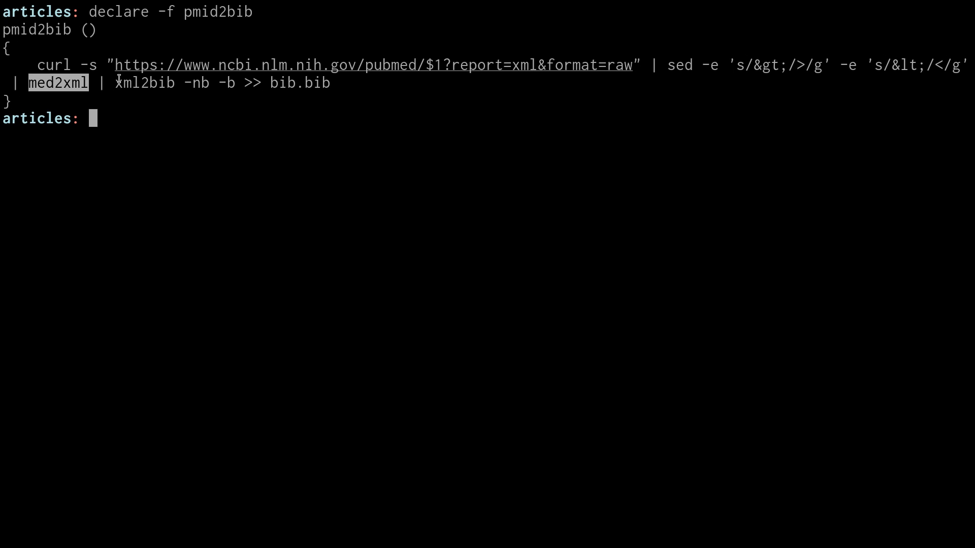
double_click(146, 83)
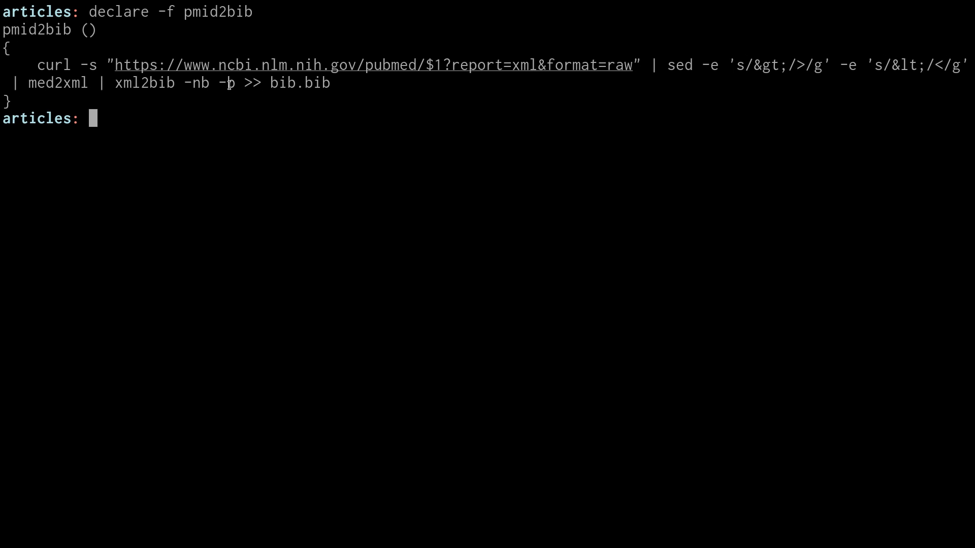
mouse_move(254, 104)
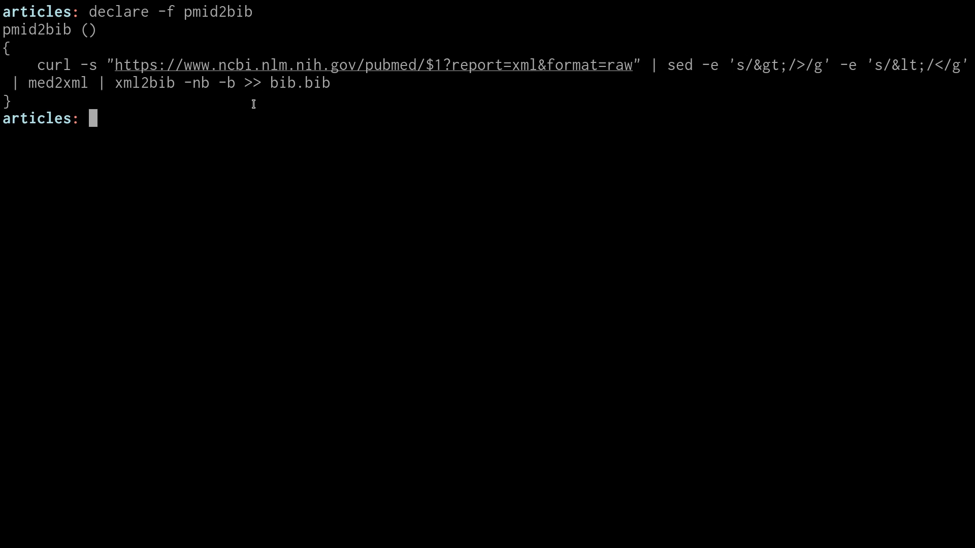
mouse_move(299, 157)
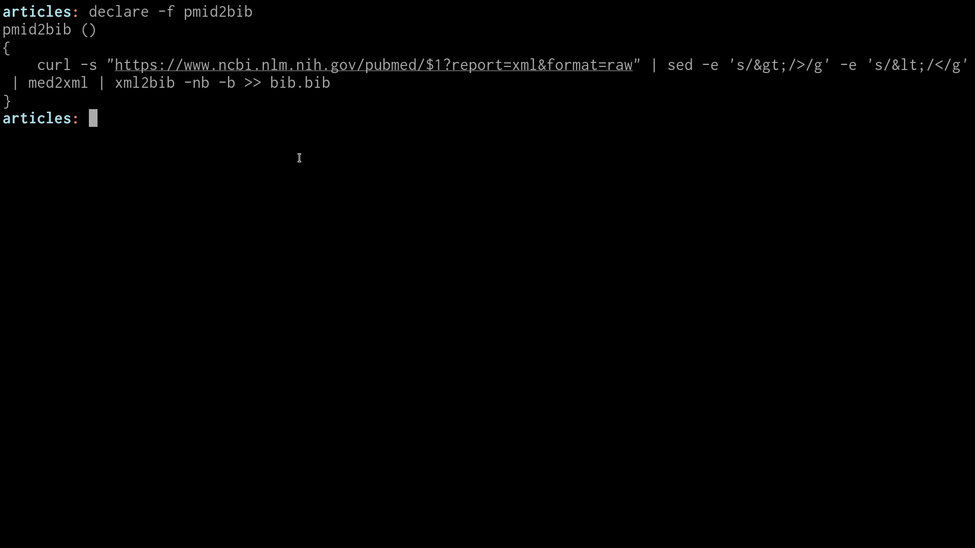
Read Breslin_2001.pdf's info, run pmid2bib 11258776, and open bib.bib in Vim.
text(p)
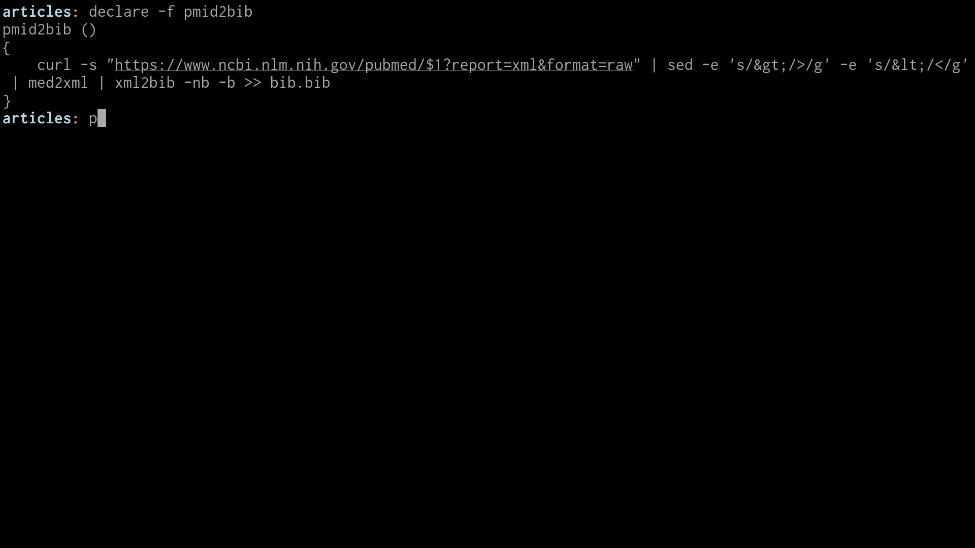
text(dfinfo Breslin_2001.pdf)
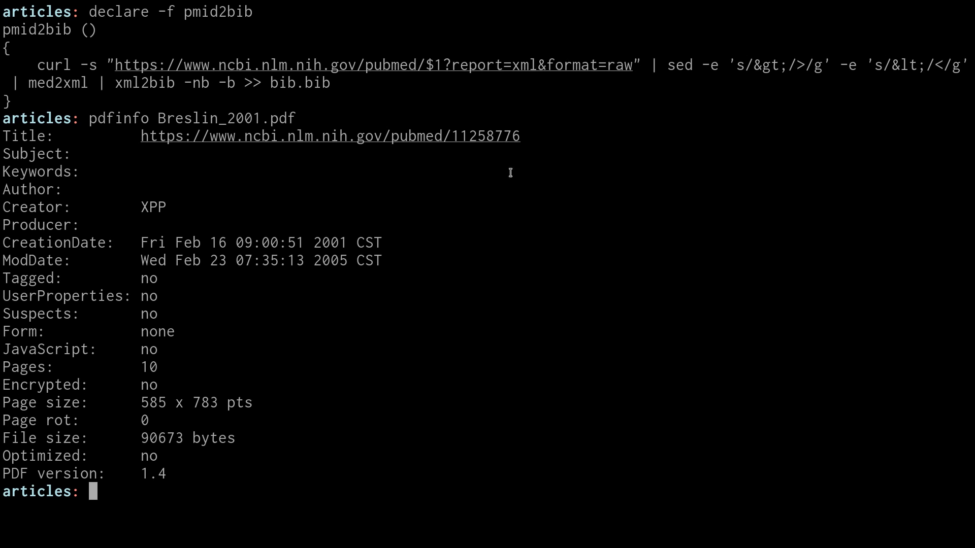
text(pmid2bib)
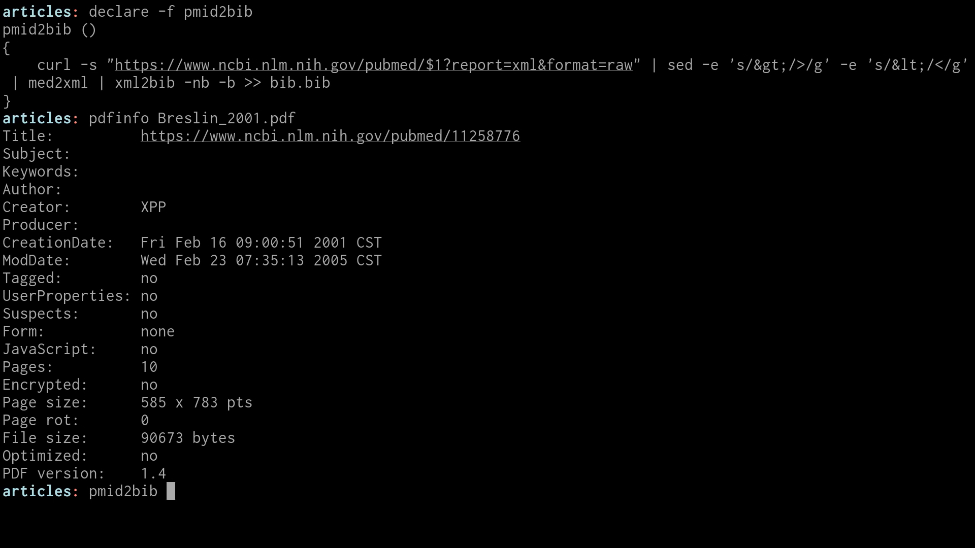
text(11258776)
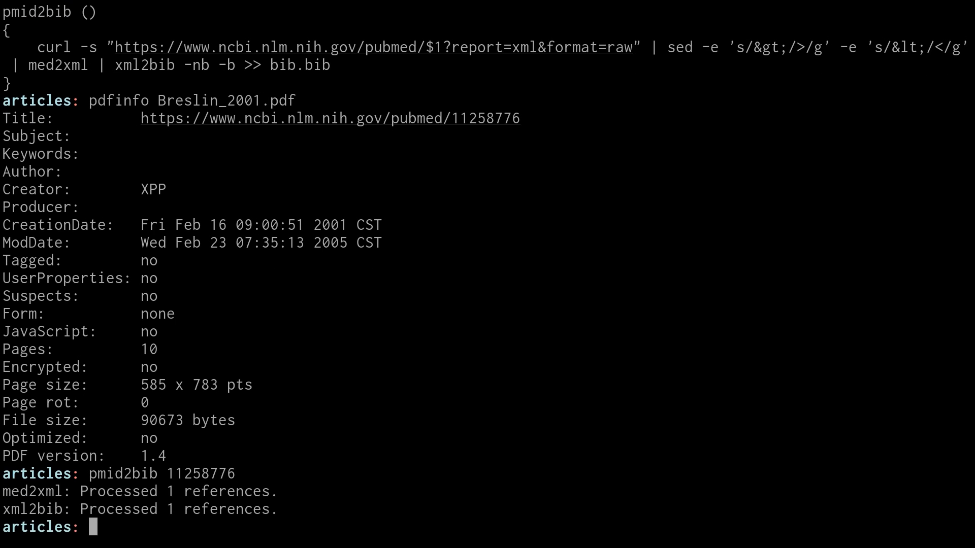
mouse_move(49, 456)
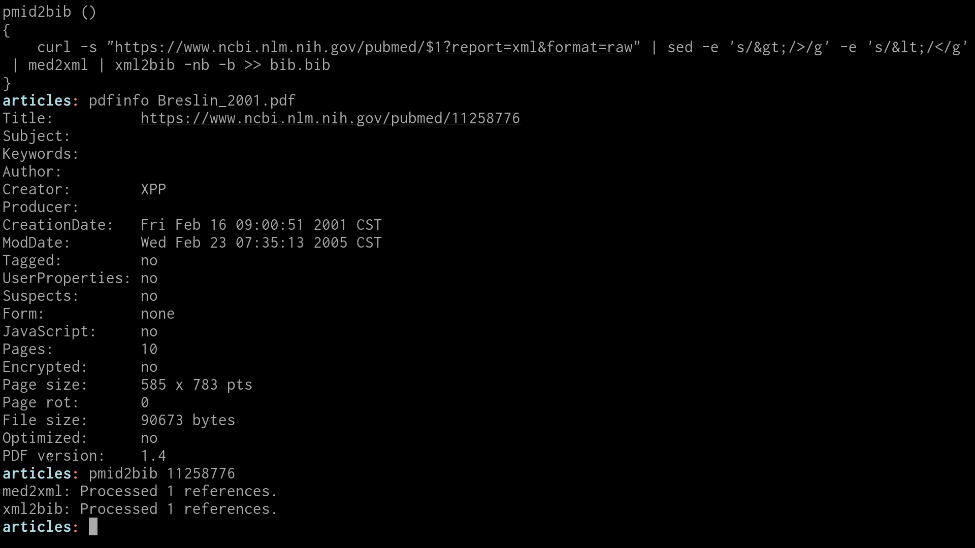
mouse_move(210, 504)
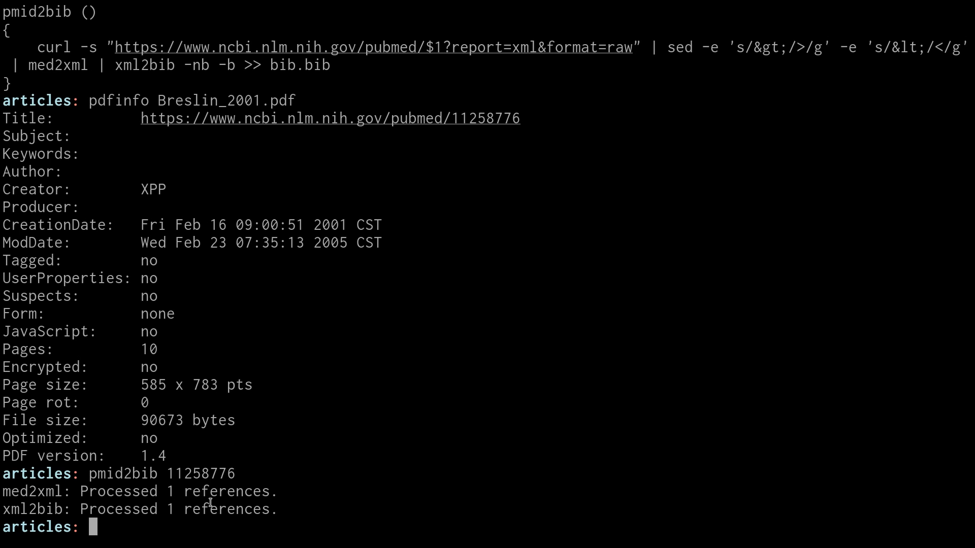
text(vim bib)
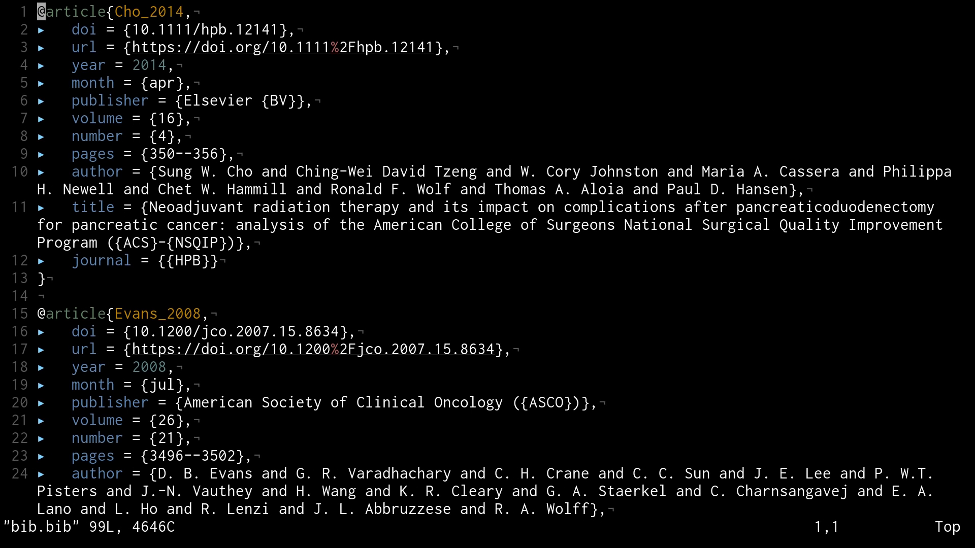
Finish reviewing bib.bib, quit Vim and list the six PDFs plus bib.bib.
key(G)
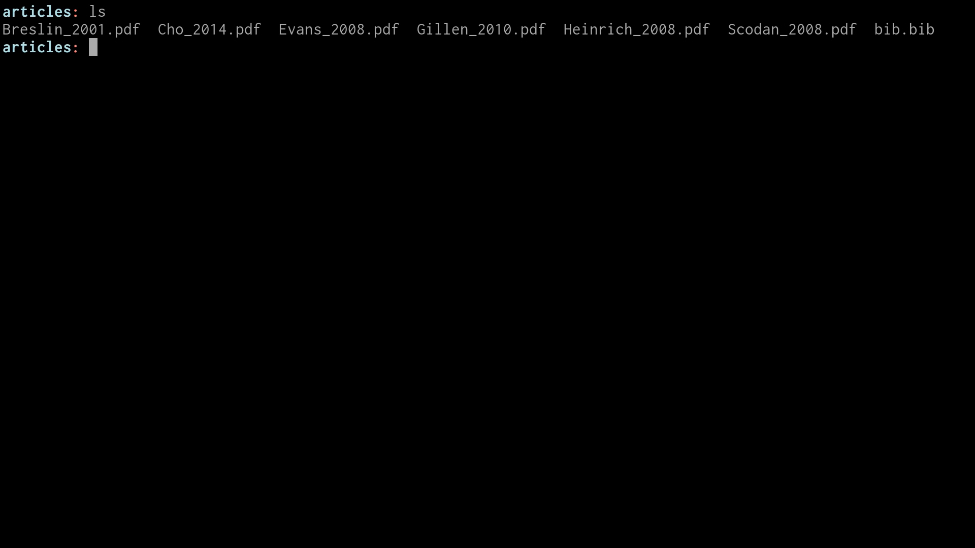
Create test.md in Vim from the articles folder.
text(v)
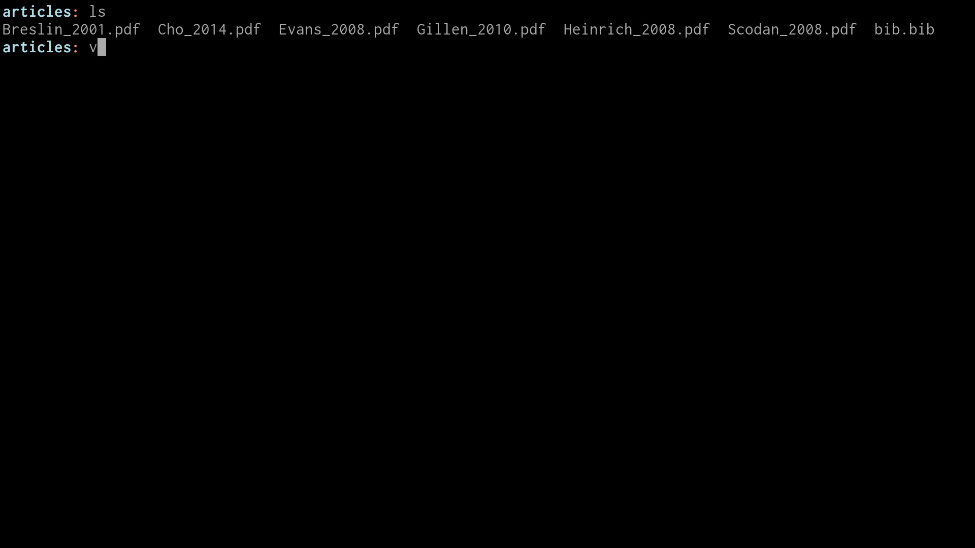
text(im test.md)
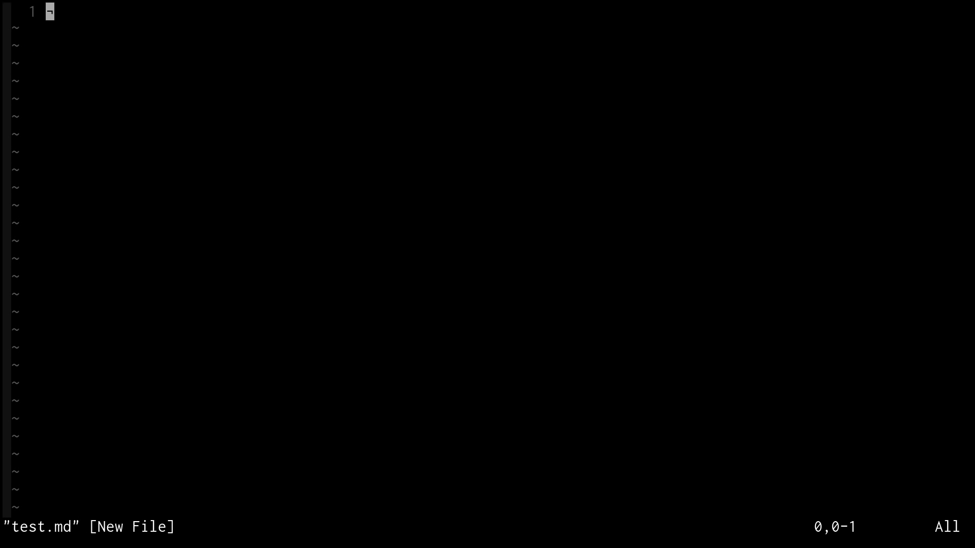
Write the Pandoc title block with the title and author lines at the top of test.md.
text(#)
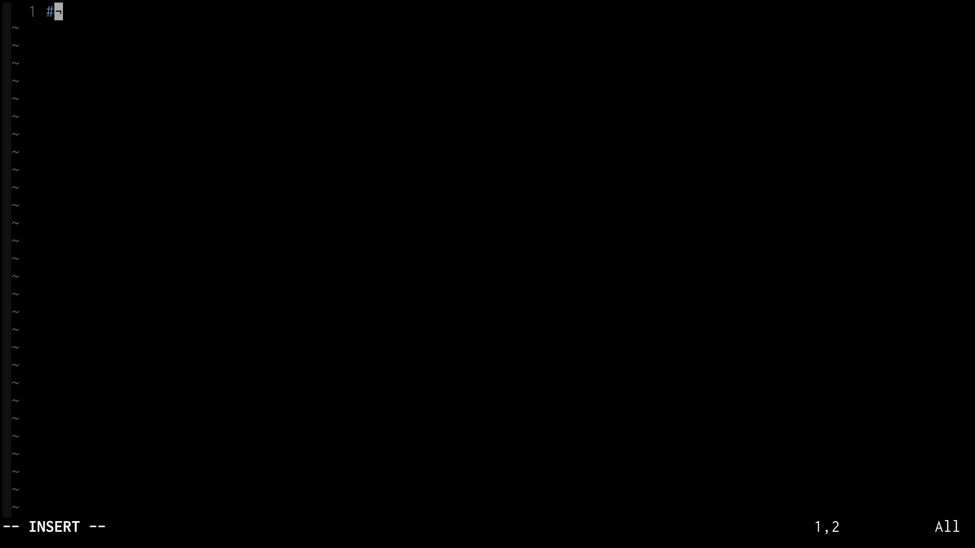
key(BackSpace)
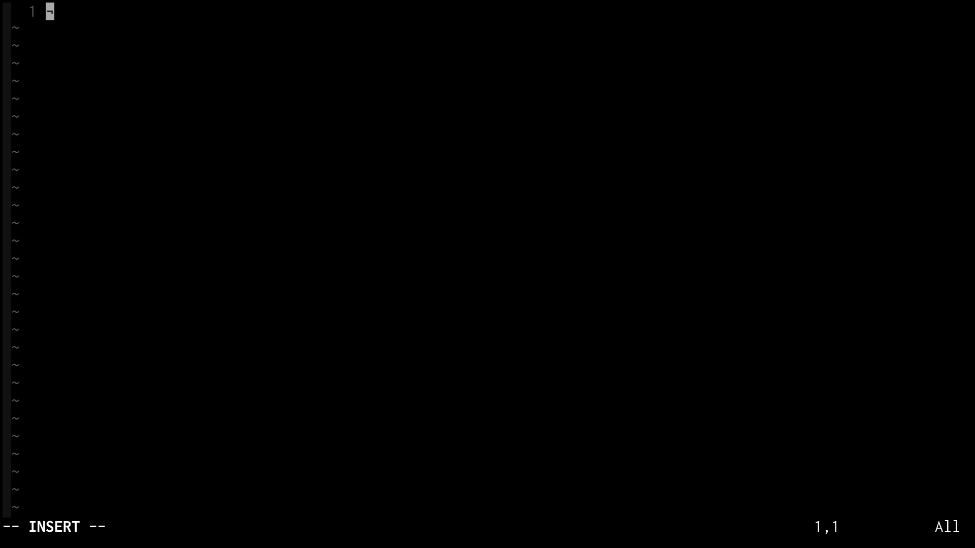
text(% My awesome paper)
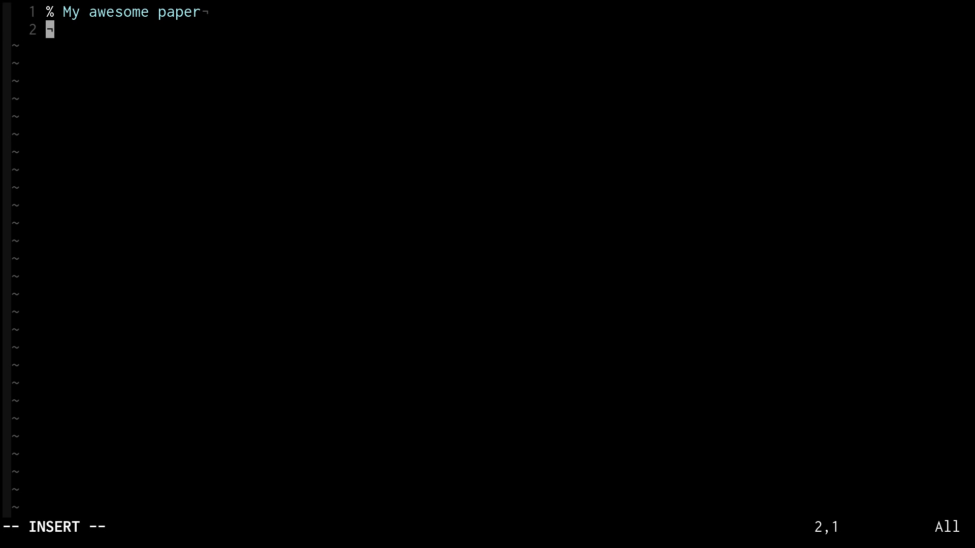
text(% Conner McDaniel)
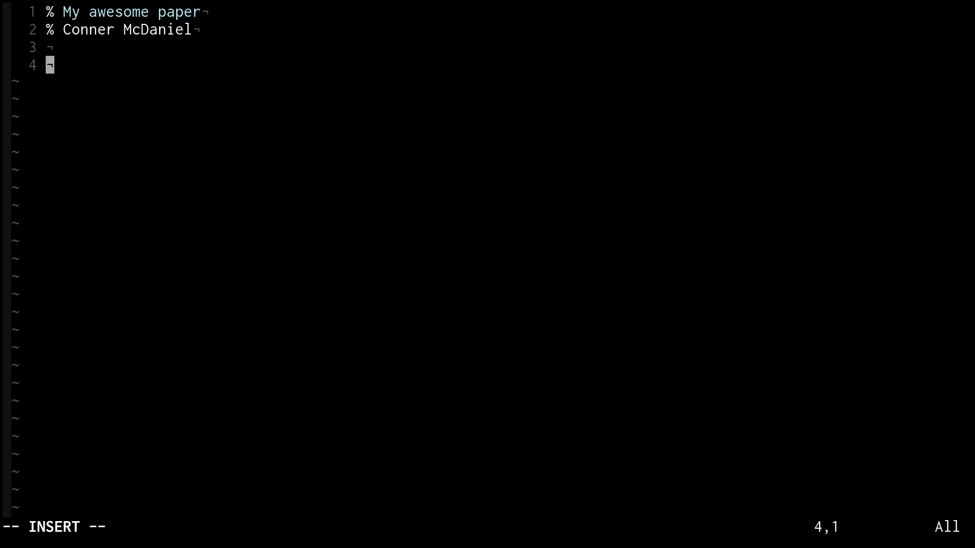
Add an '# Example' heading and 'I would like to cite these sources.' with an opening '['.
text(# Ex)
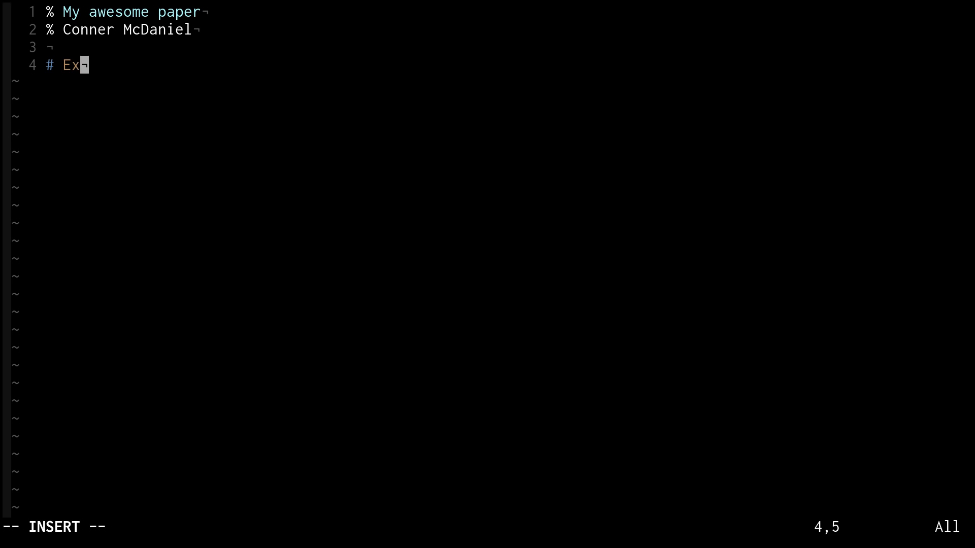
text(ample)
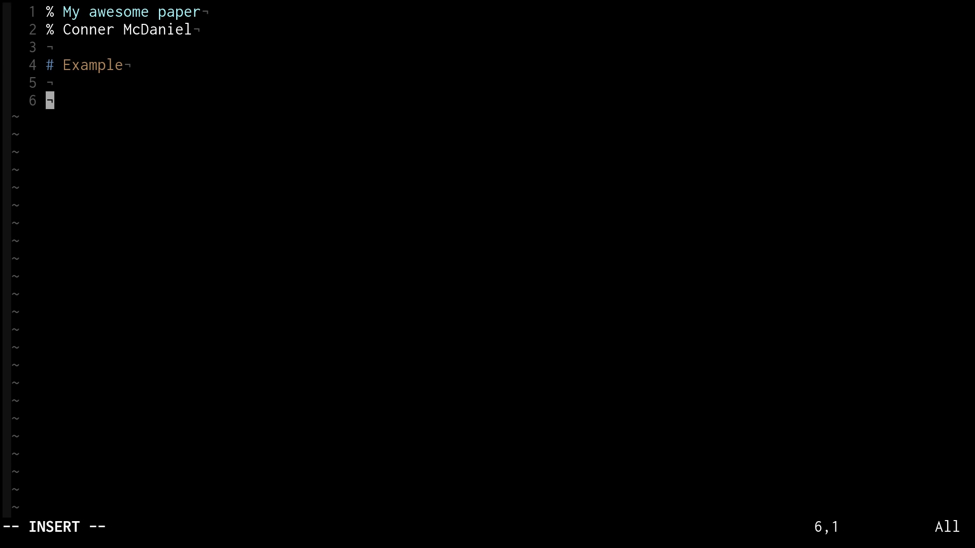
text(I would li)
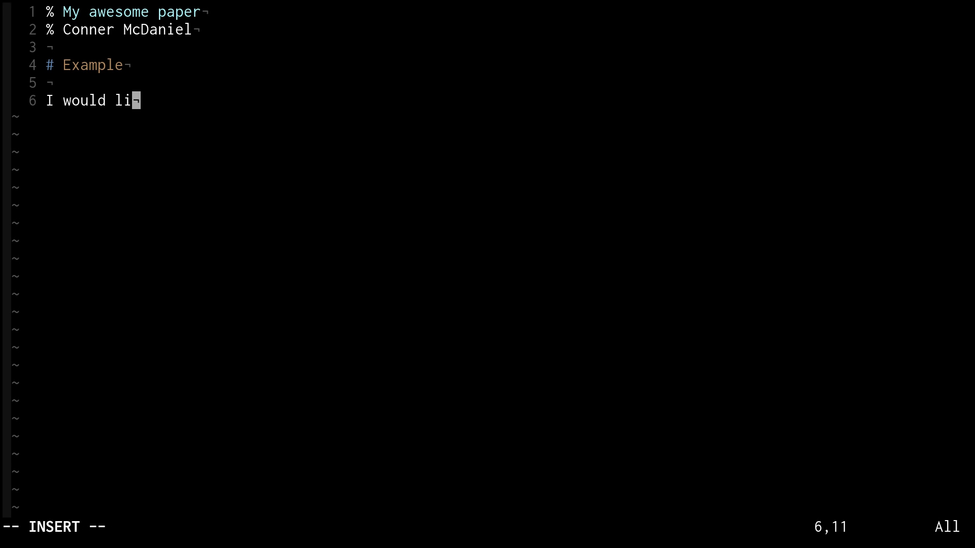
text(ke to cite these sour)
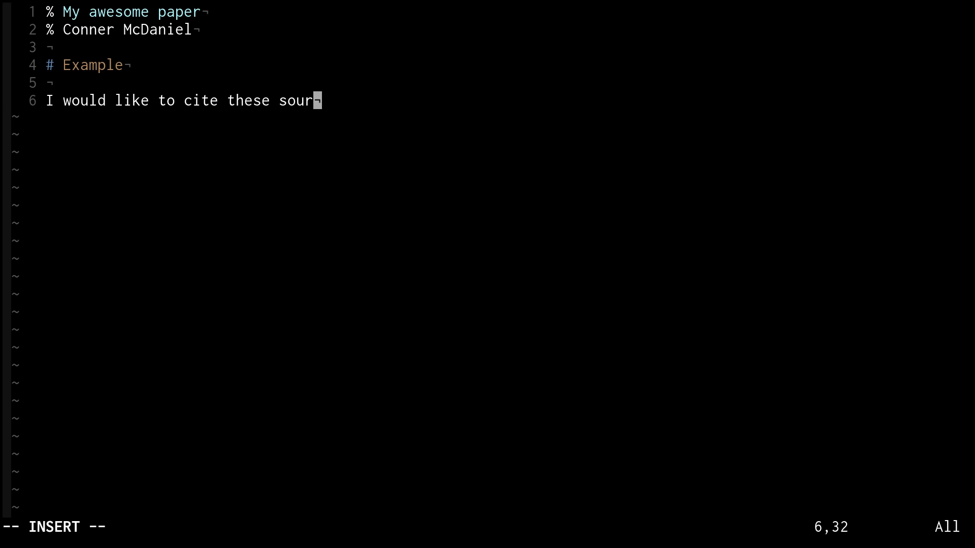
text(ces.)
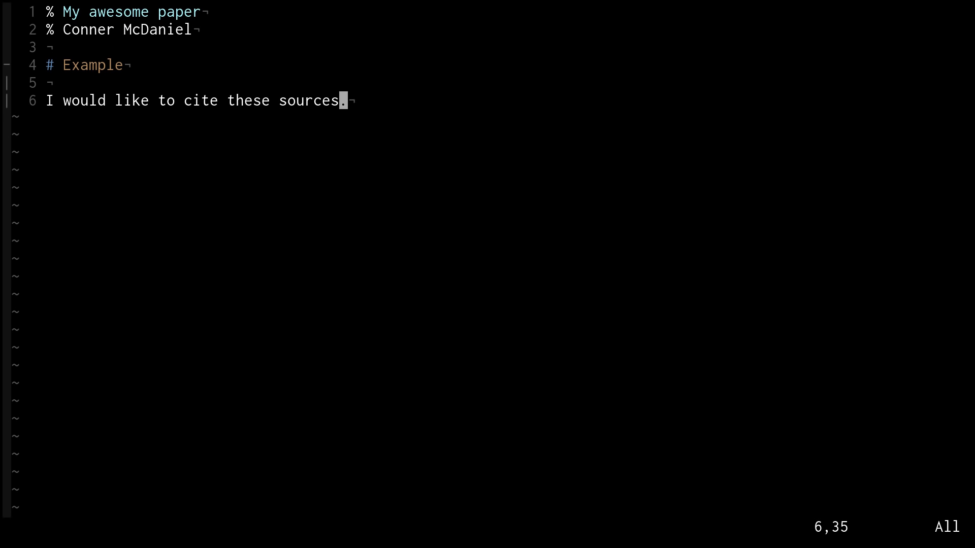
text([)
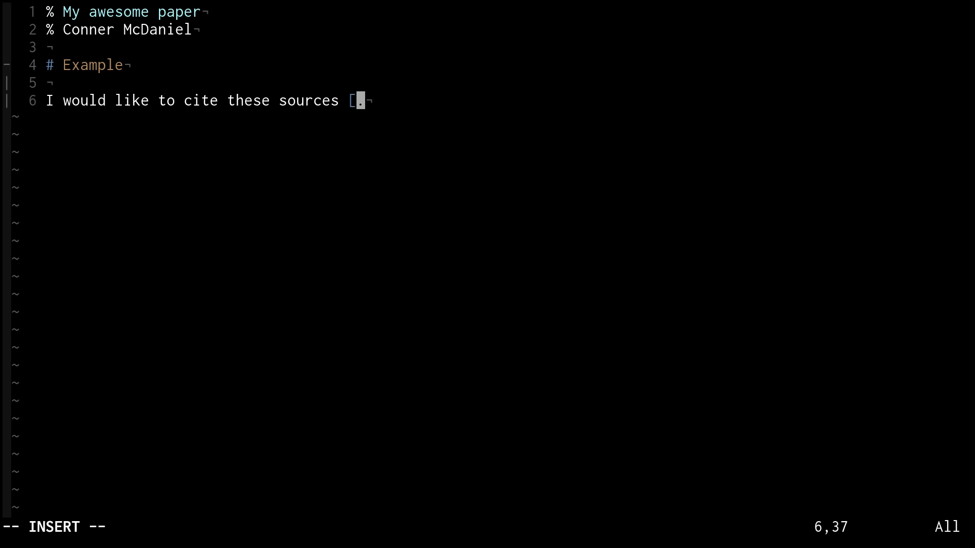
text(@Cho_2014)
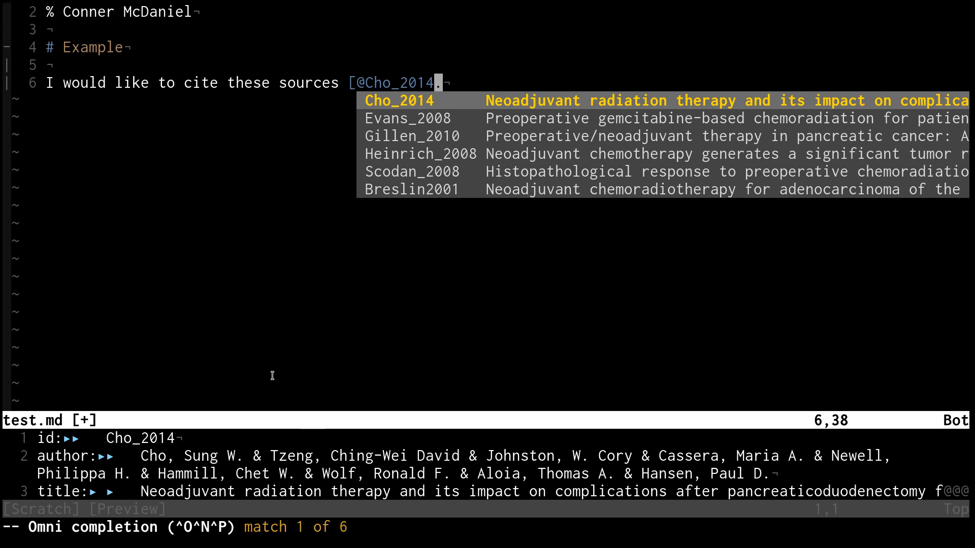
mouse_move(397, 187)
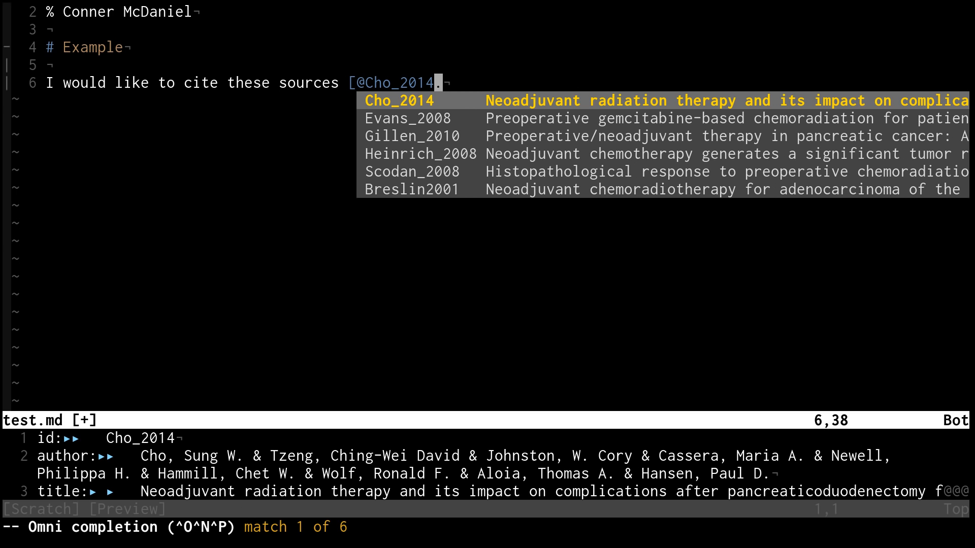
text(; @Evans_2008; @Gillen_2010)
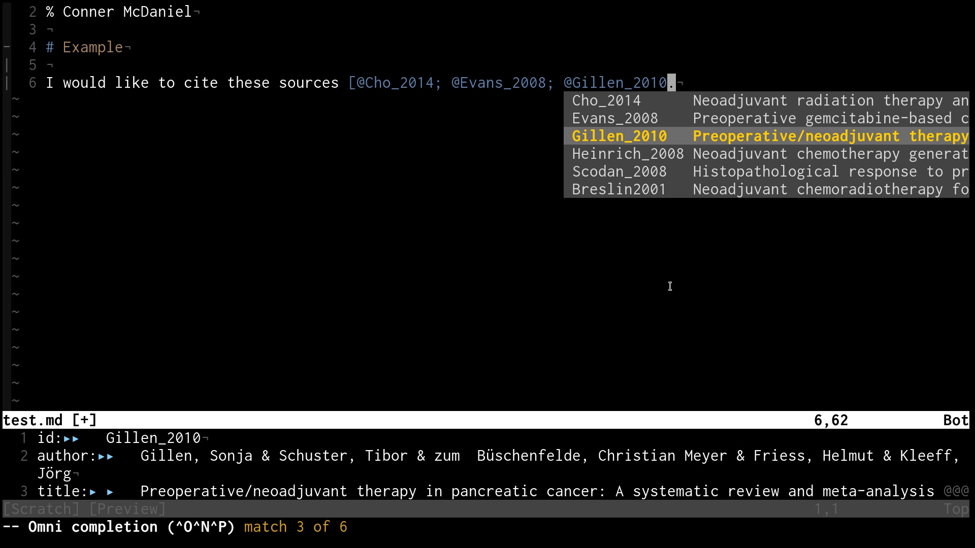
mouse_move(710, 148)
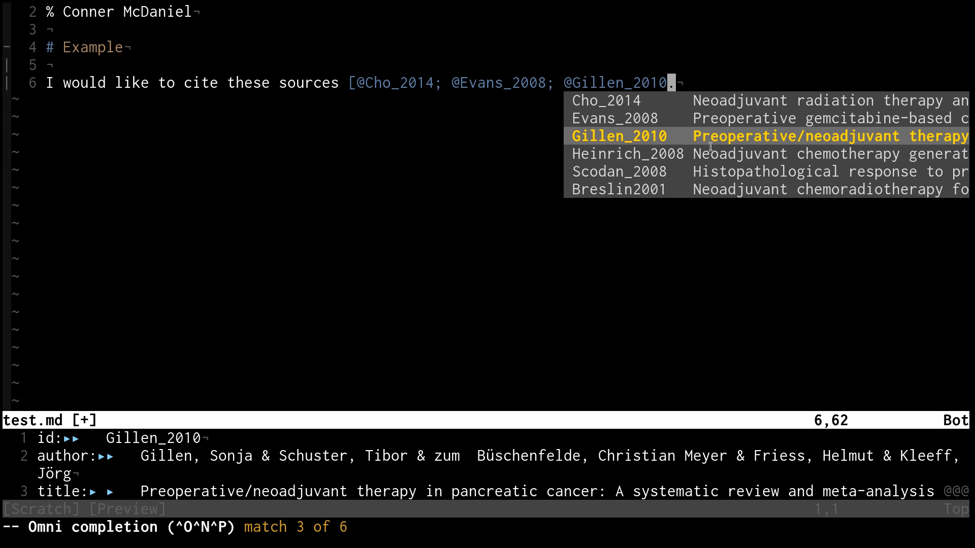
mouse_move(717, 138)
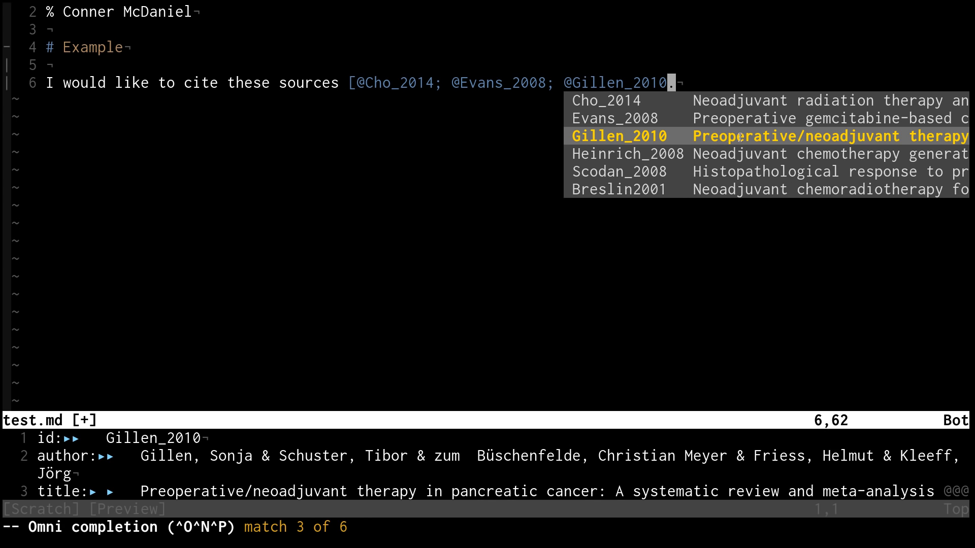
mouse_move(740, 237)
text(])
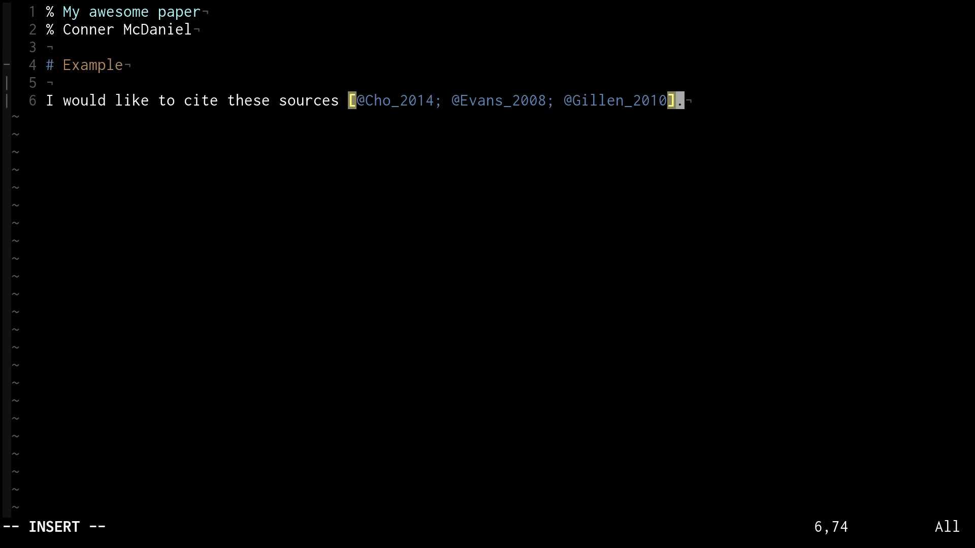
key(Escape)
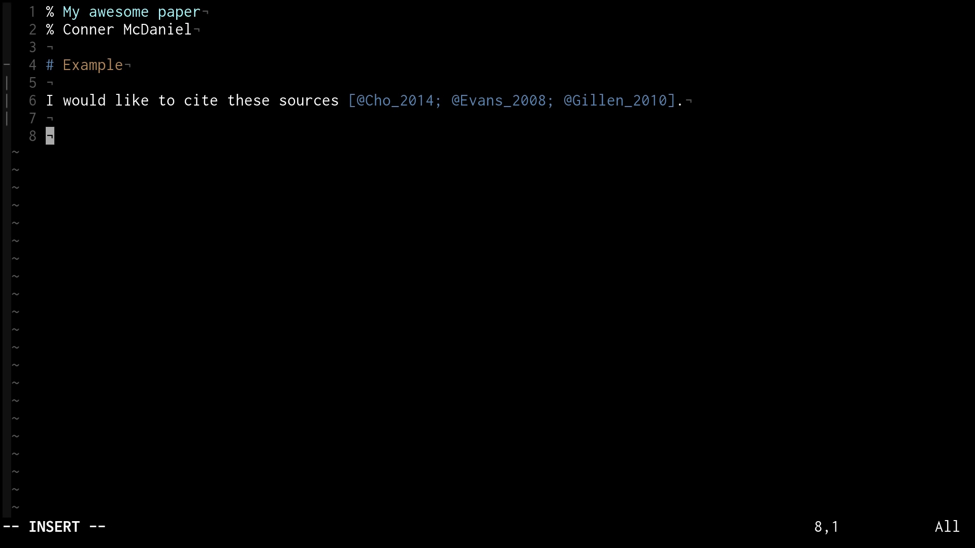
Add a '# Literature Cited' heading and enter the ':Pandoc pdf' command.
text(# Literature Cited)
click(488, 527)
text(:P)
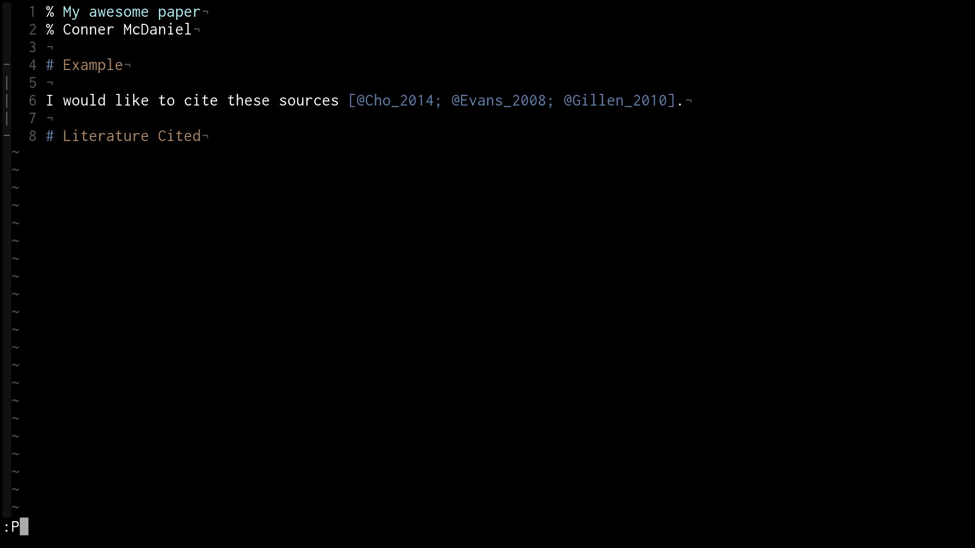
text(andoc)
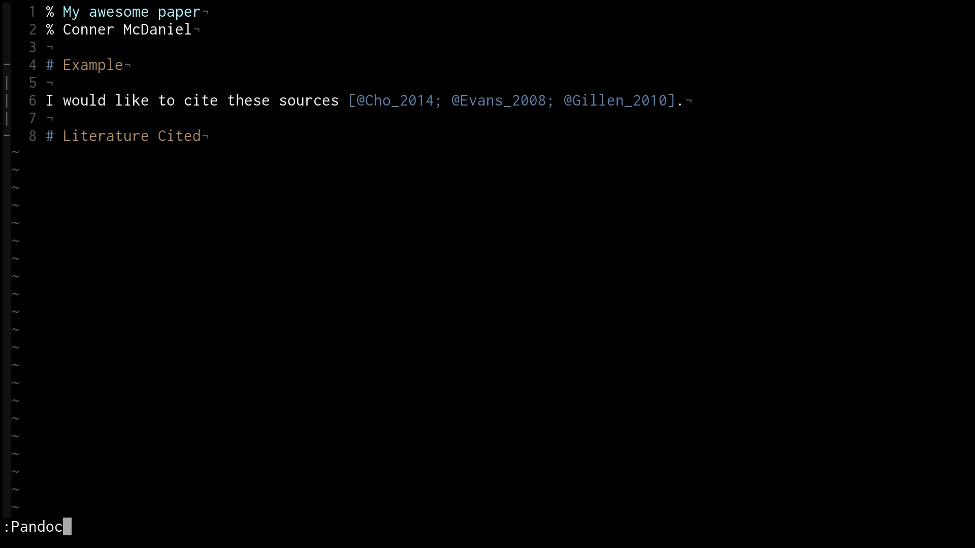
key(Return)
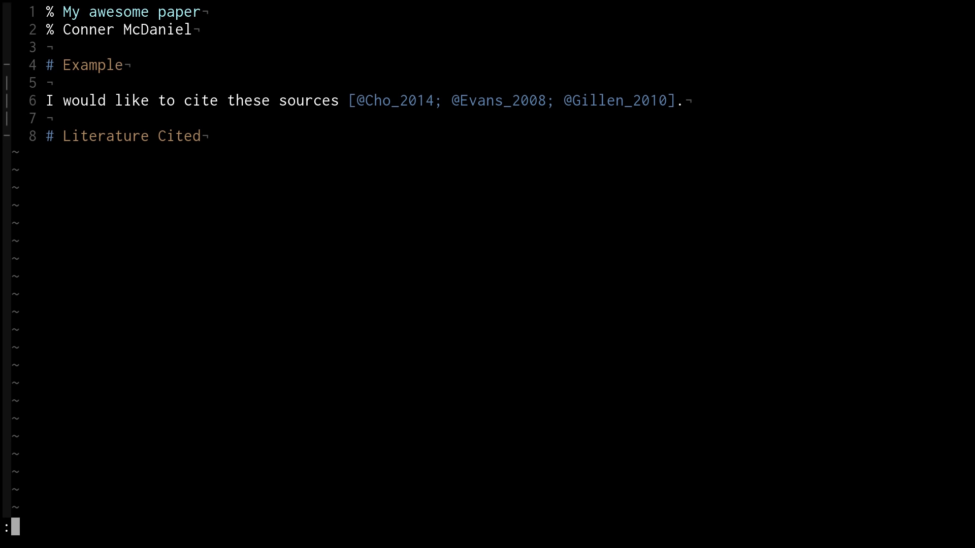
text(Pandoc pdf)
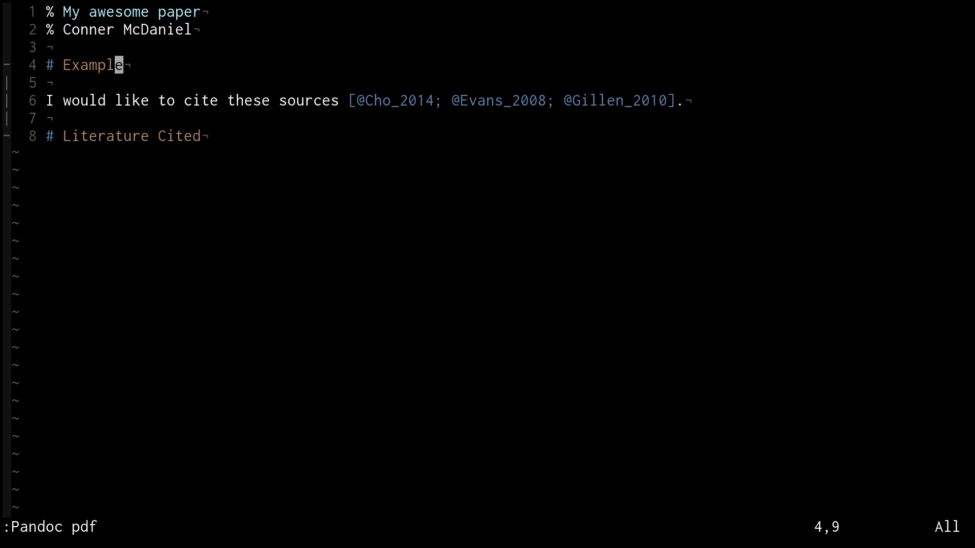
Render test.md to PDF and scroll to the Cho, Evans and Gillen references.
key(Return)
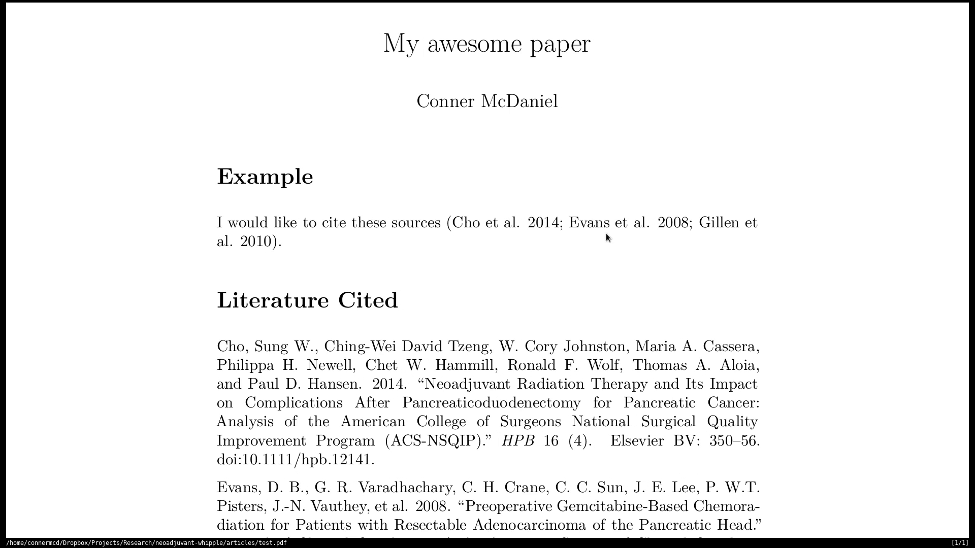
mouse_move(251, 257)
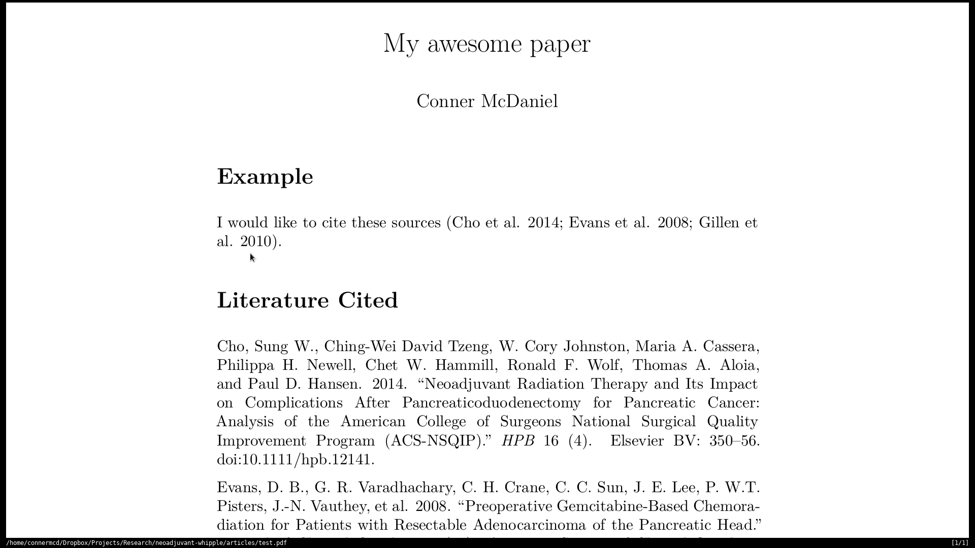
scroll(down, 3)
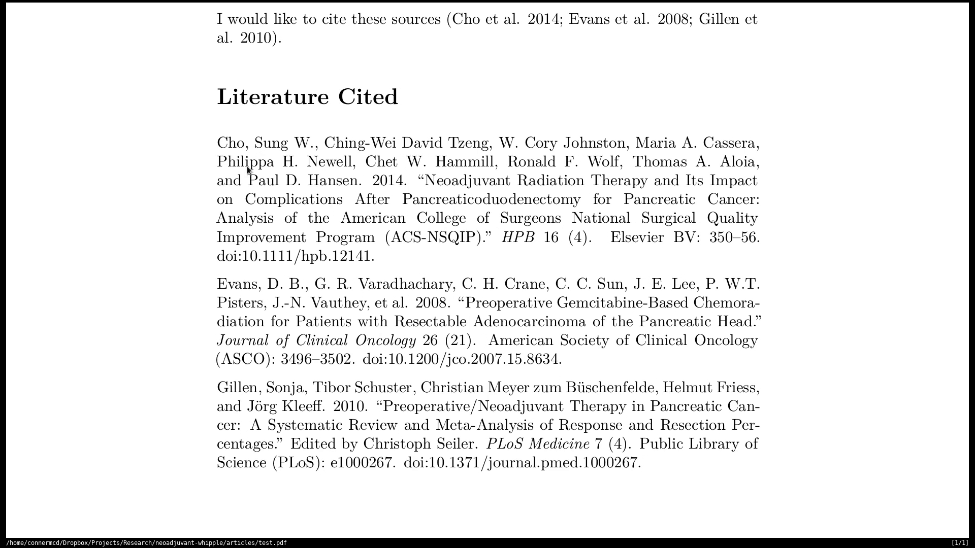
mouse_move(658, 66)
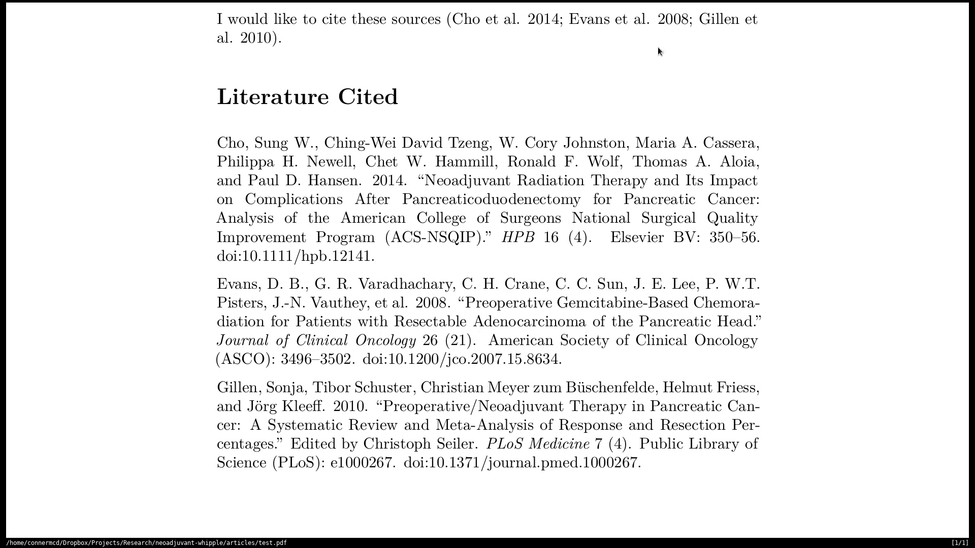
mouse_move(572, 109)
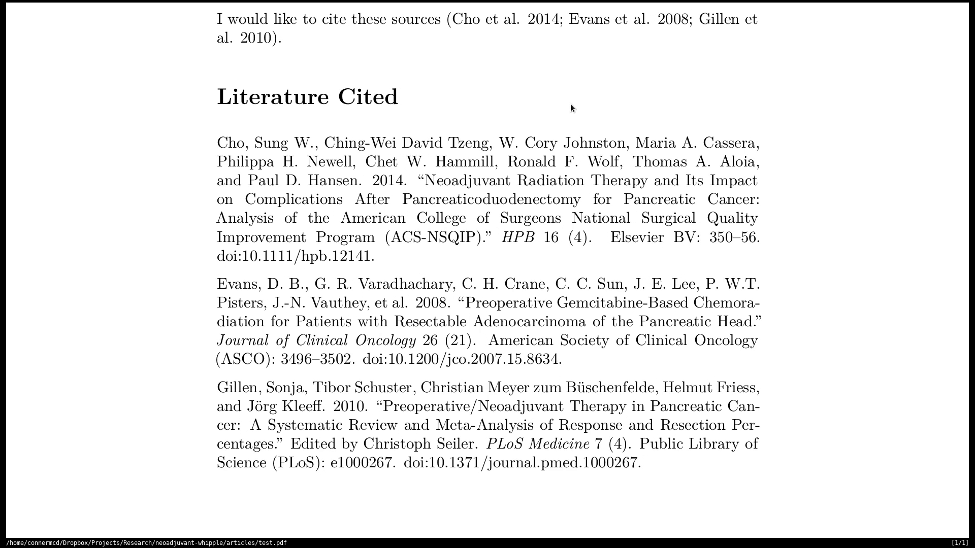
mouse_move(566, 243)
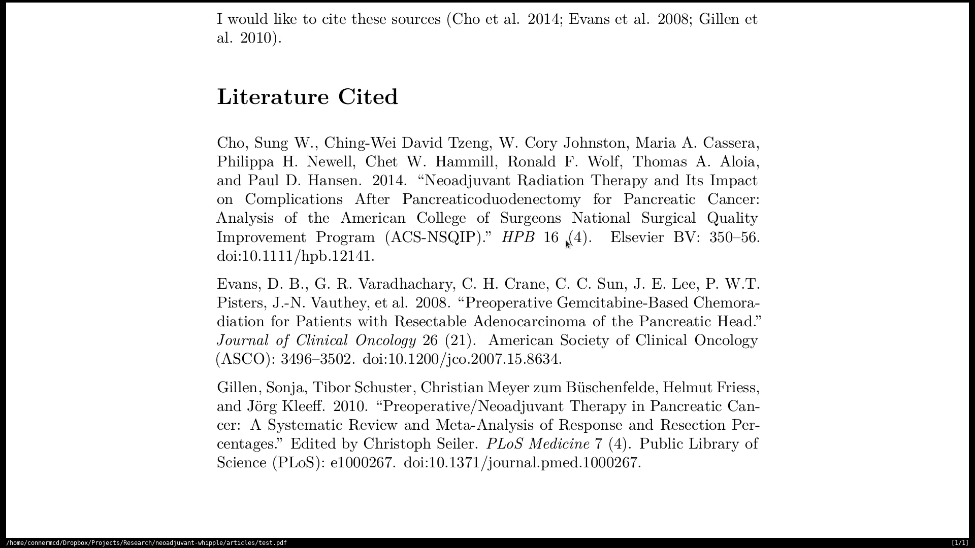
mouse_move(705, 54)
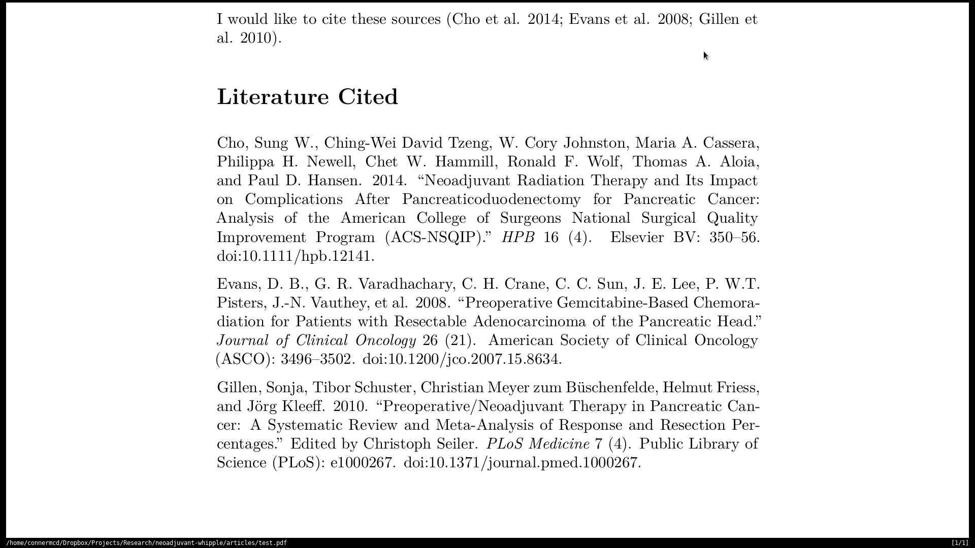
mouse_move(772, 198)
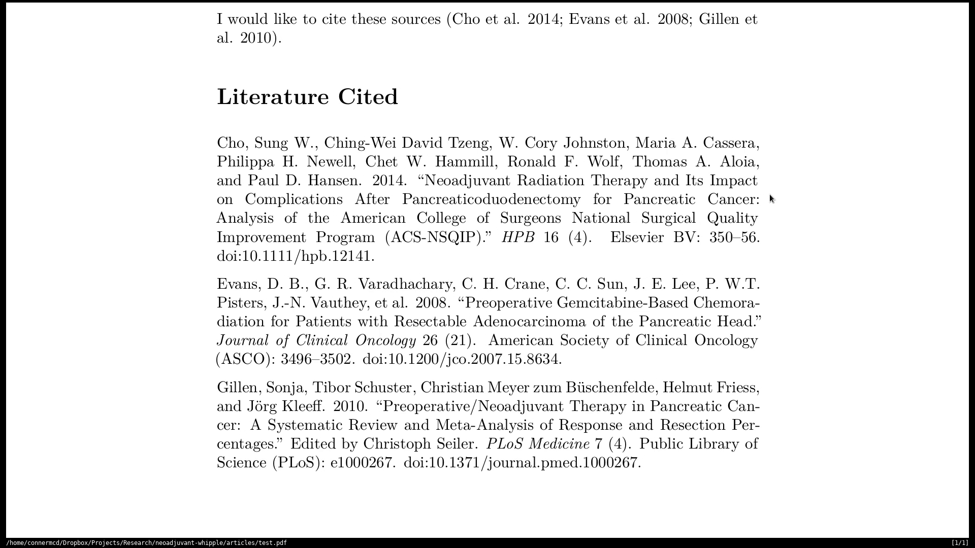